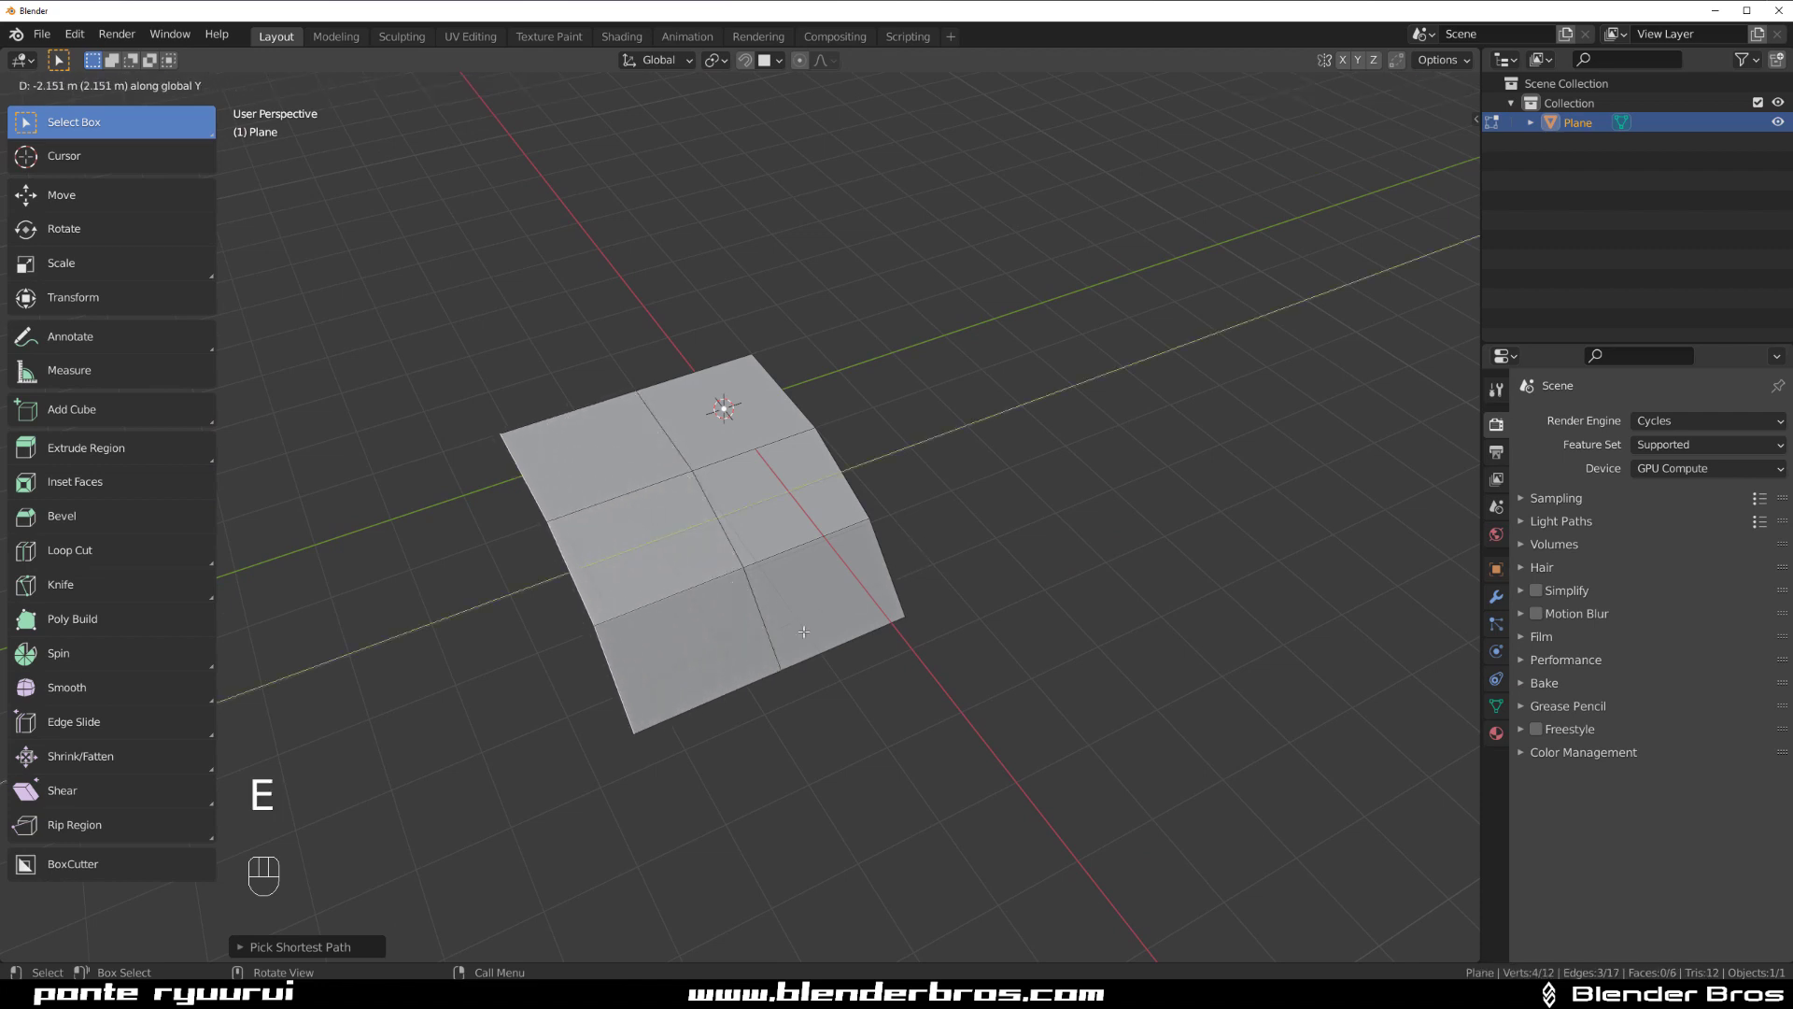
Scale and slide the extruded edge rows into a bent shape and add loop cuts across the panel.
key("s")
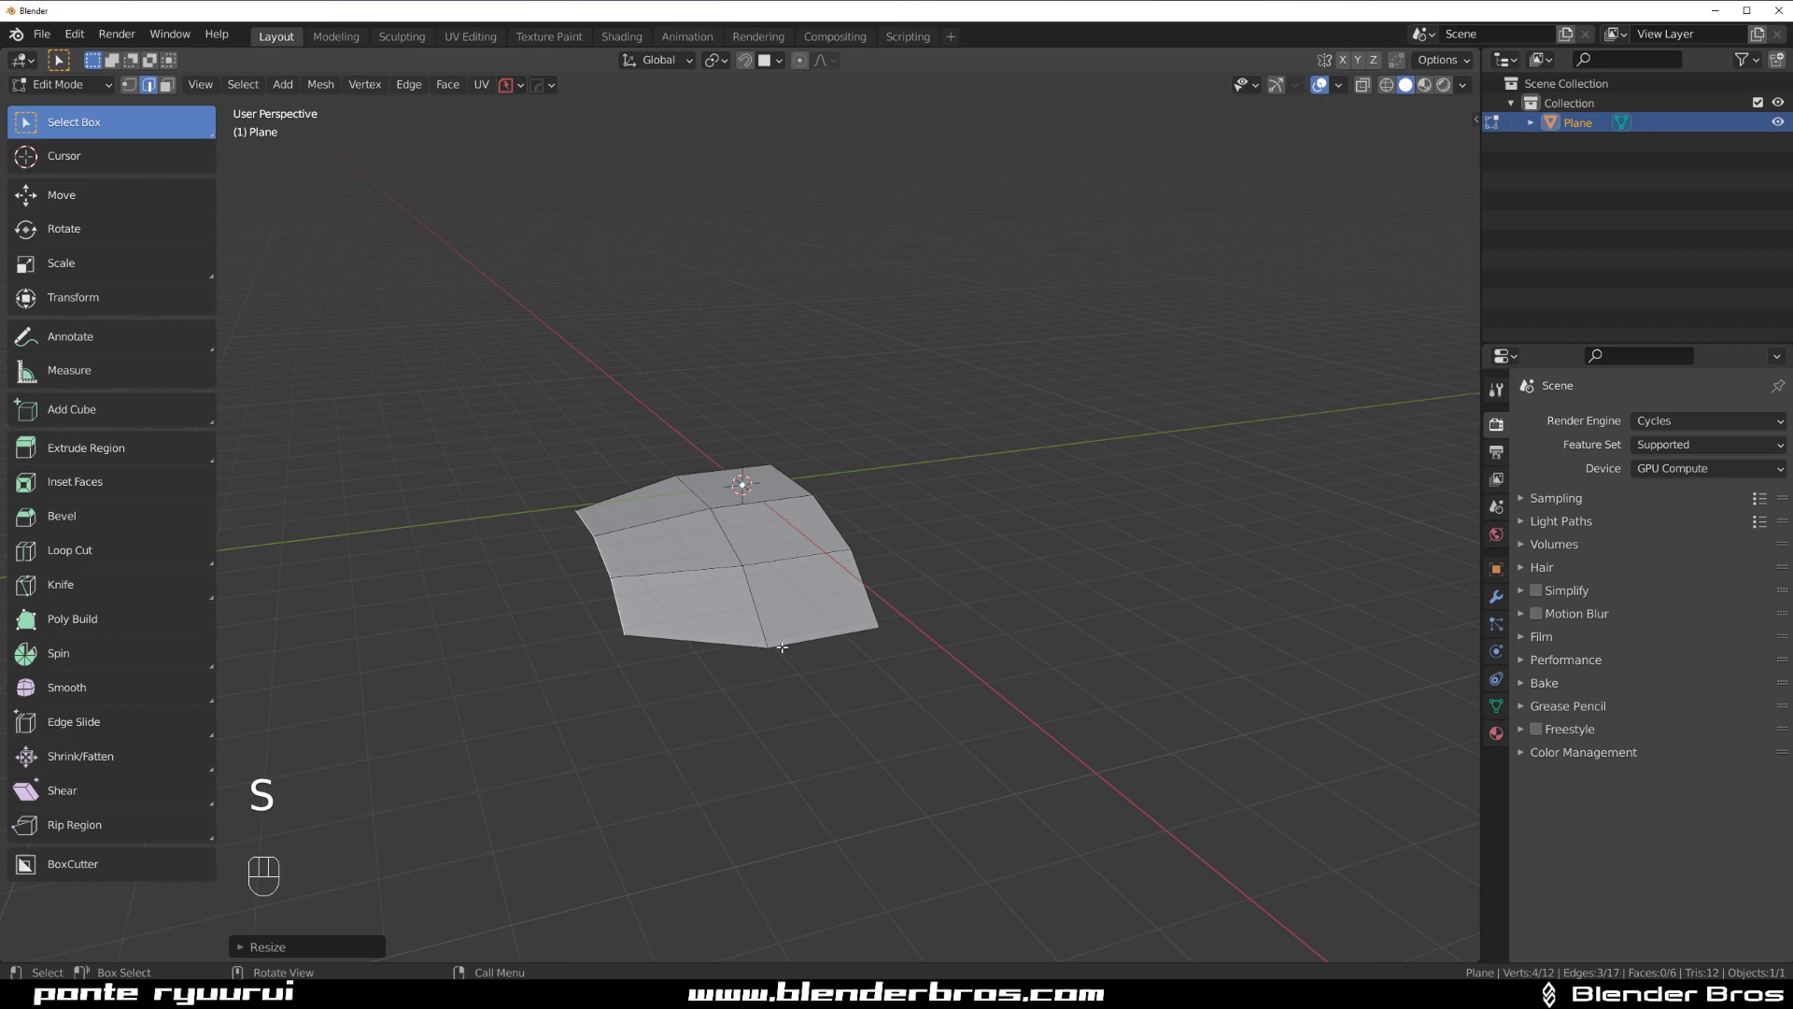
key("g")
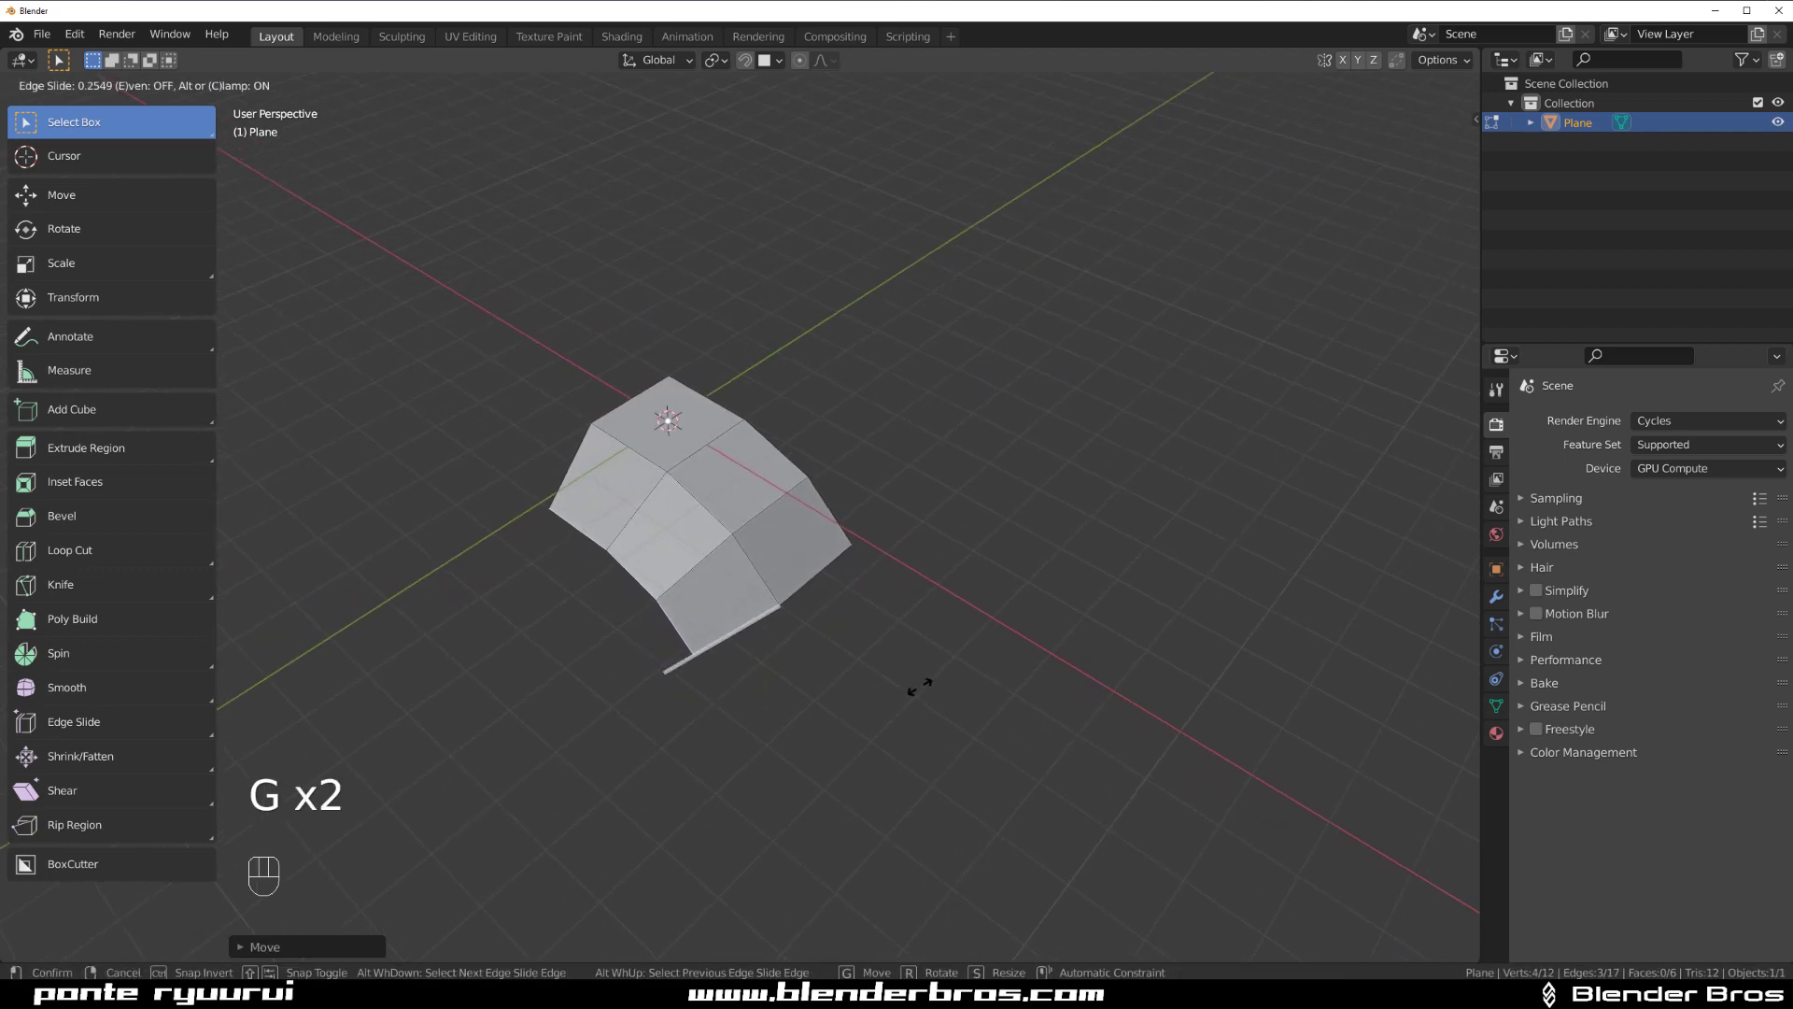
key("Tab")
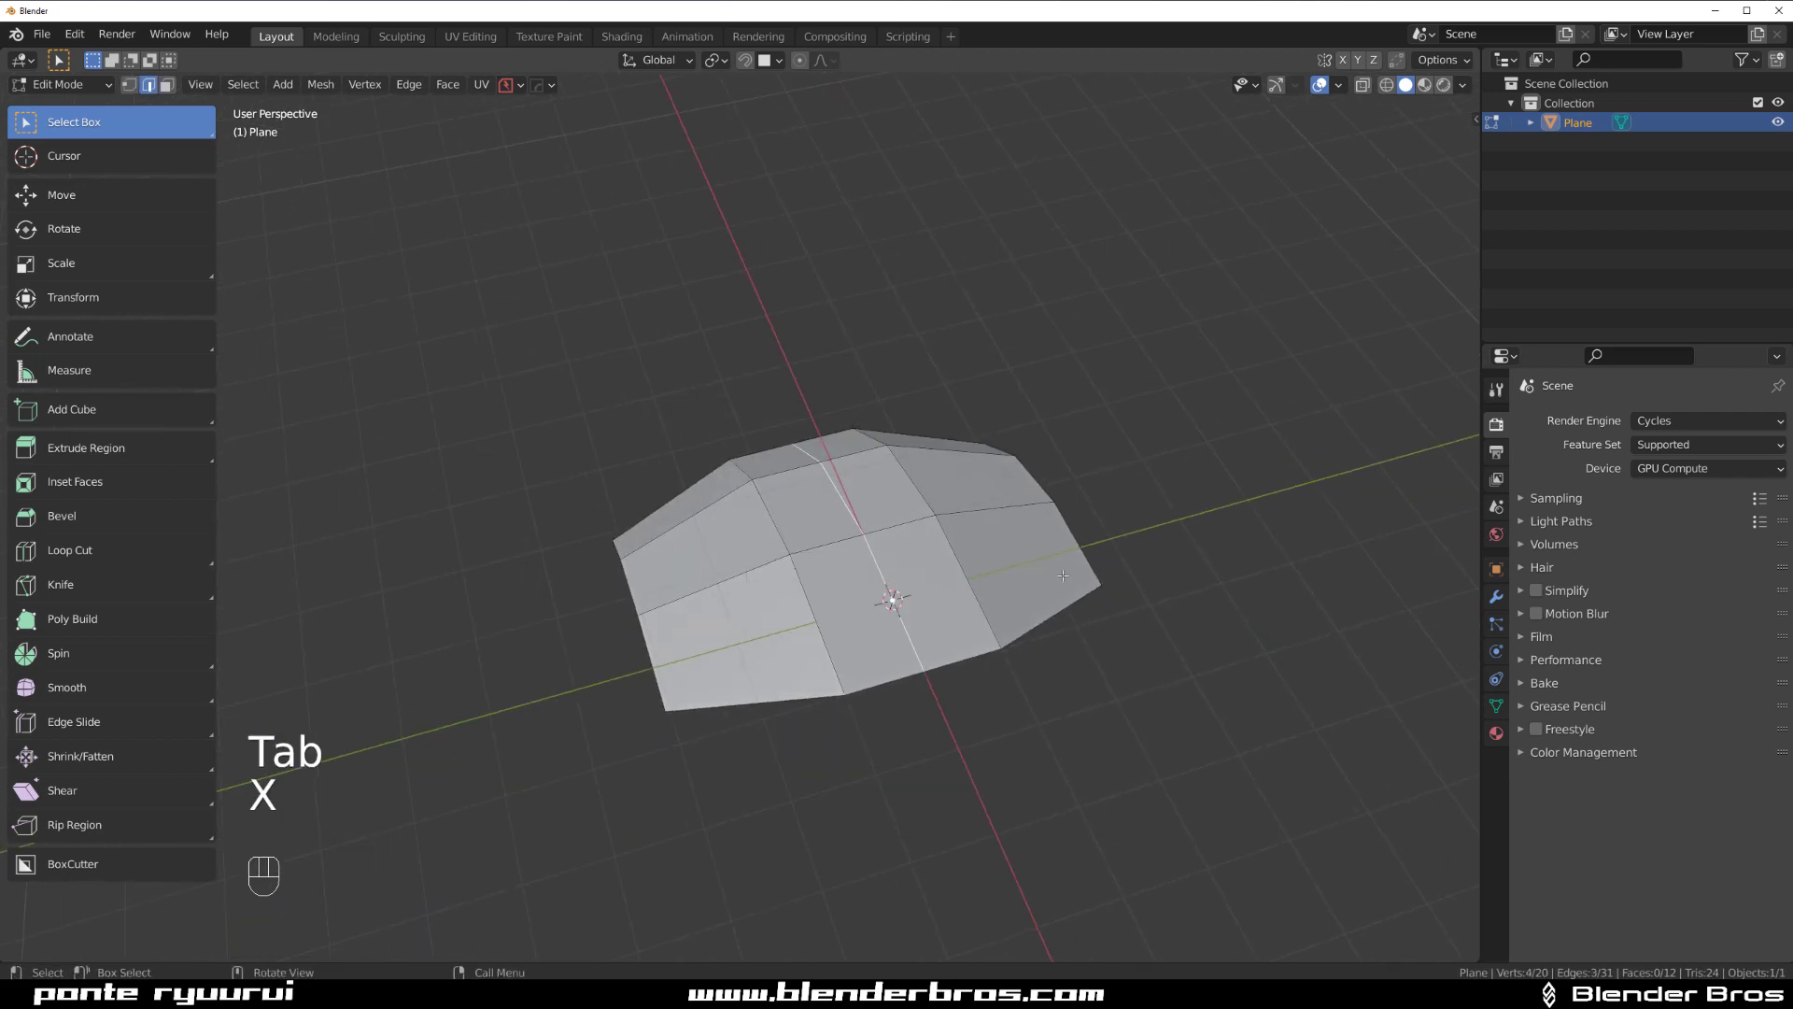
key("ctrl+r")
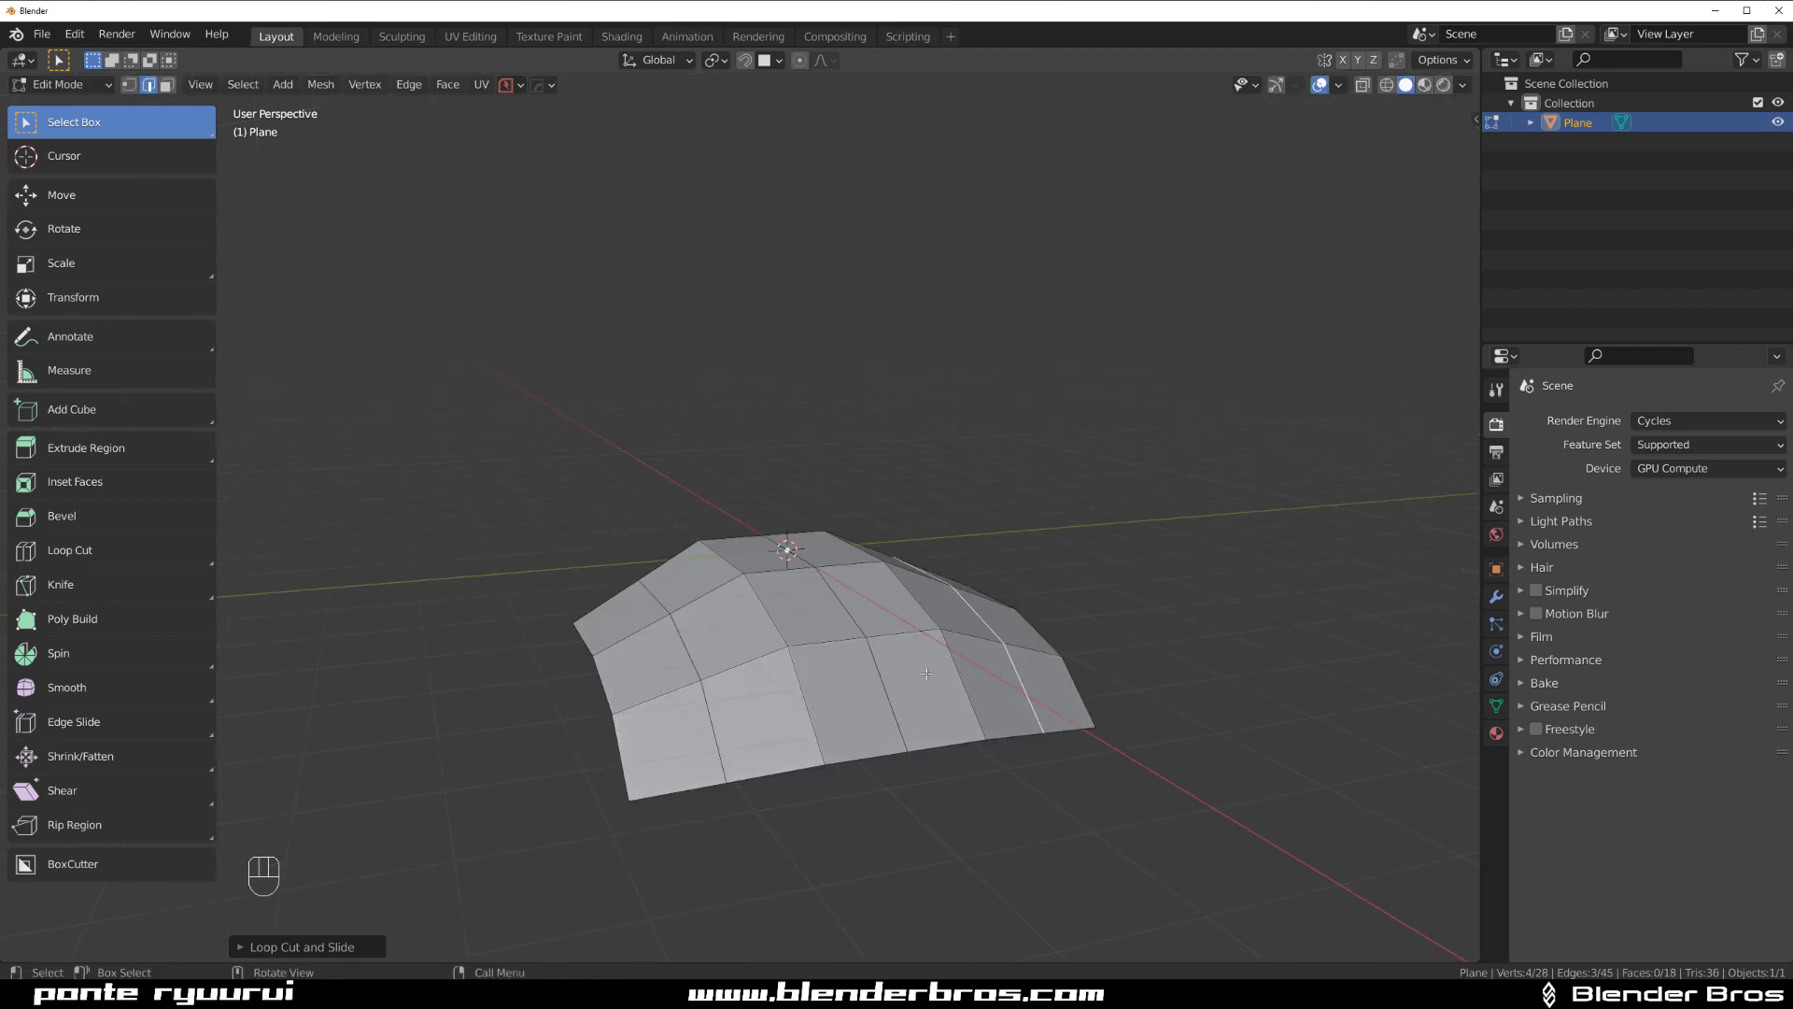
Add subdivision smoothing (Ctrl+3), three more loop cuts, and symmetrize the panel's halves.
key("Tab")
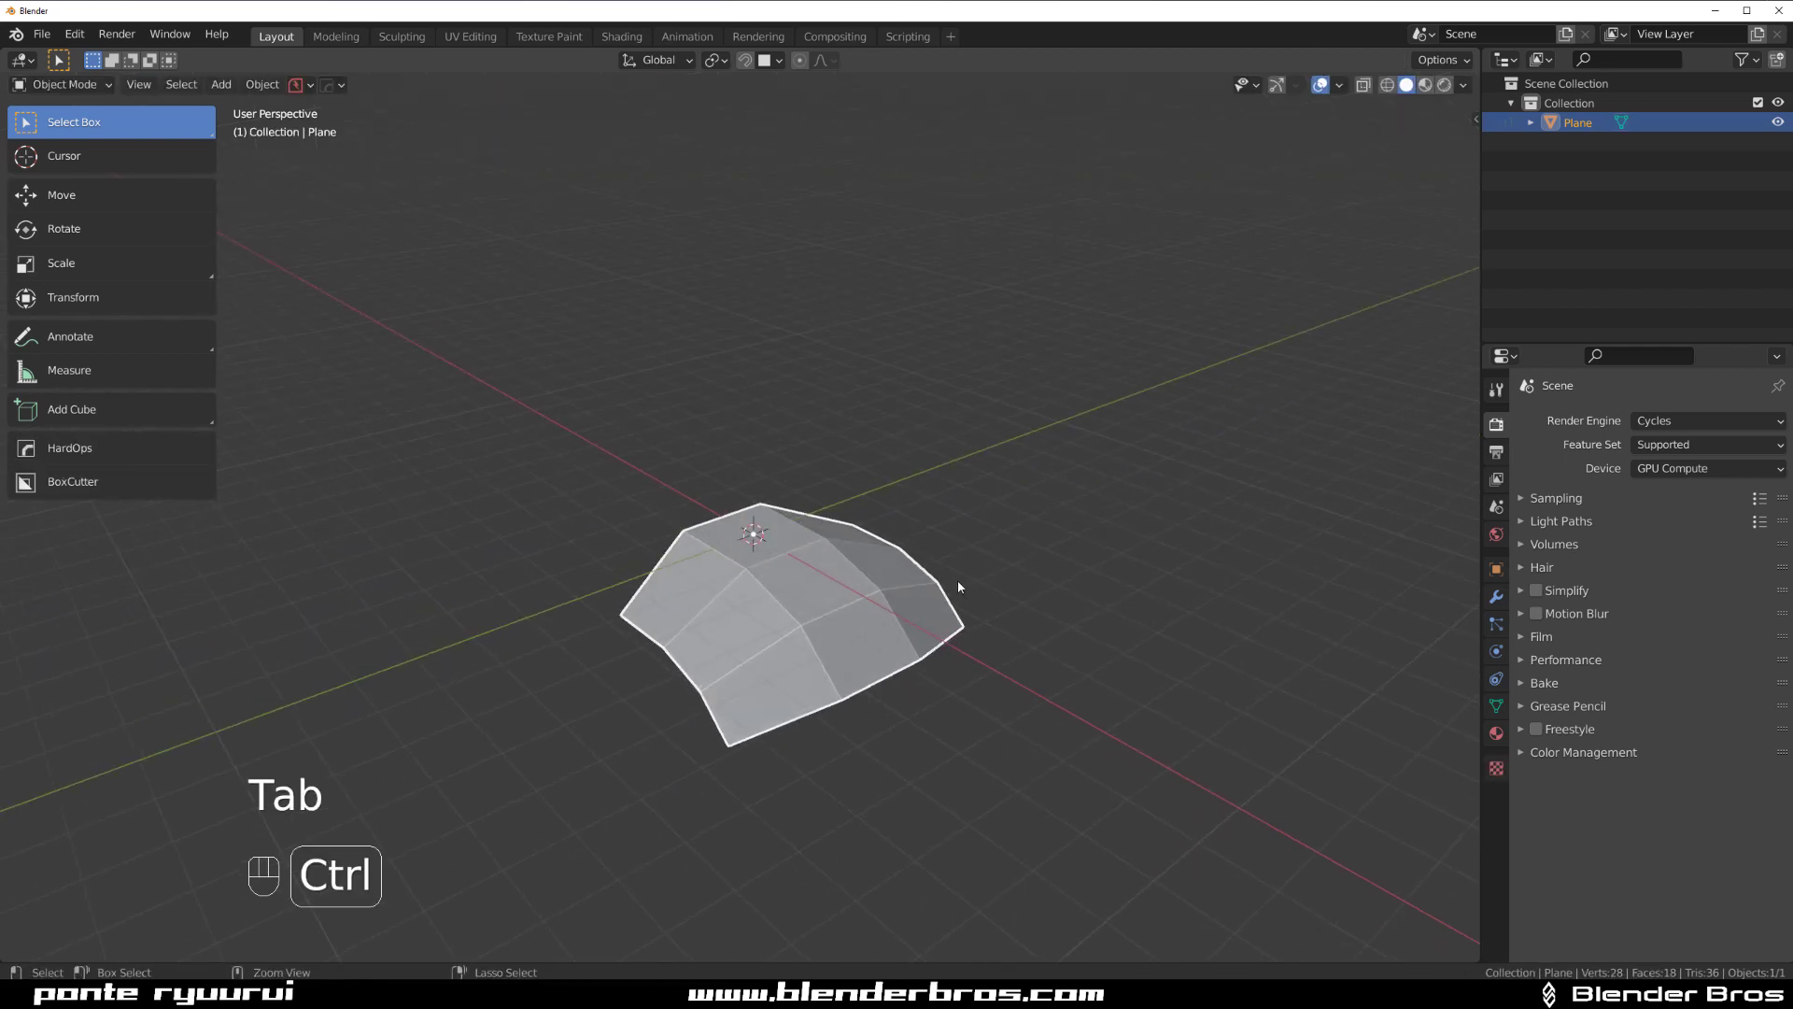
key("ctrl+3")
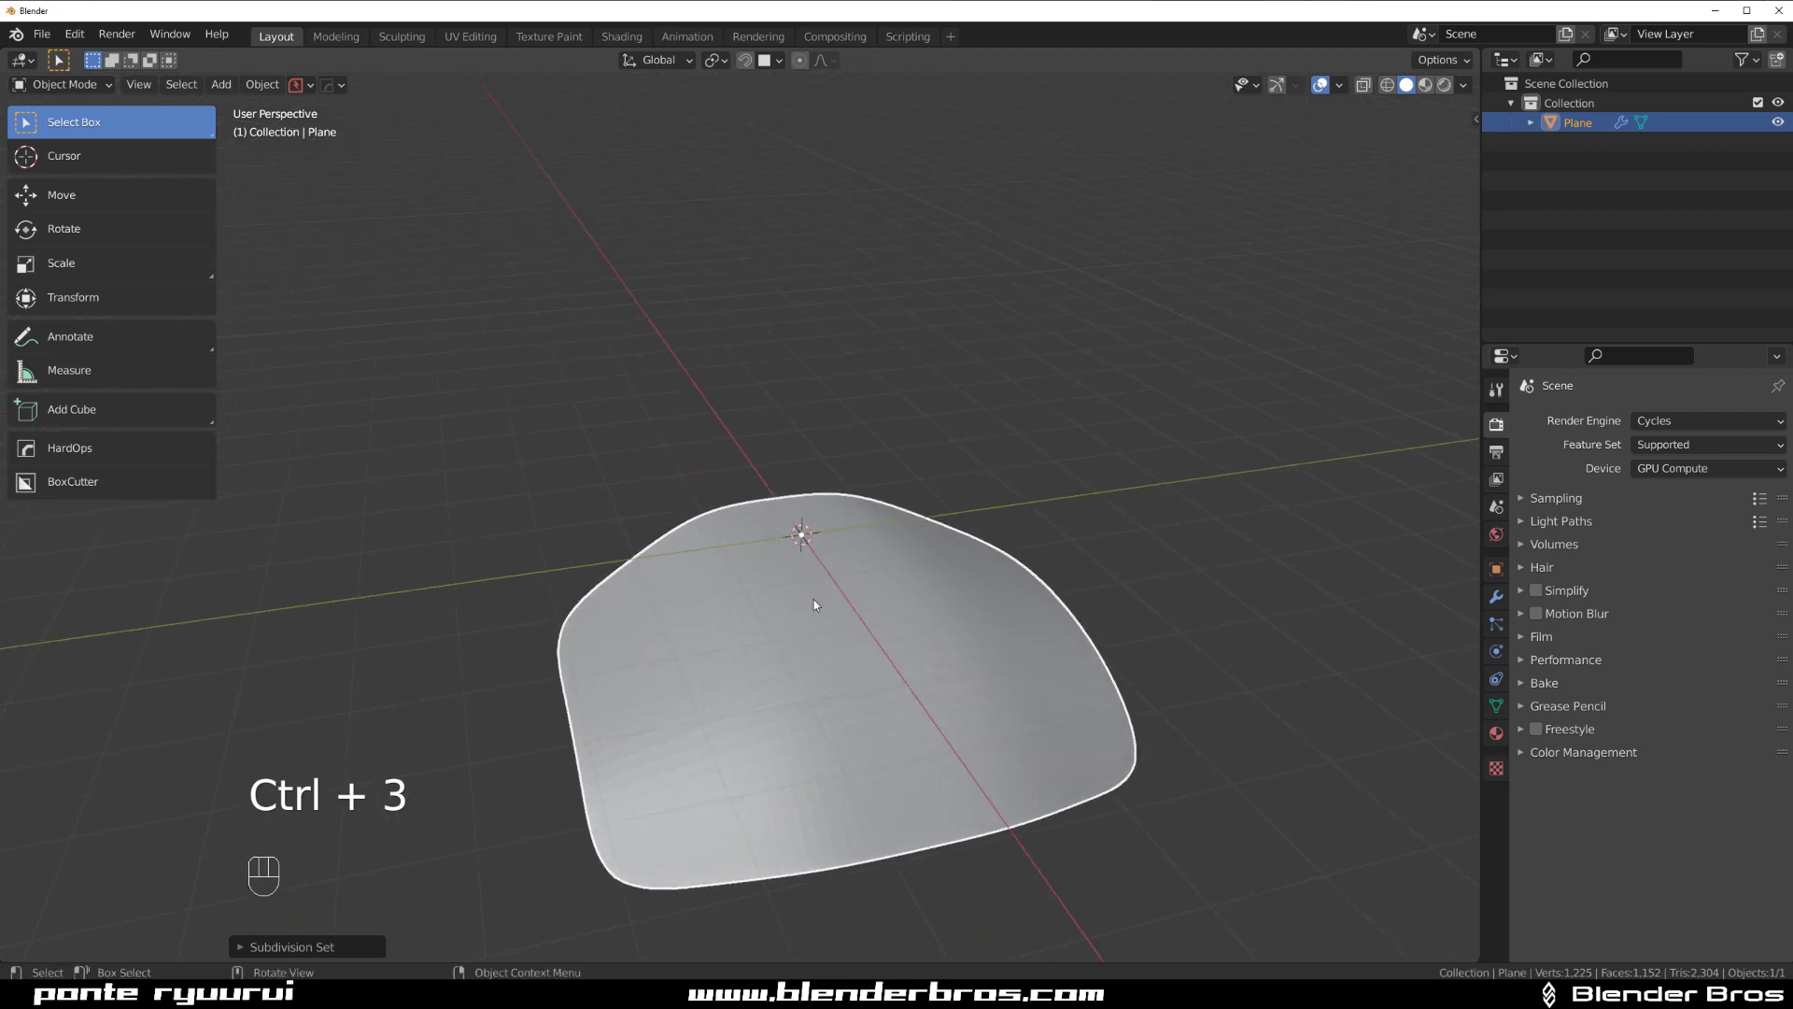
key("Tab")
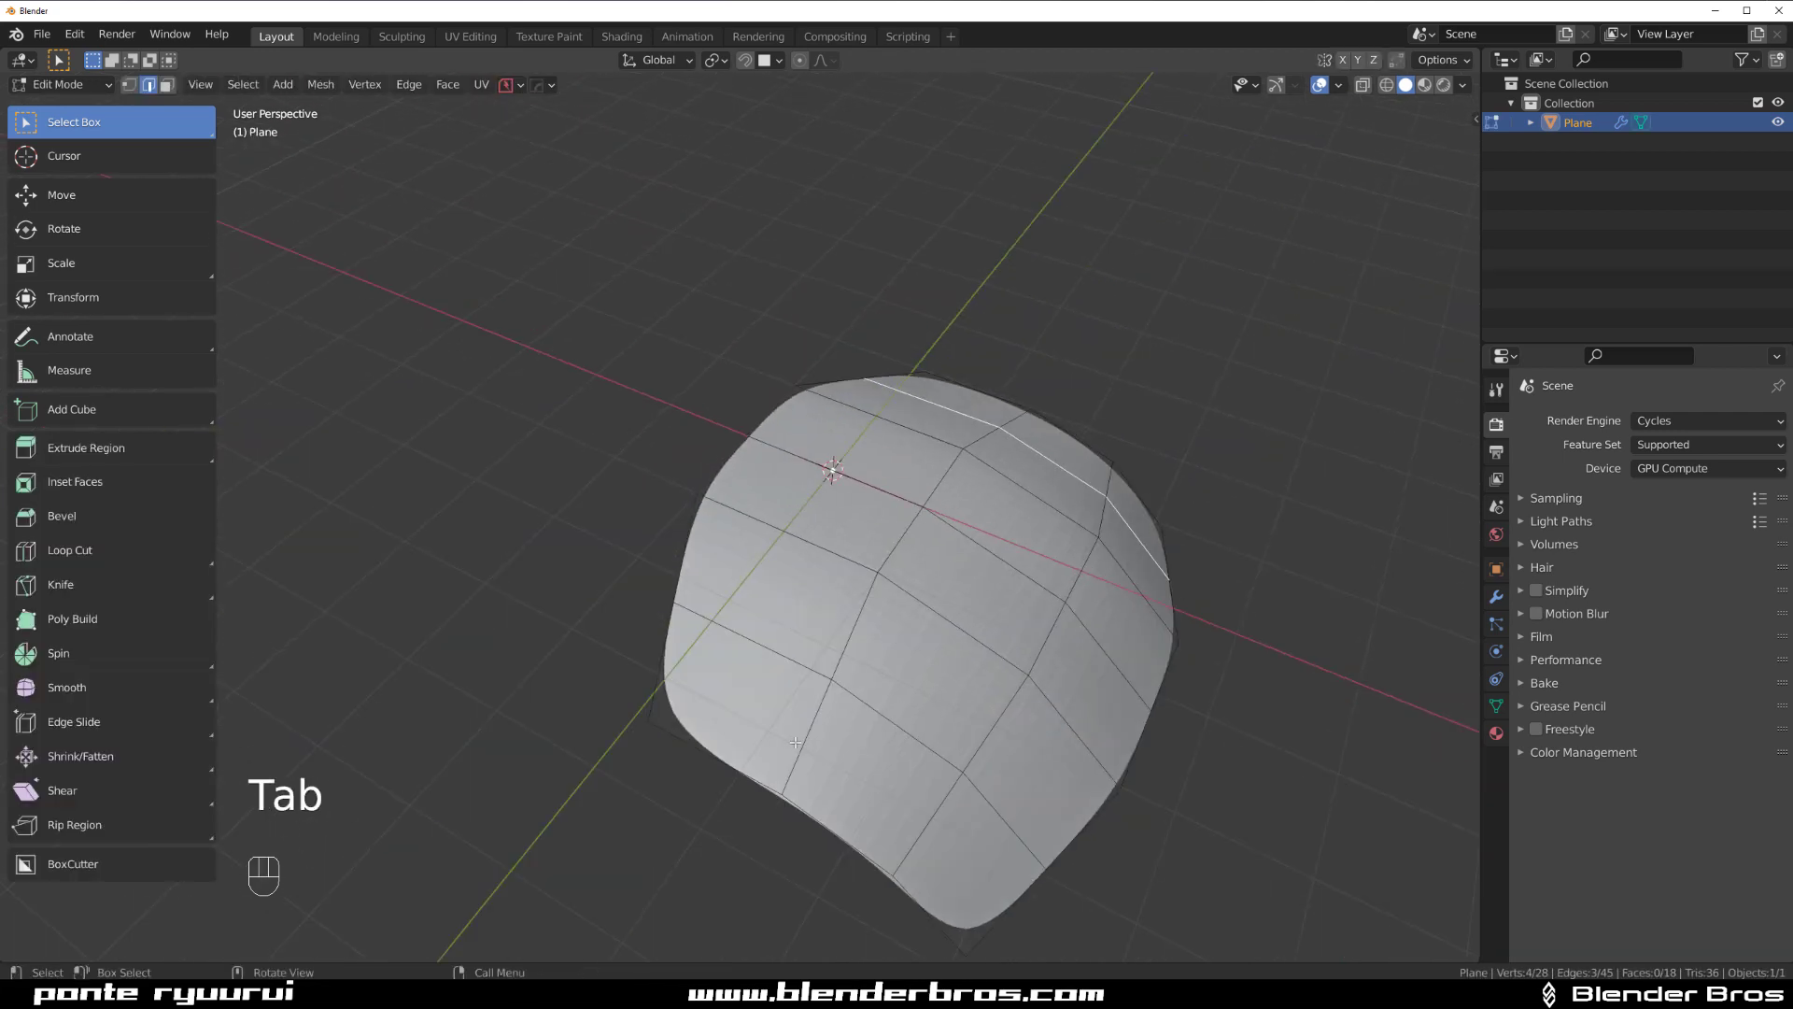
key("ctrl+r")
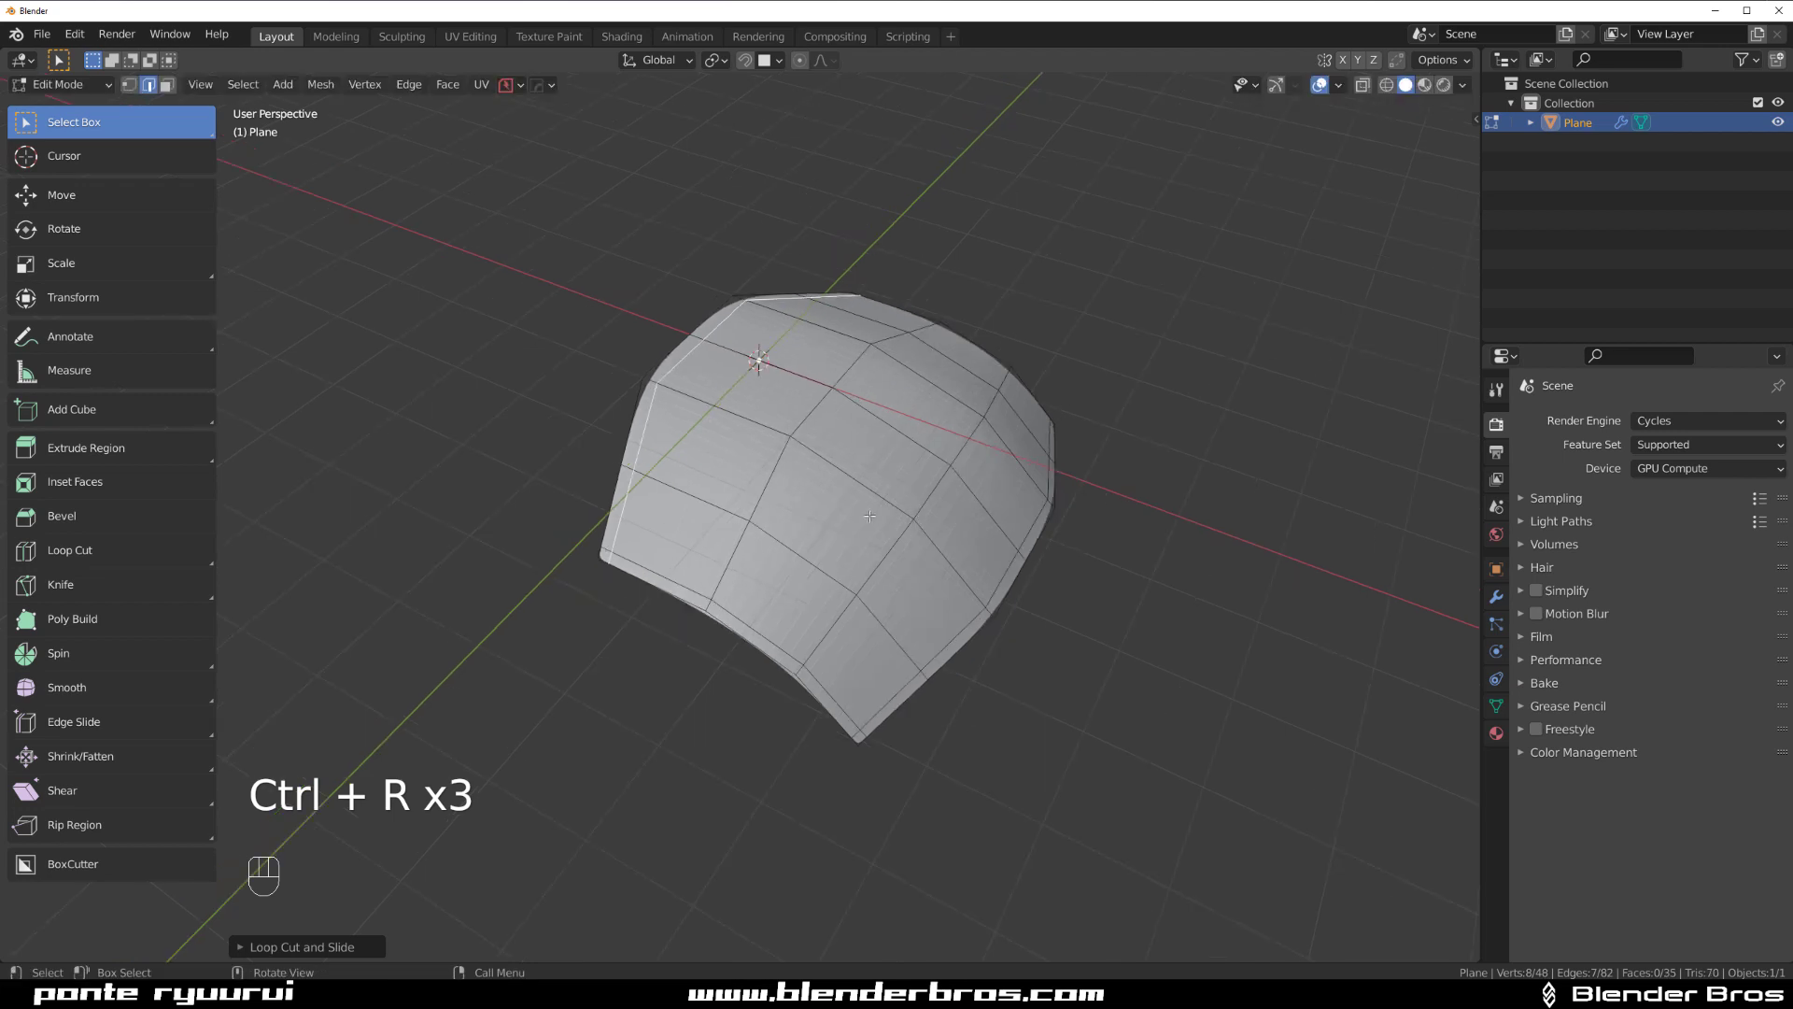
key("alt+x")
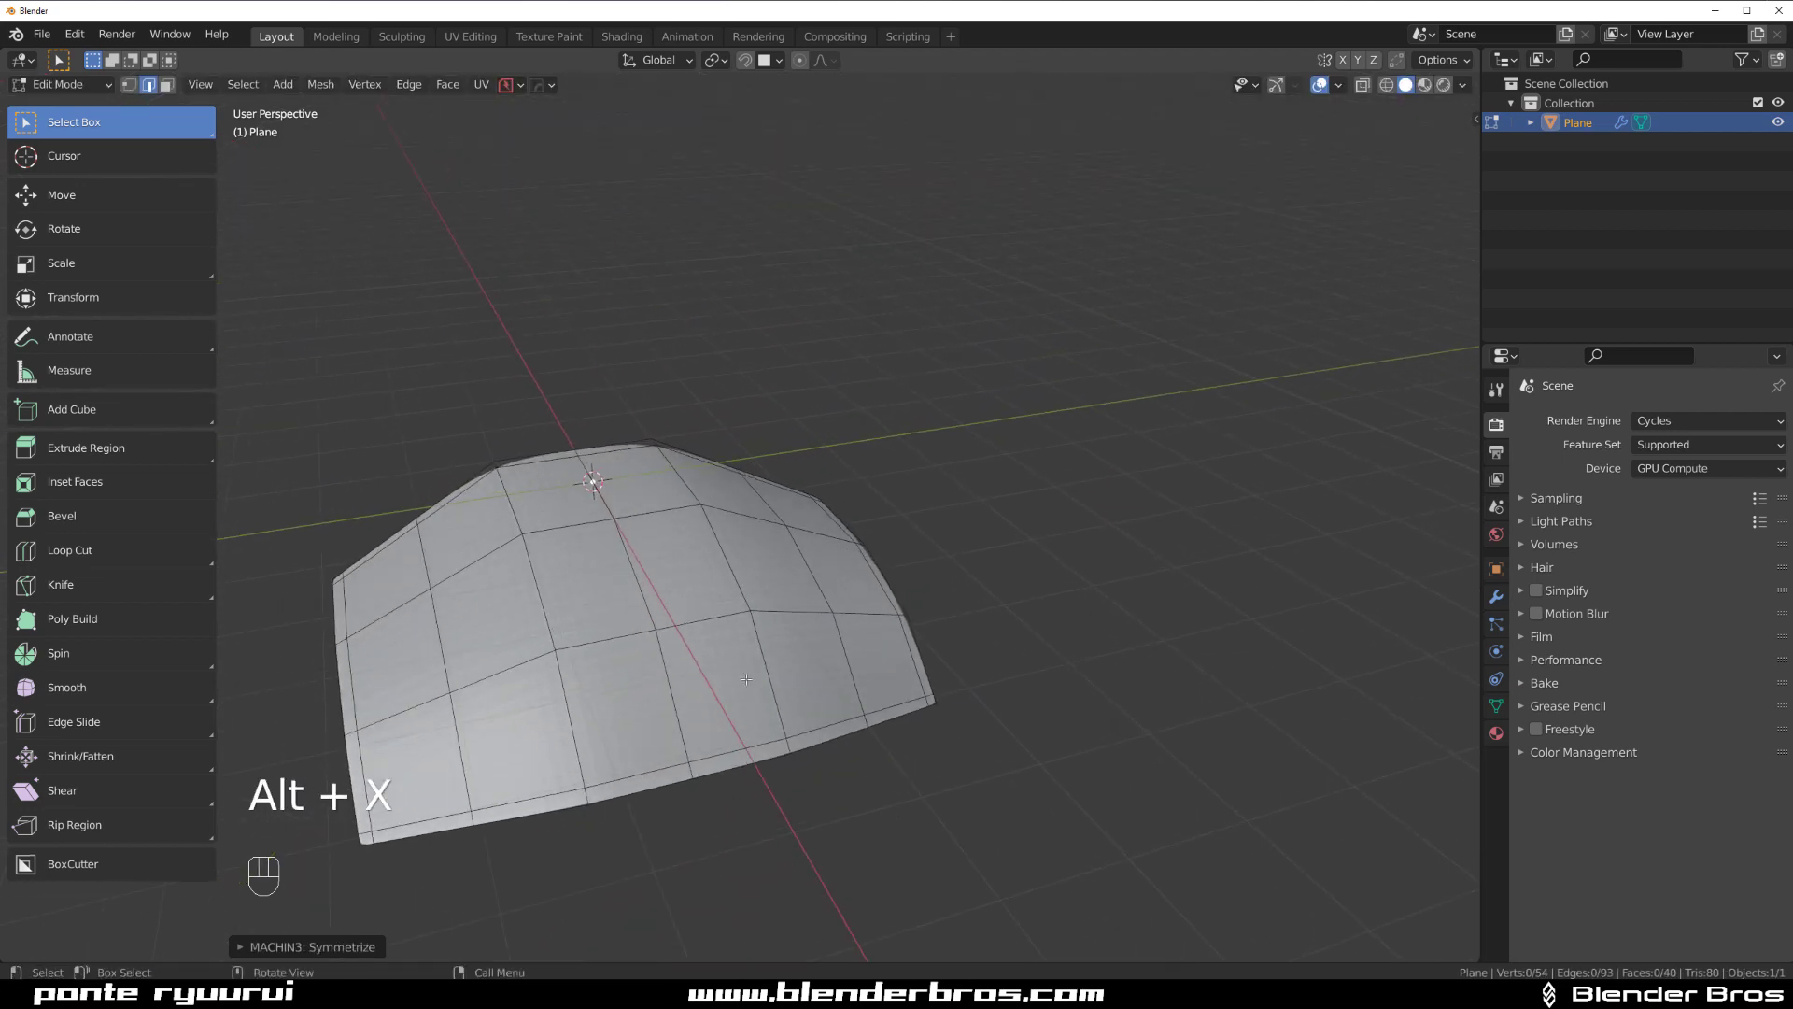
key("Tab")
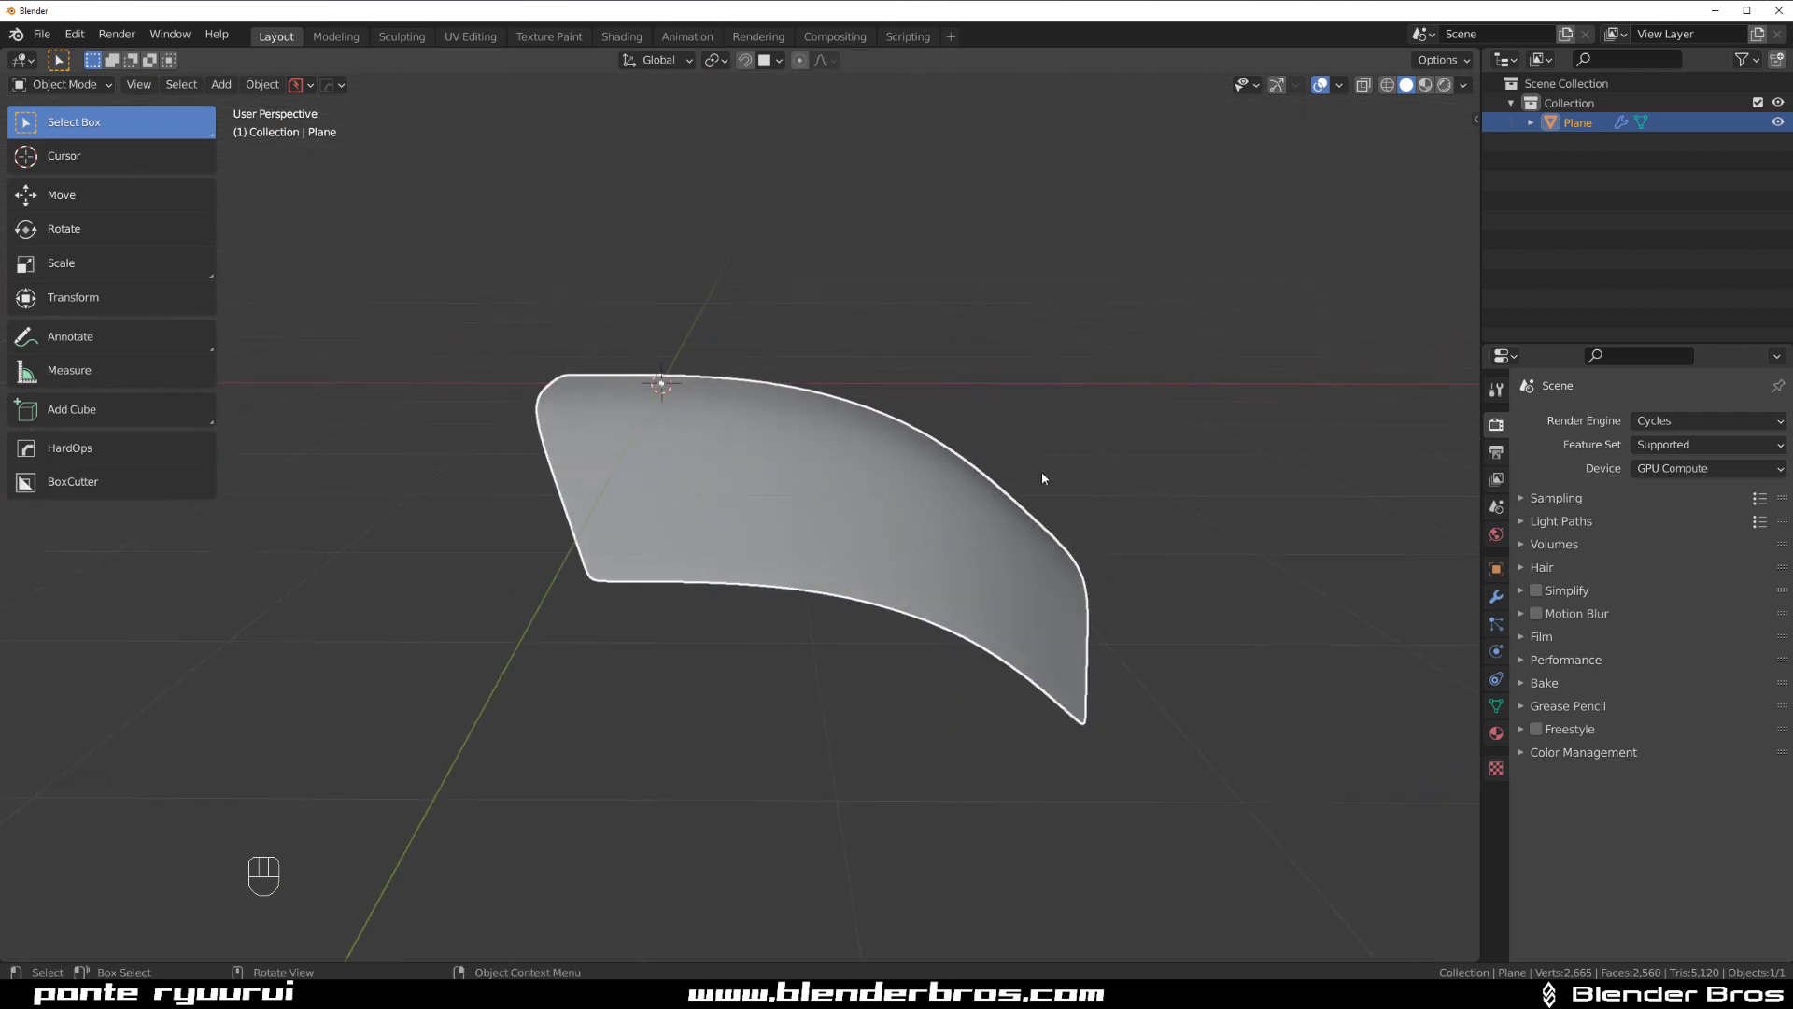
Add a Solidify modifier from the HardOps menu to thicken the panel into a shell.
key("q")
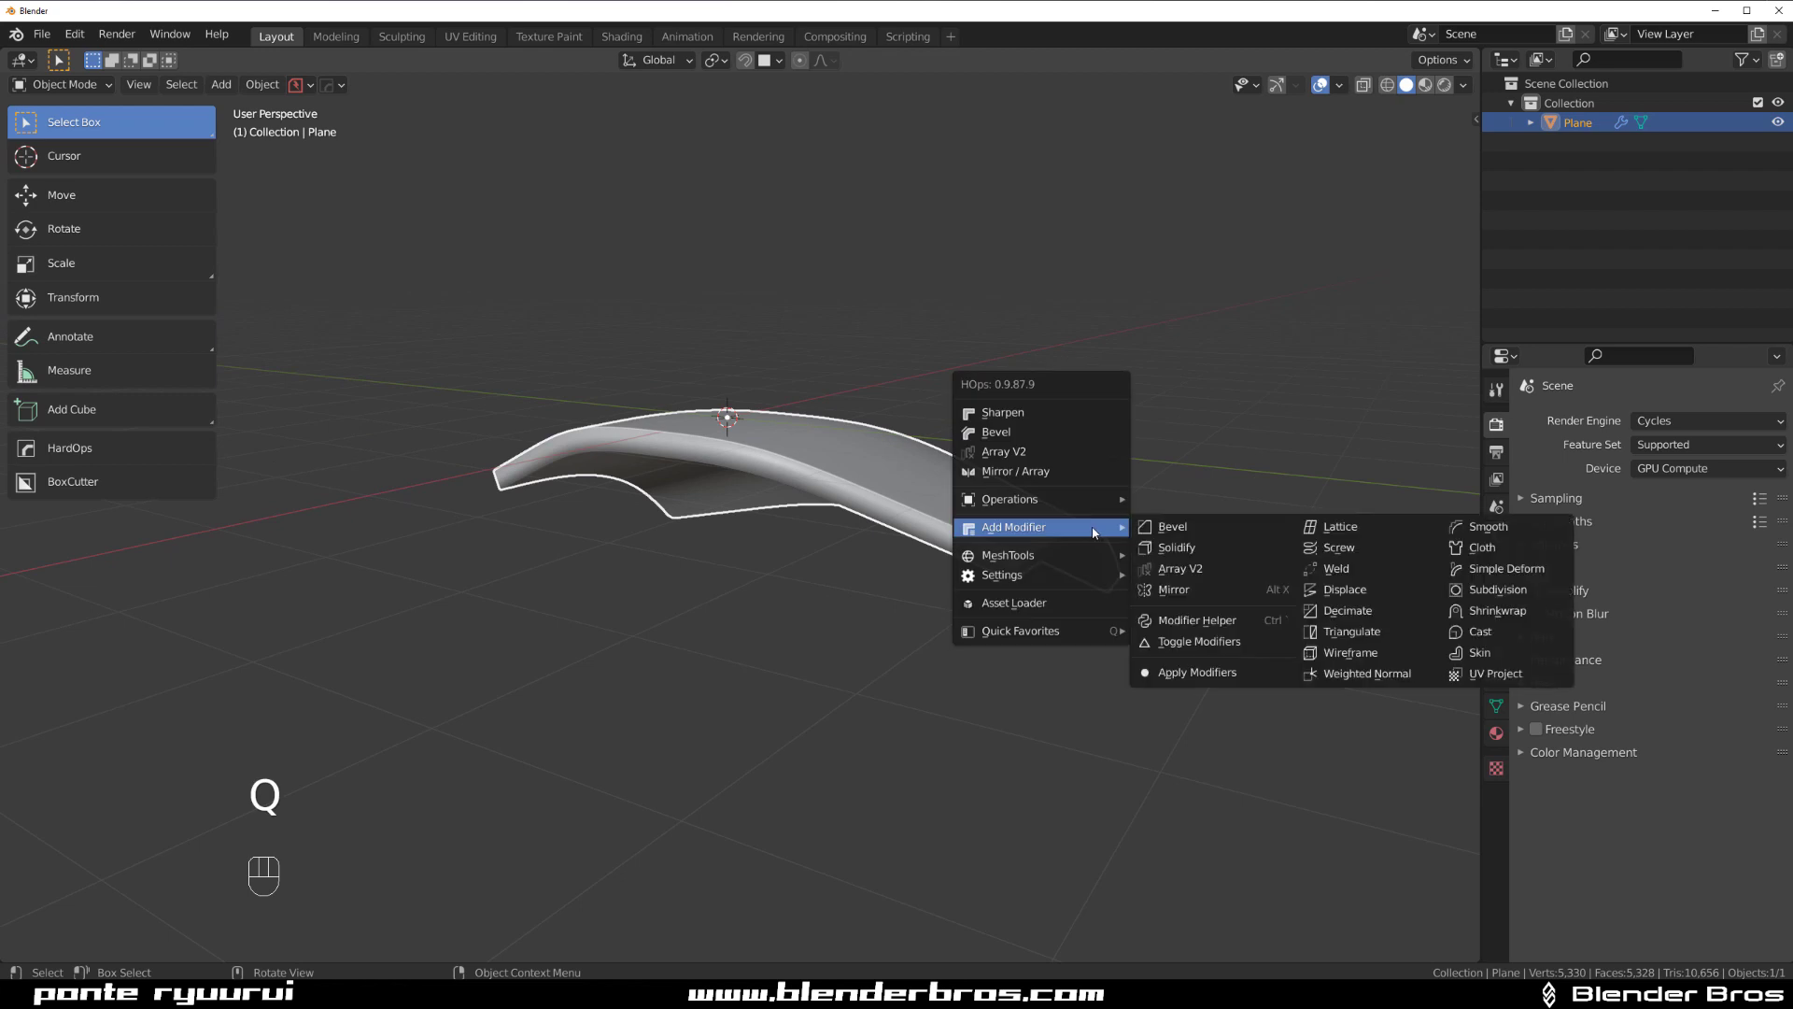
mouse_move(1008, 499)
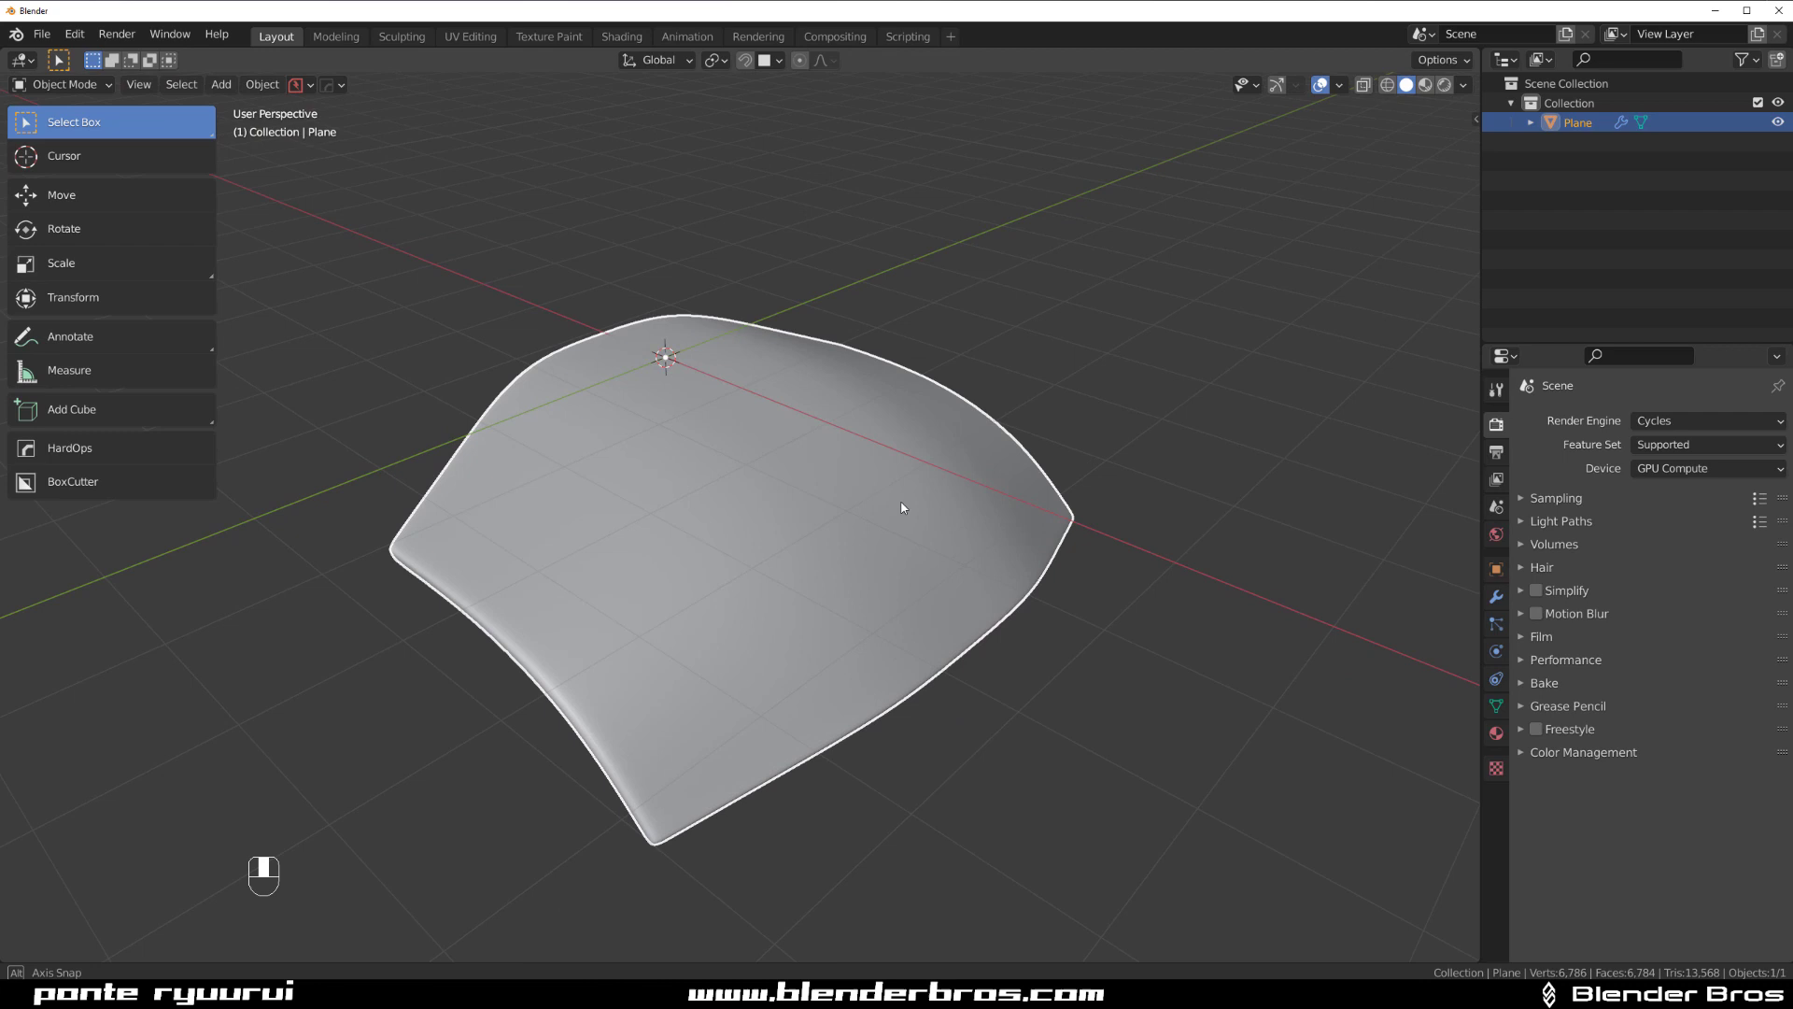
Bake the panel to real mesh with Visual Geometry to Mesh and view it orthographically from the front.
key("ctrl+a")
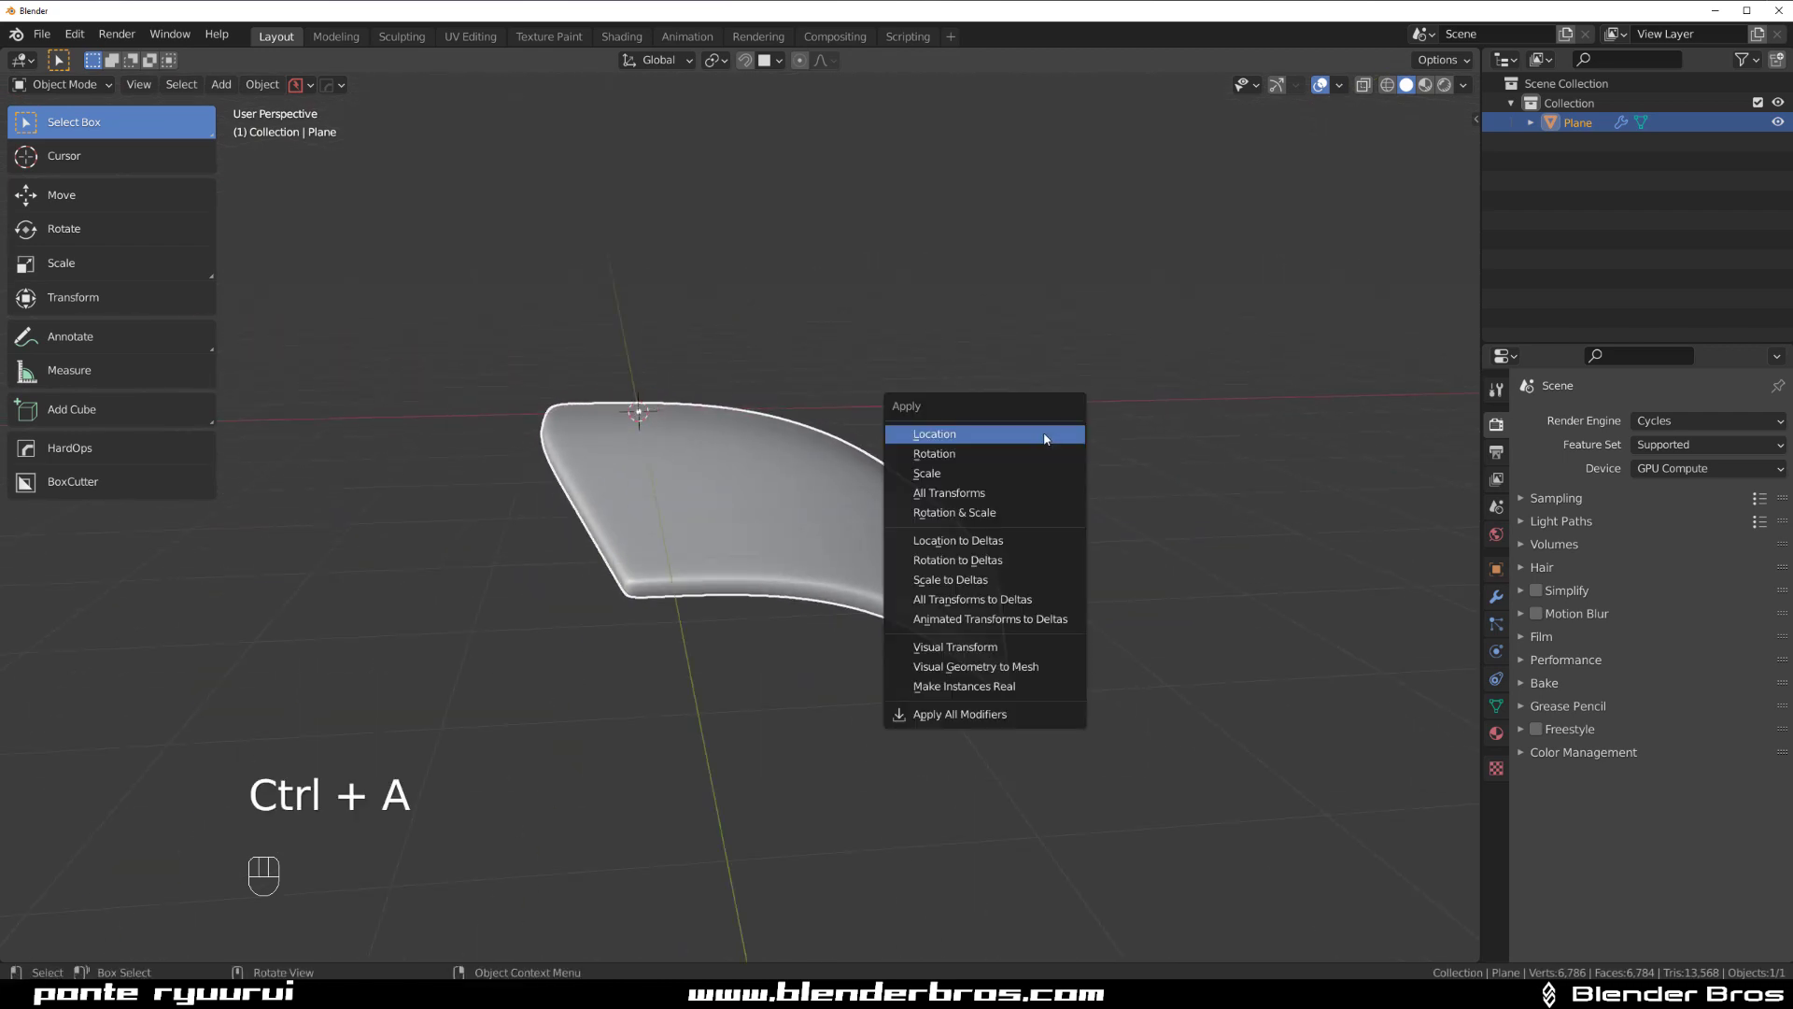
mouse_move(975, 666)
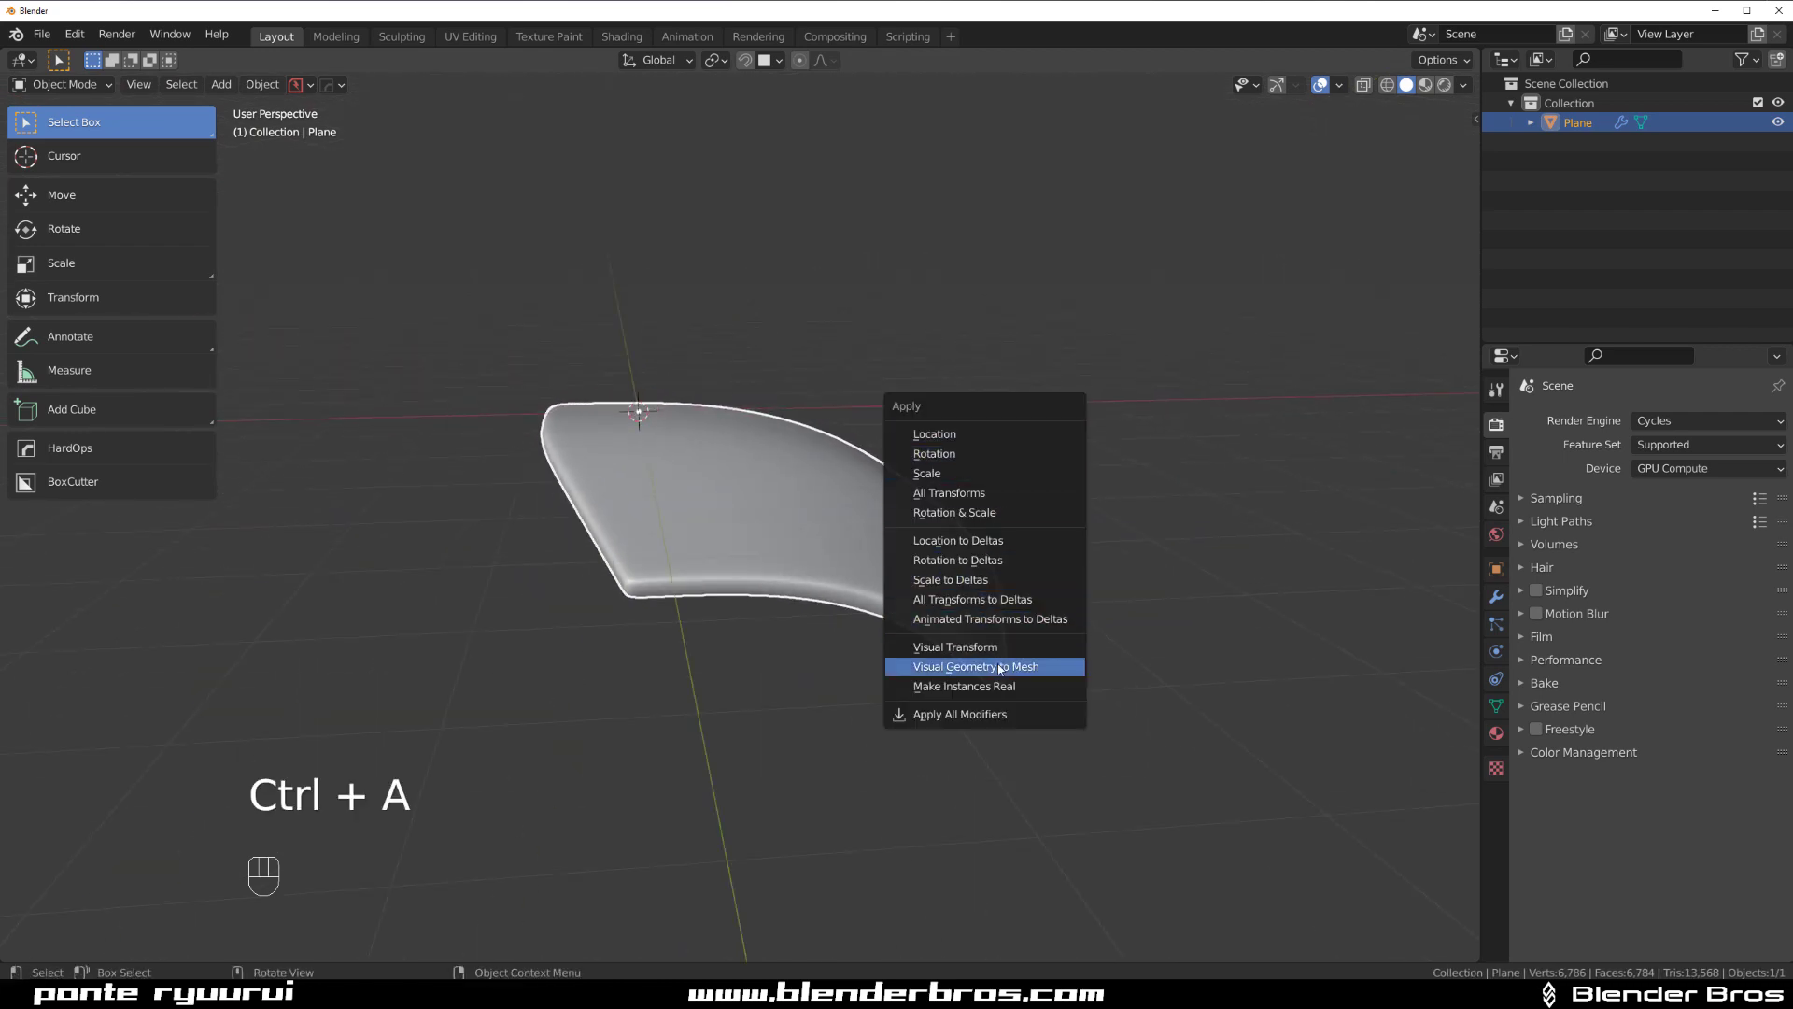
key("Tab")
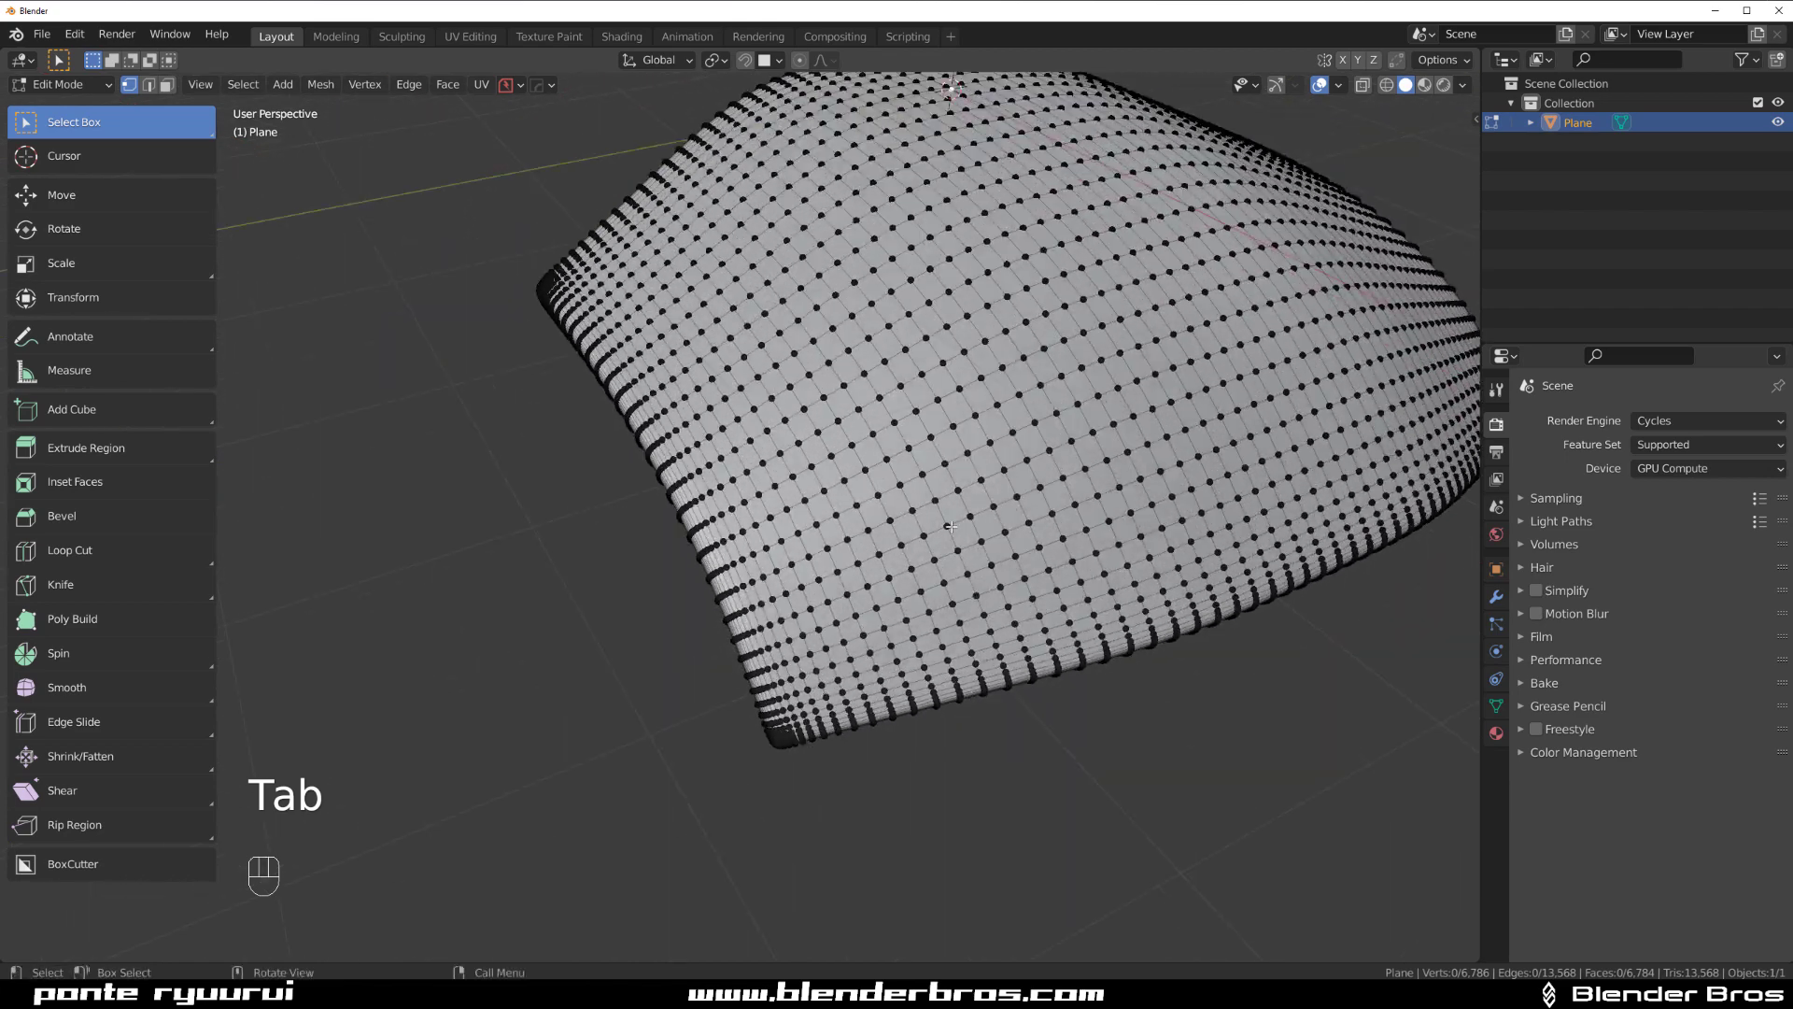
key("Tab")
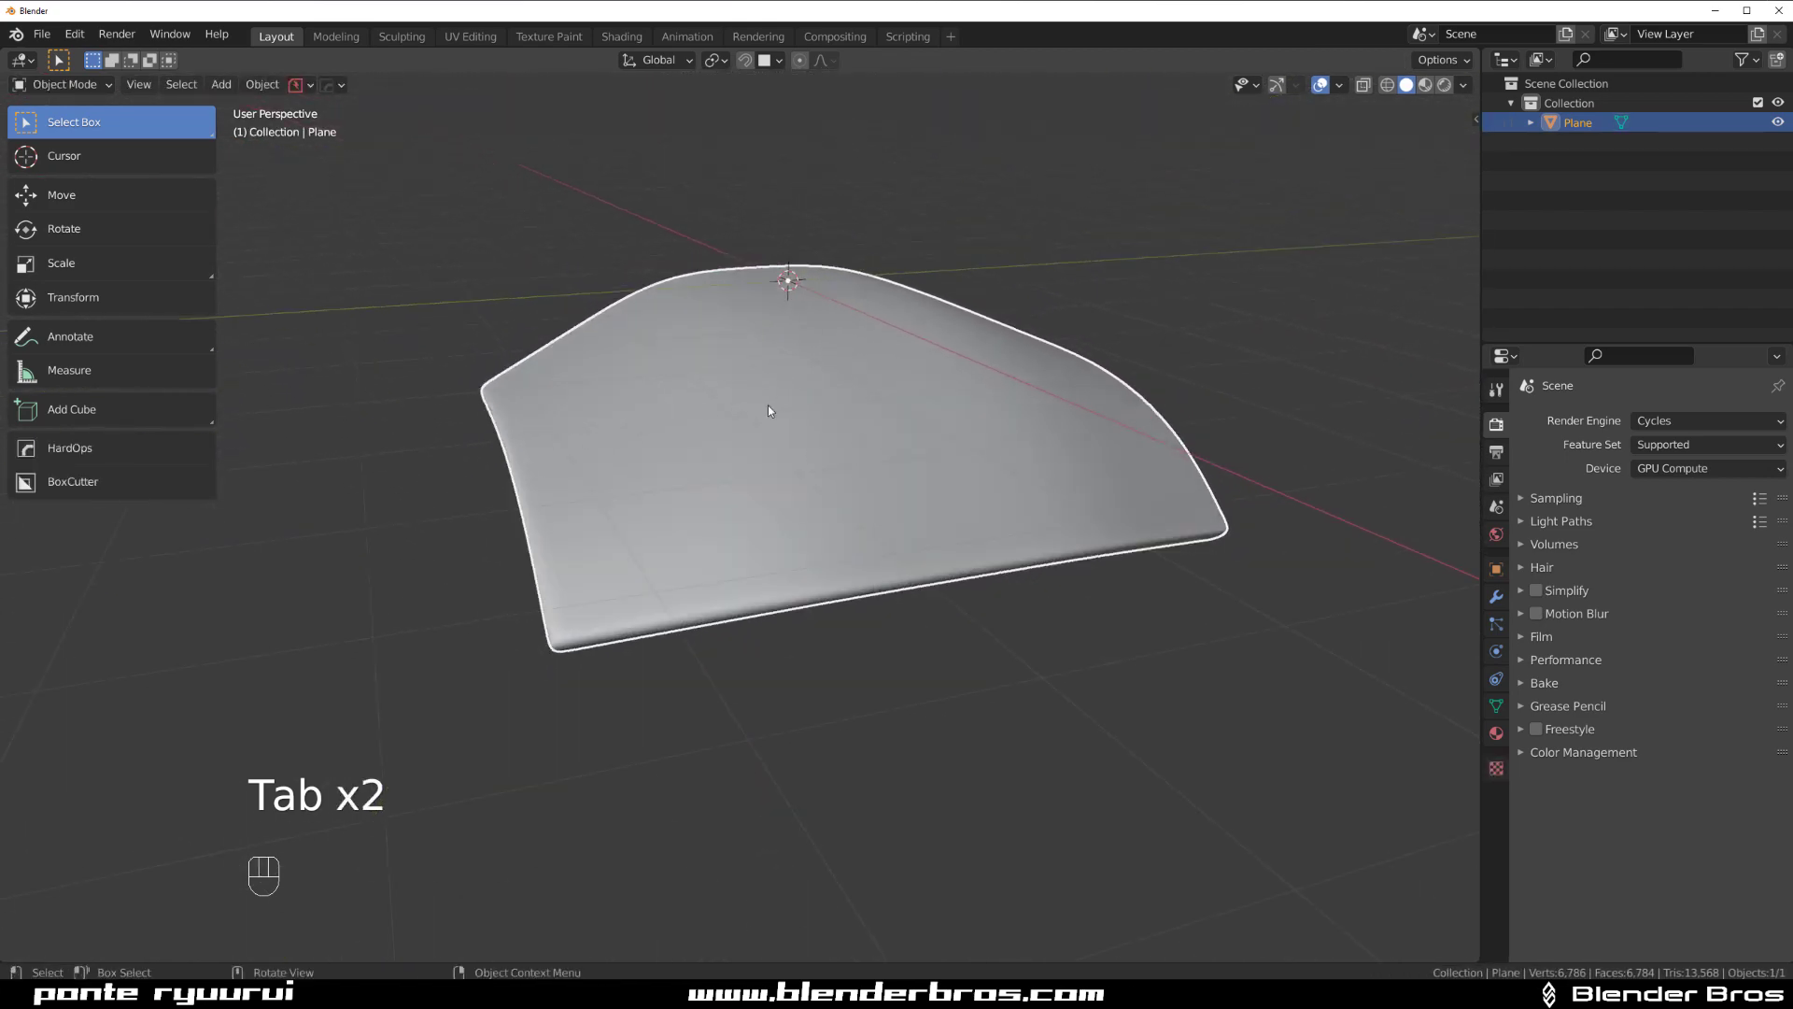
key("KP_5")
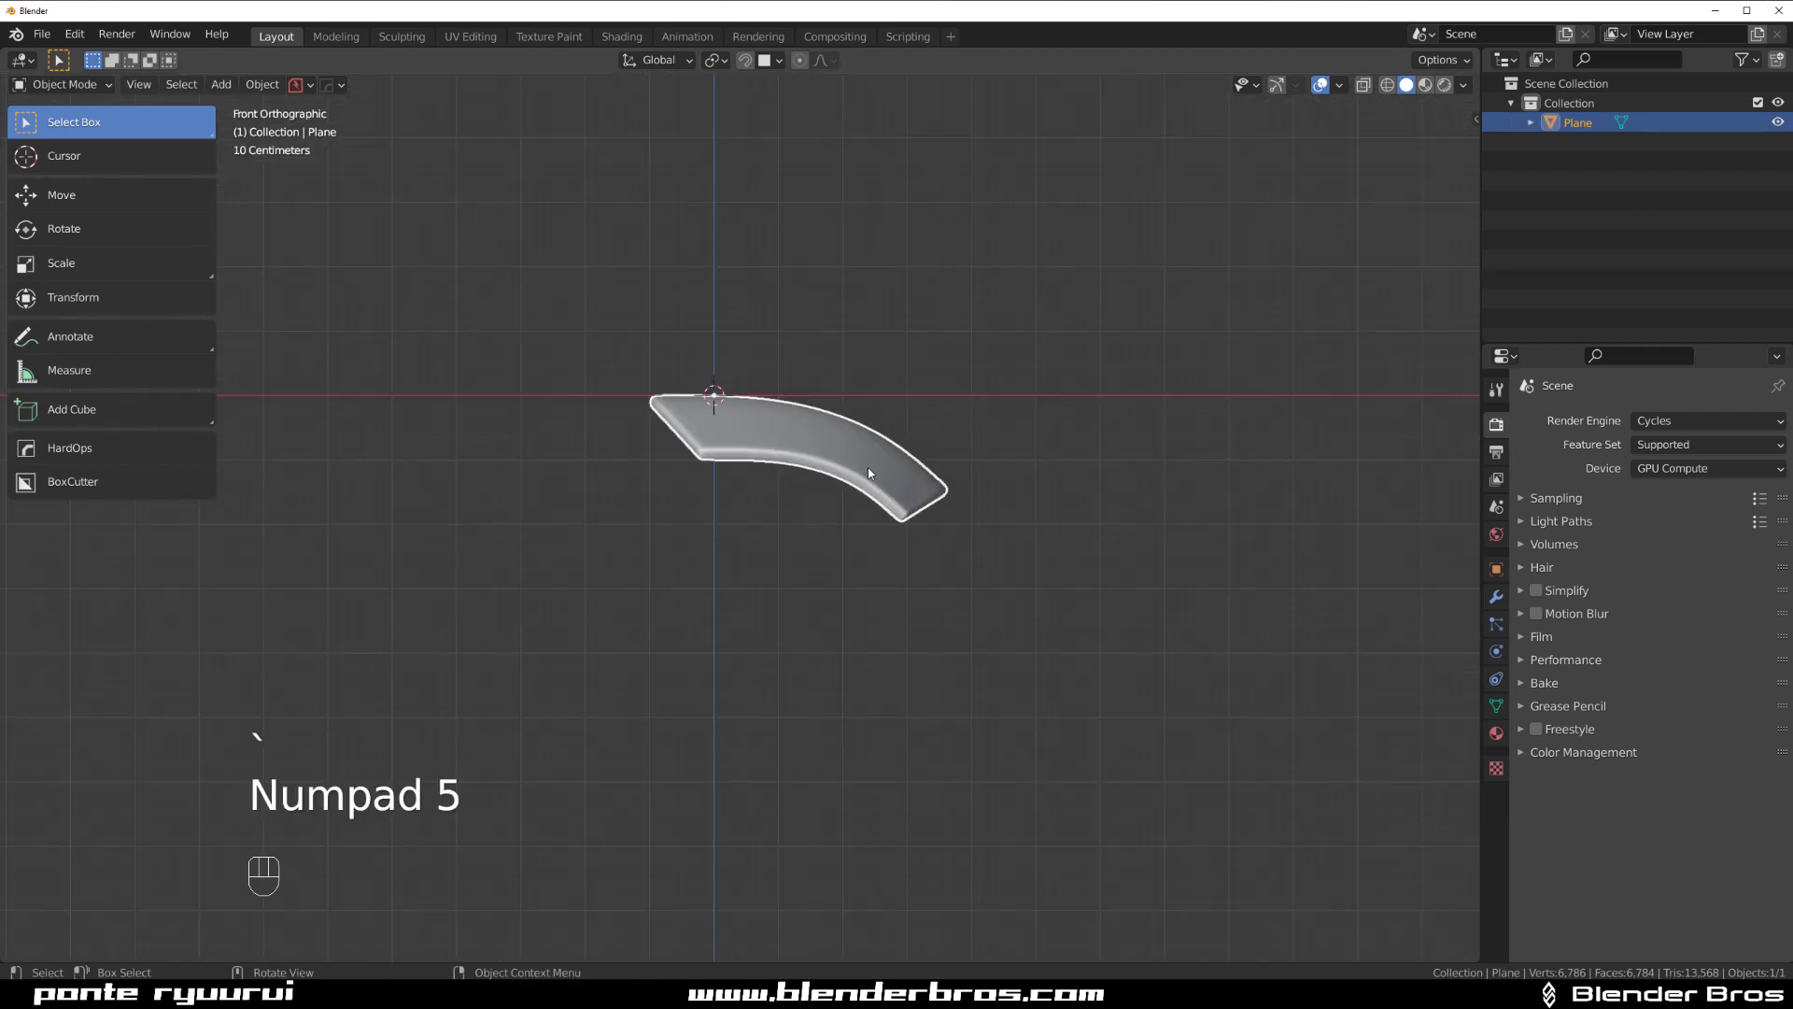
key("KP_7")
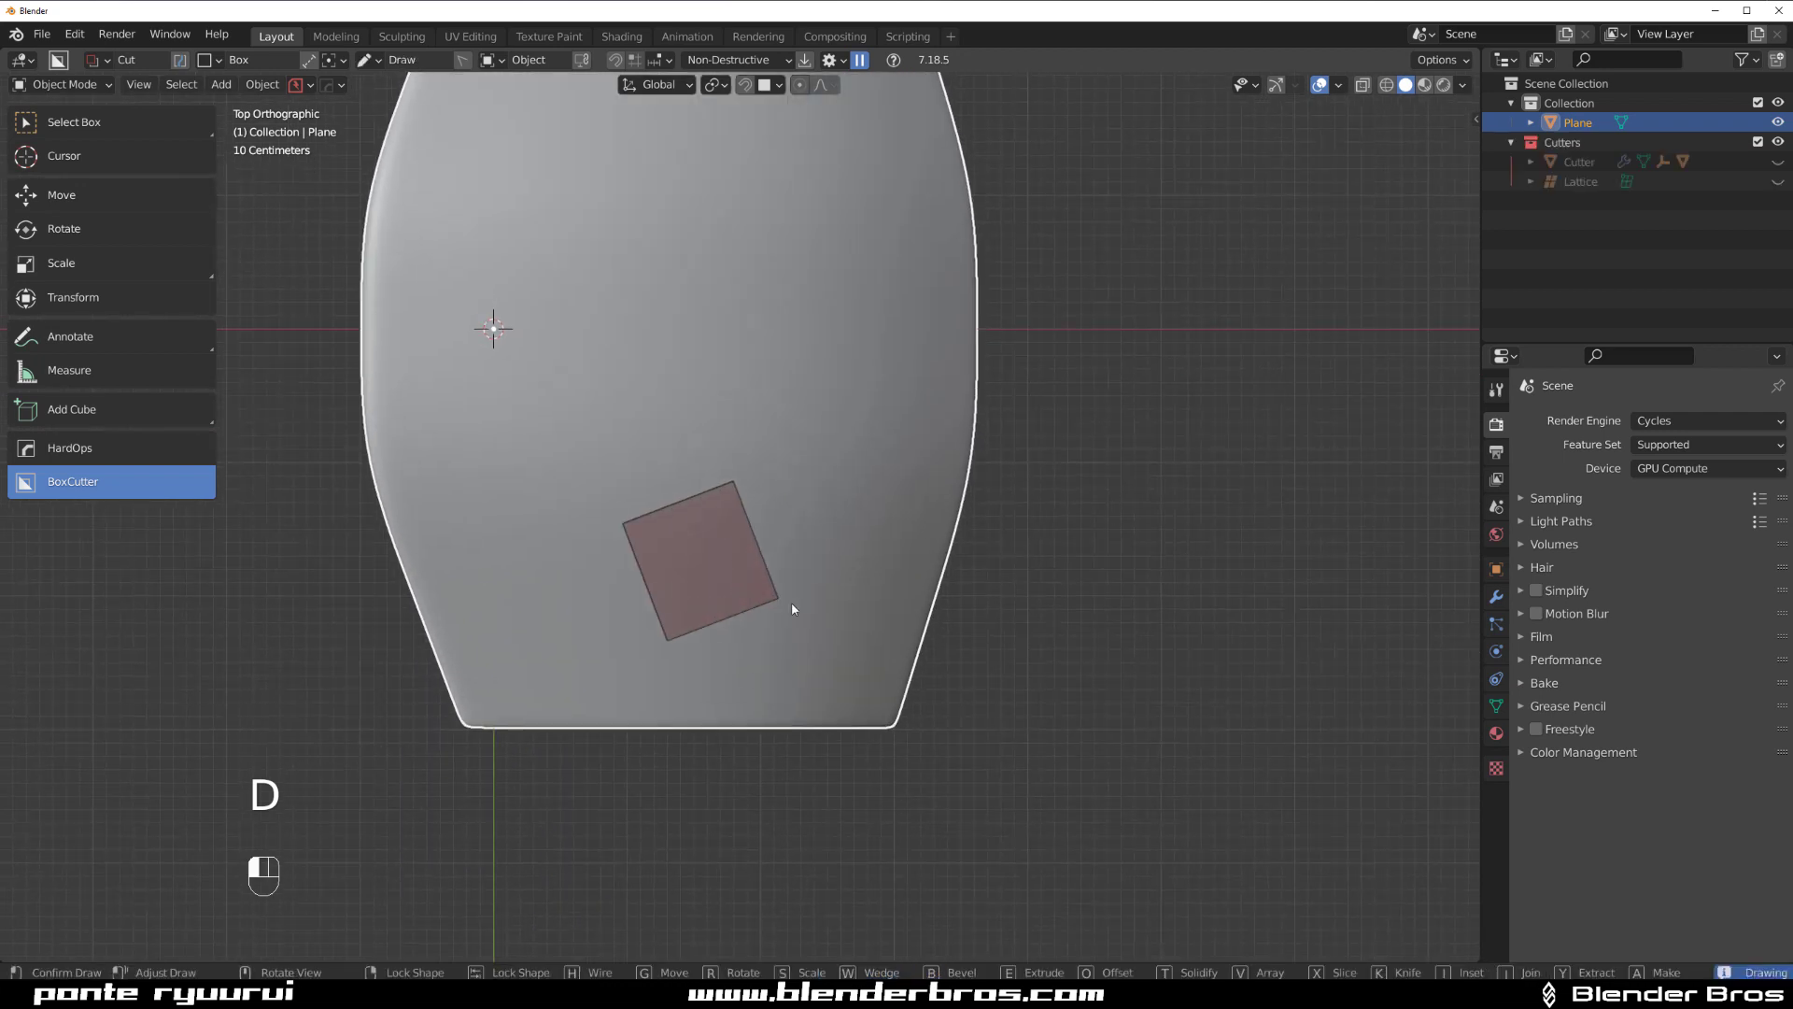
Draw a BoxCutter rectangle slot through the panel and rotate the cutter to follow its curve.
key("shift+v")
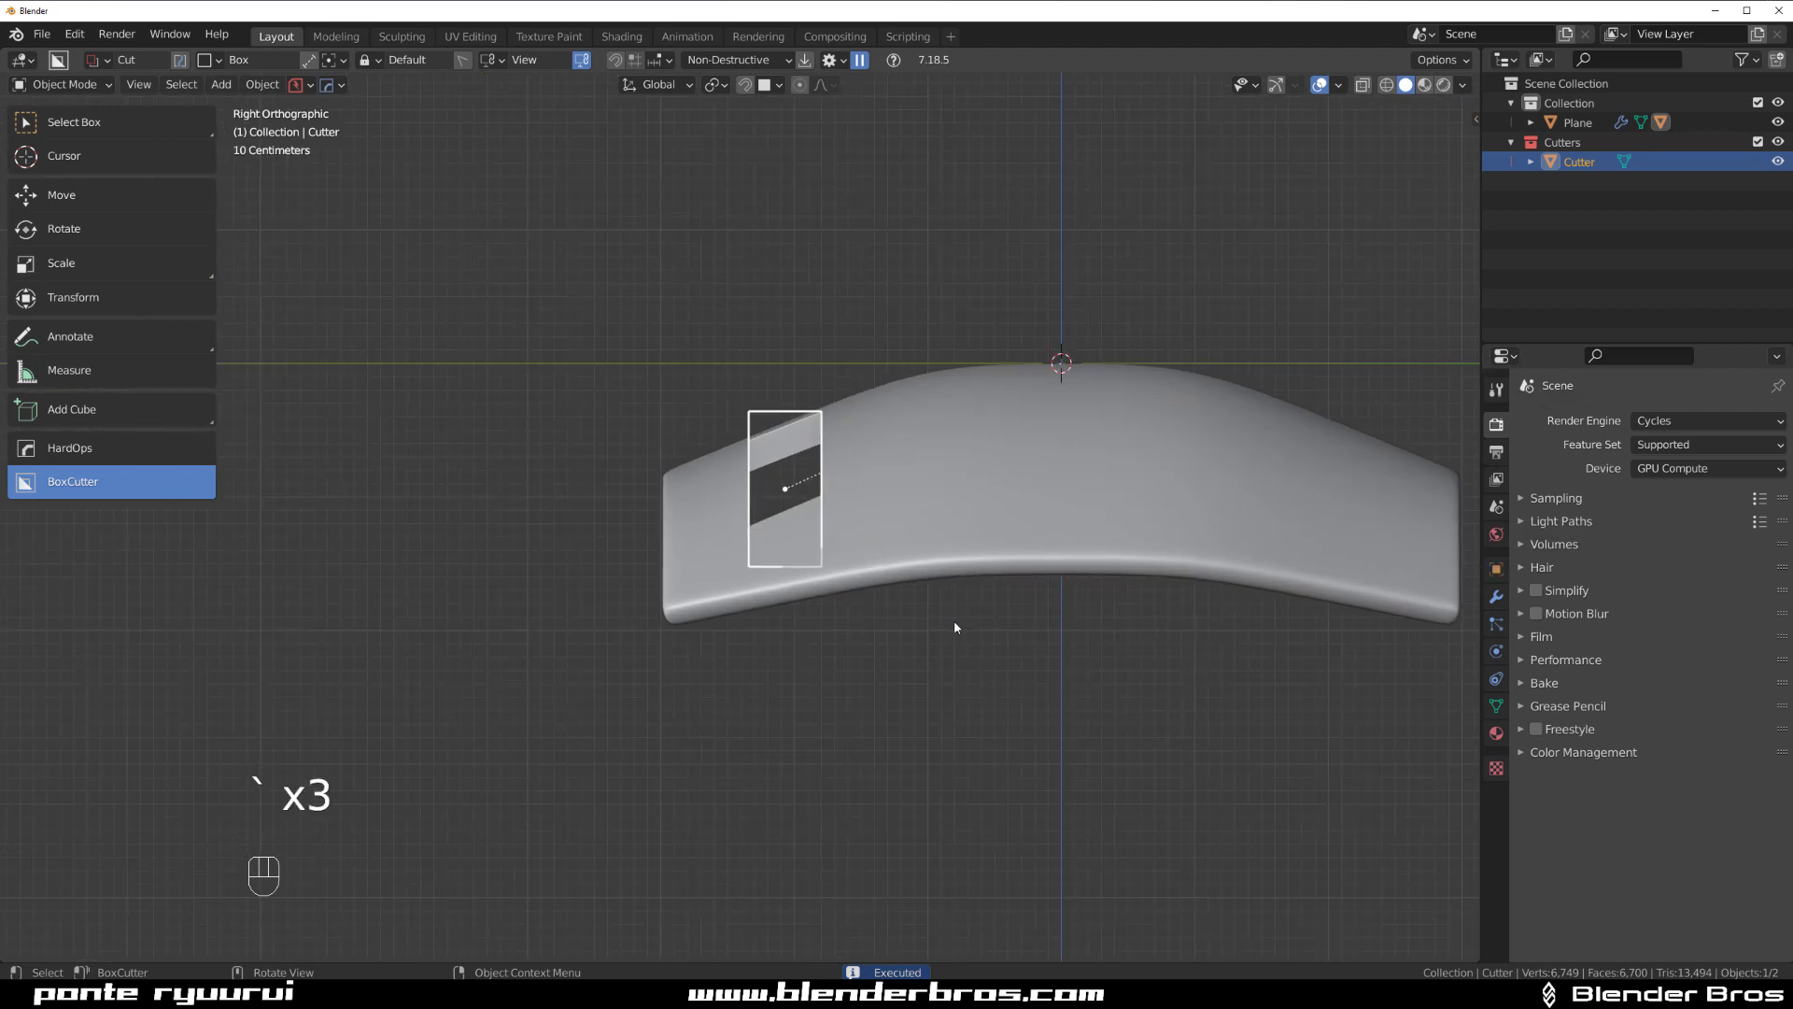
key("r")
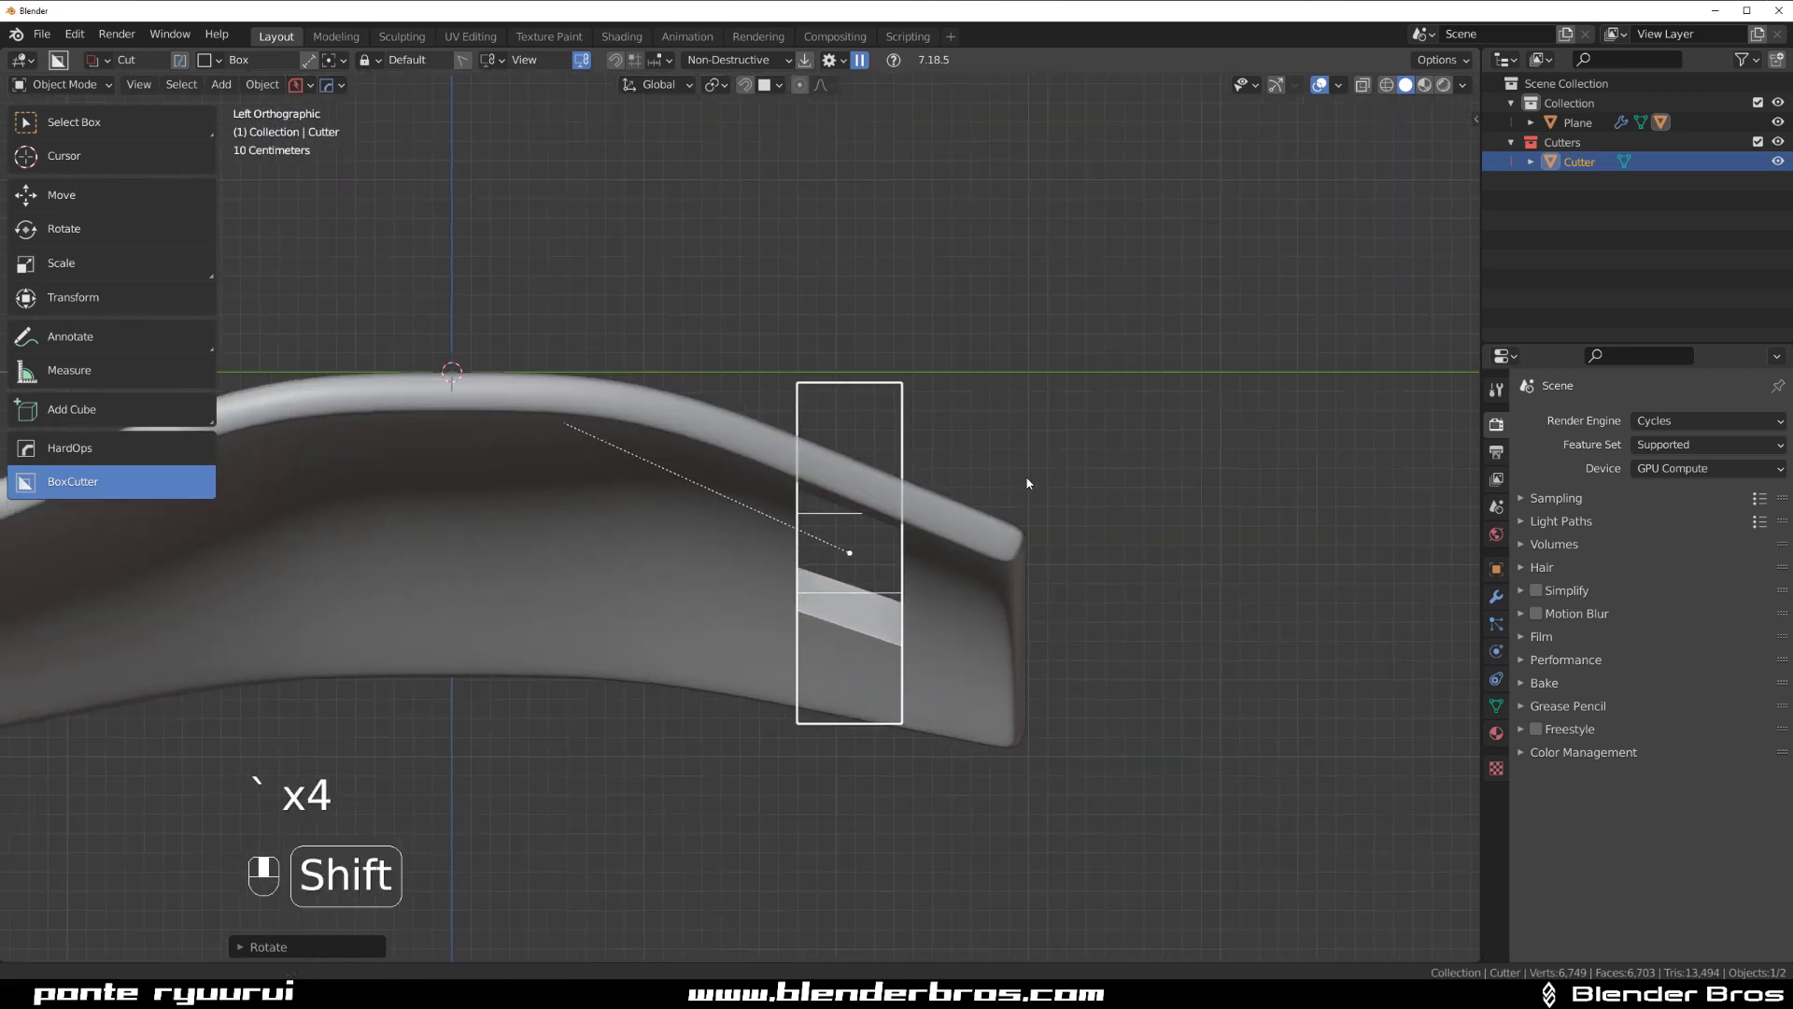
key("r")
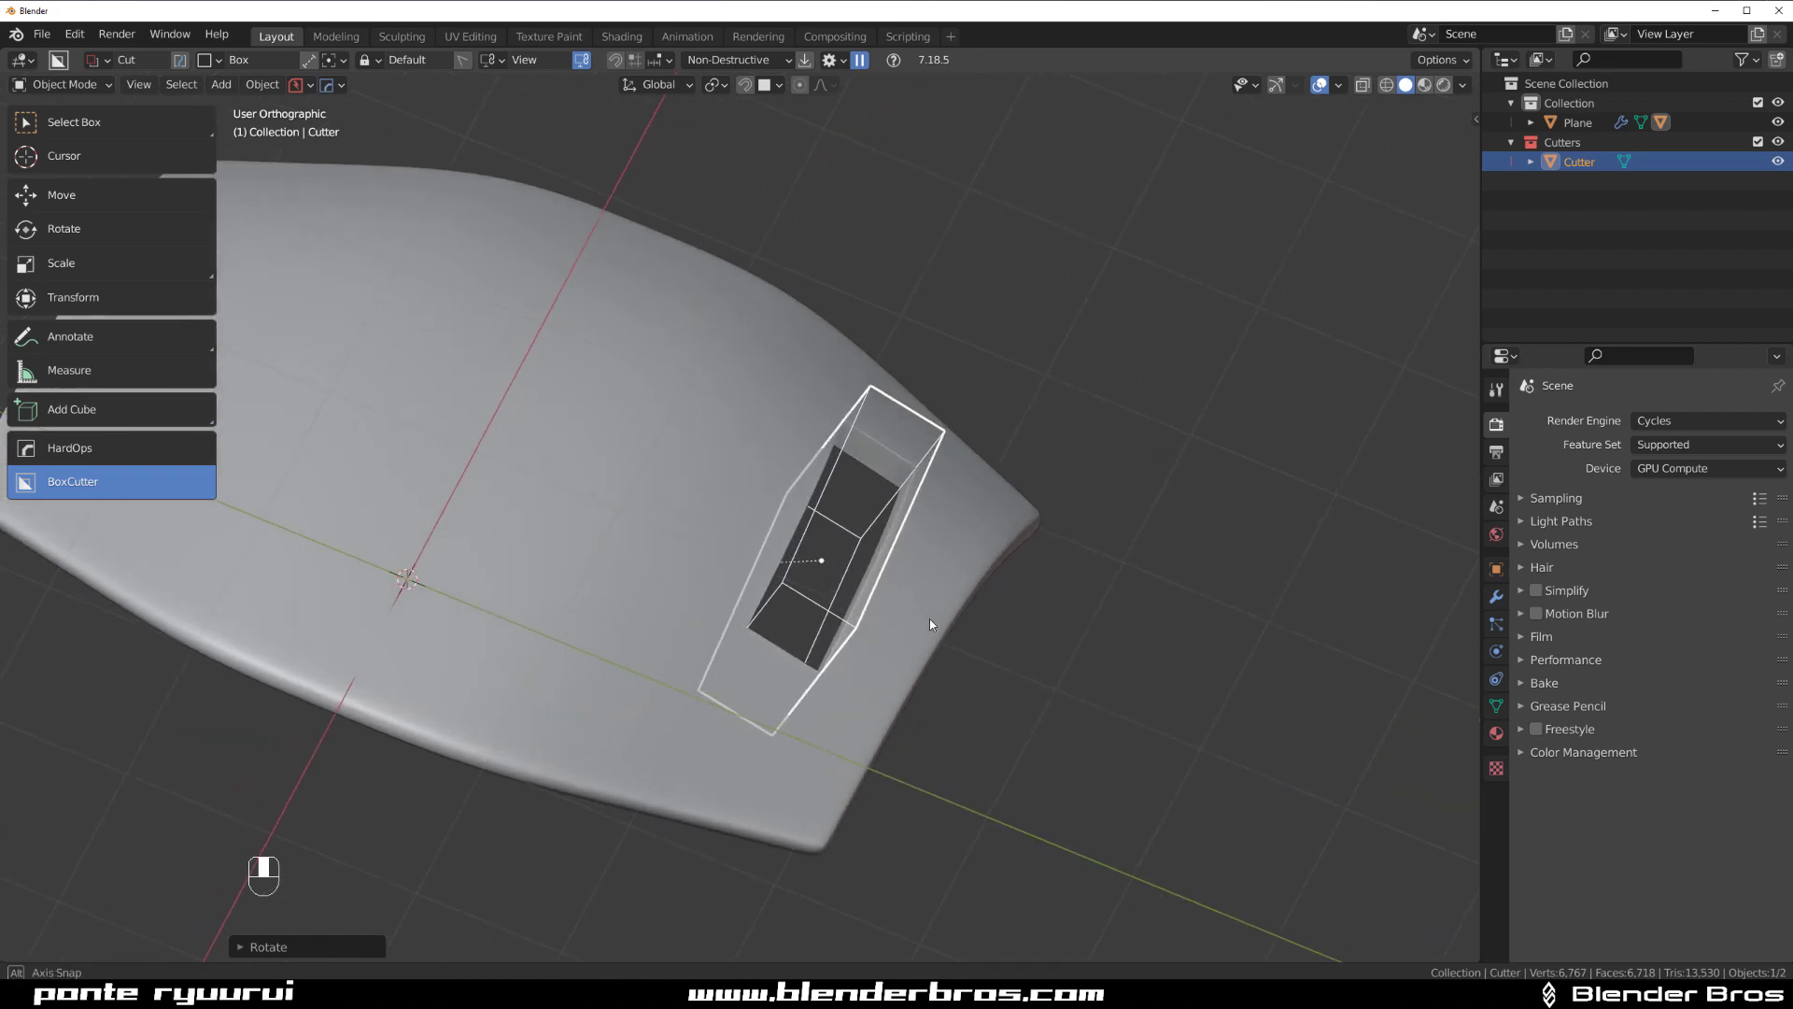
key("Tab")
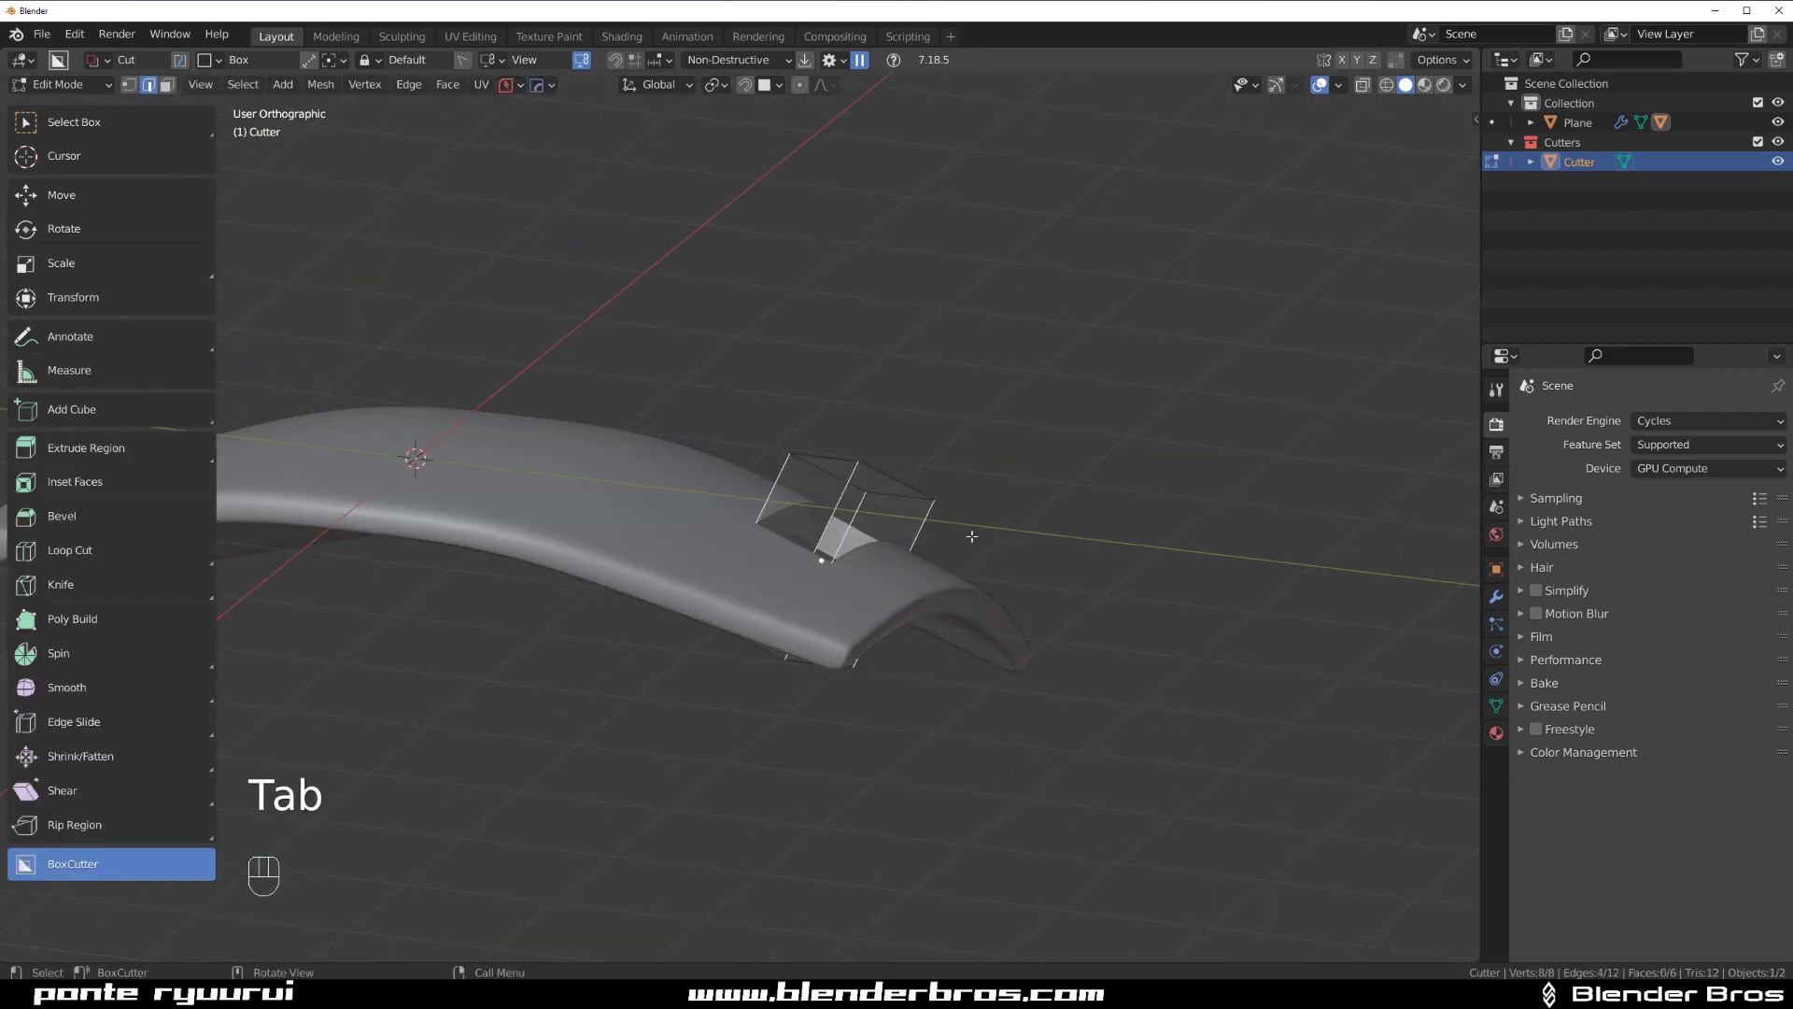
Bevel the cutter's corner edges so the slot gets rounded corners.
key("ctrl+b")
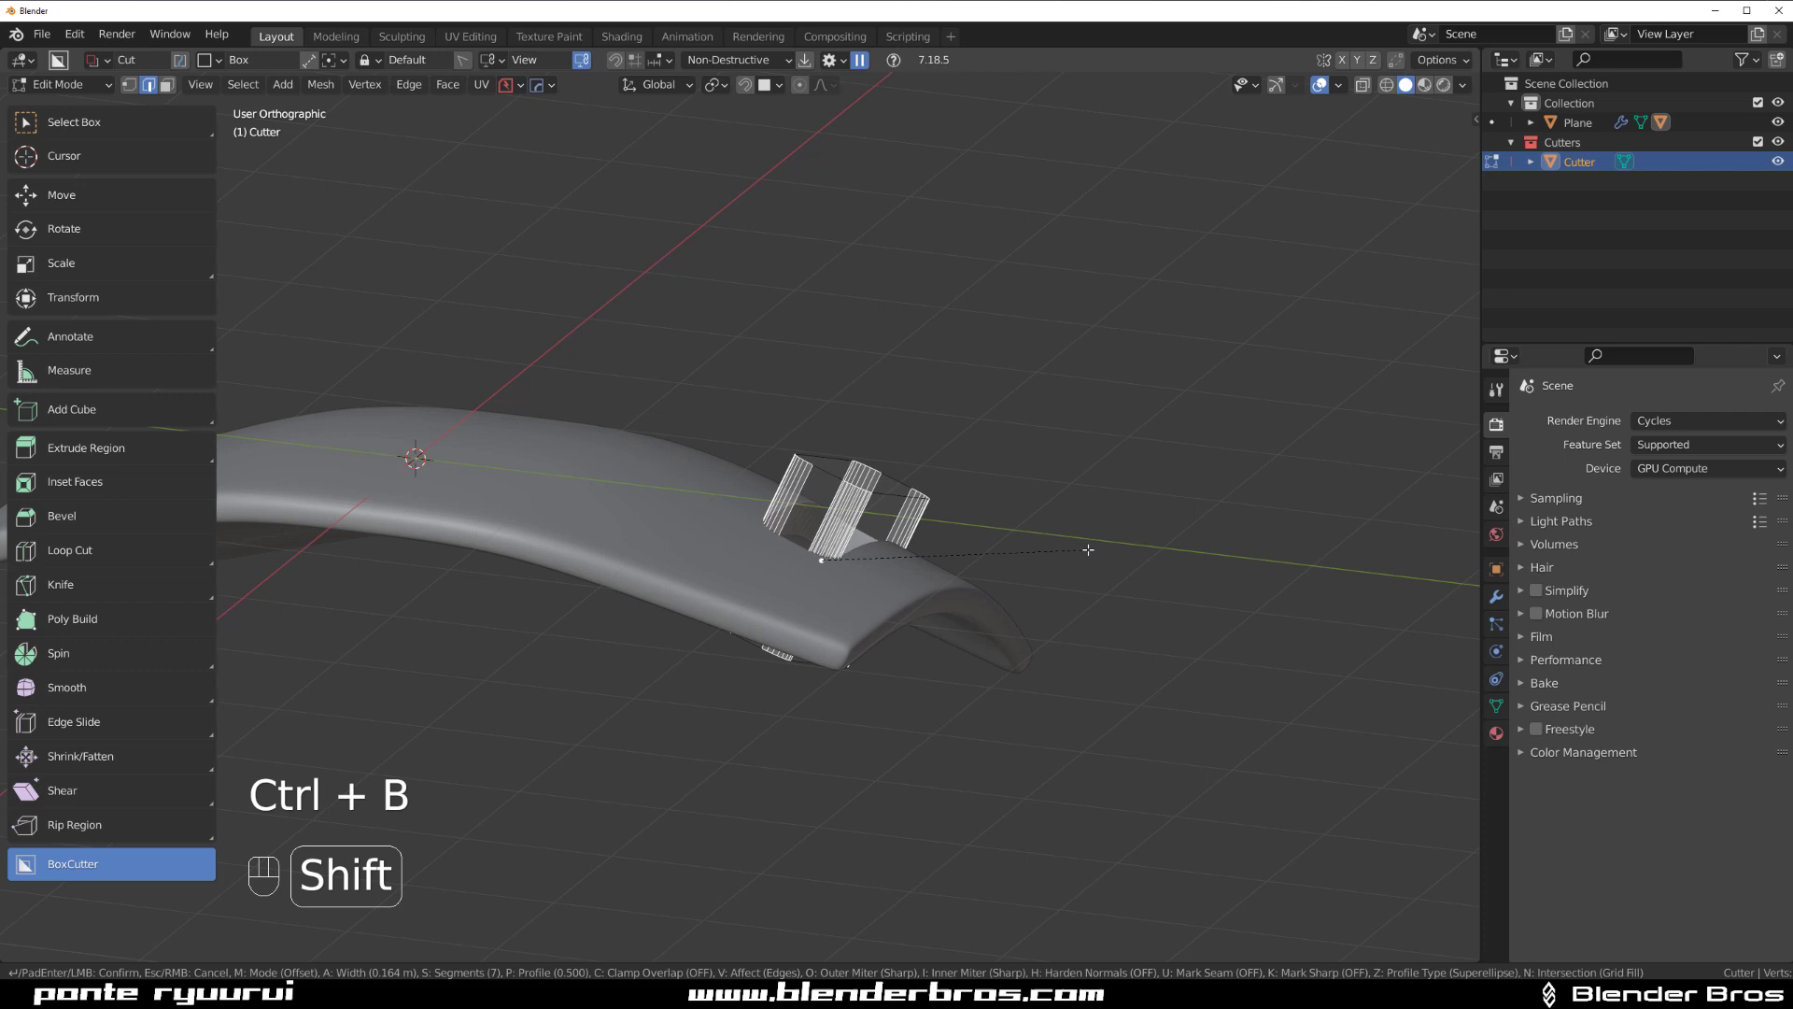
key("Tab")
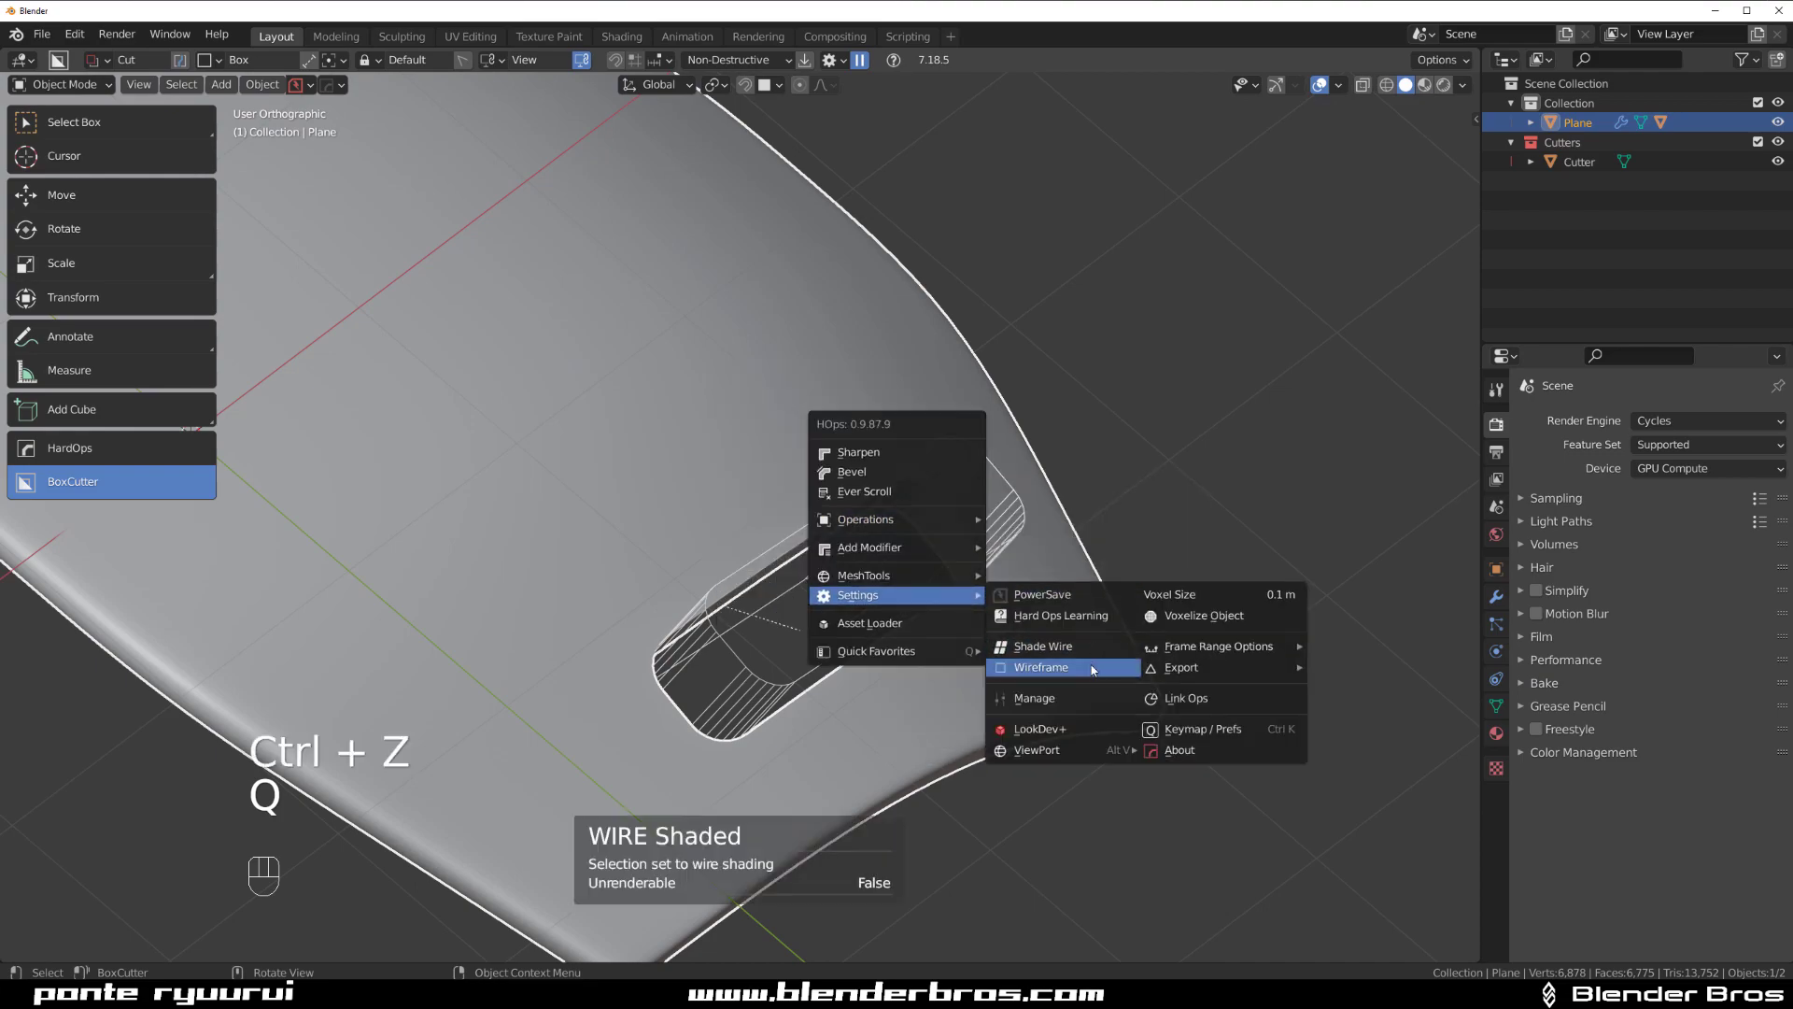
Show wireframe over shading and move, scale and rotate the cutter into a longer, slimmer slot lower down.
left_click(1040, 667)
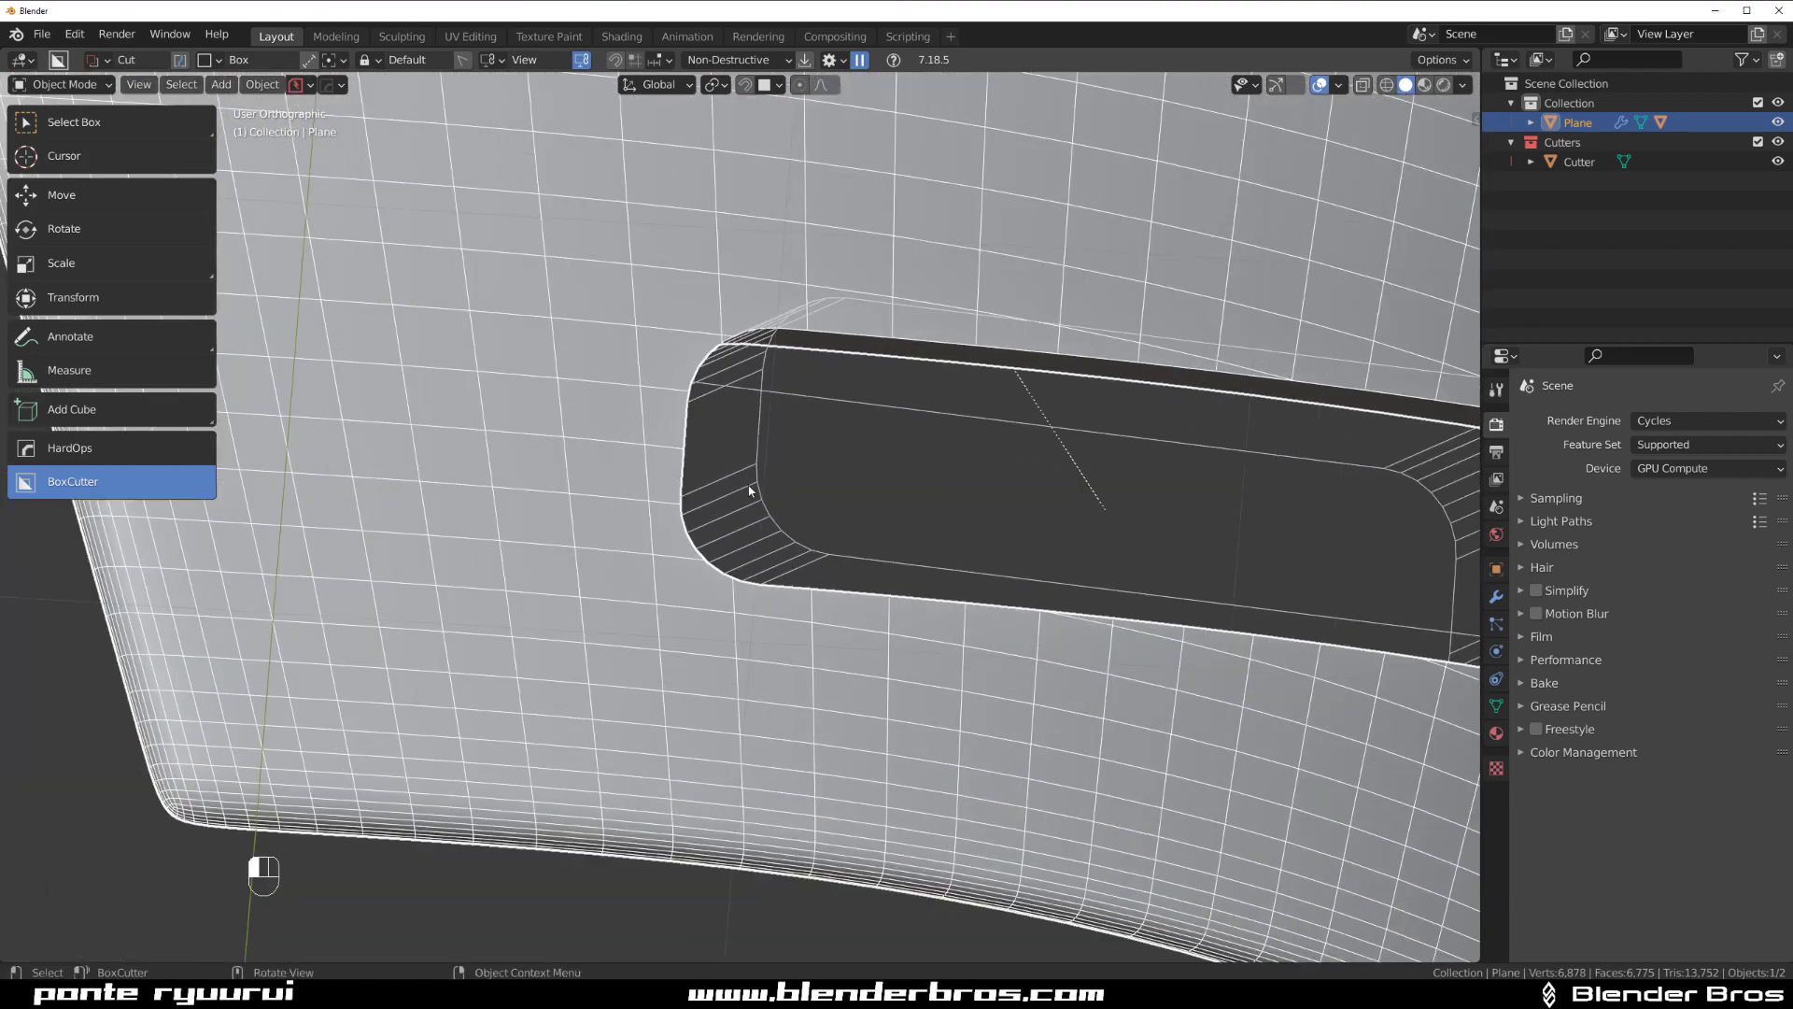
key("g")
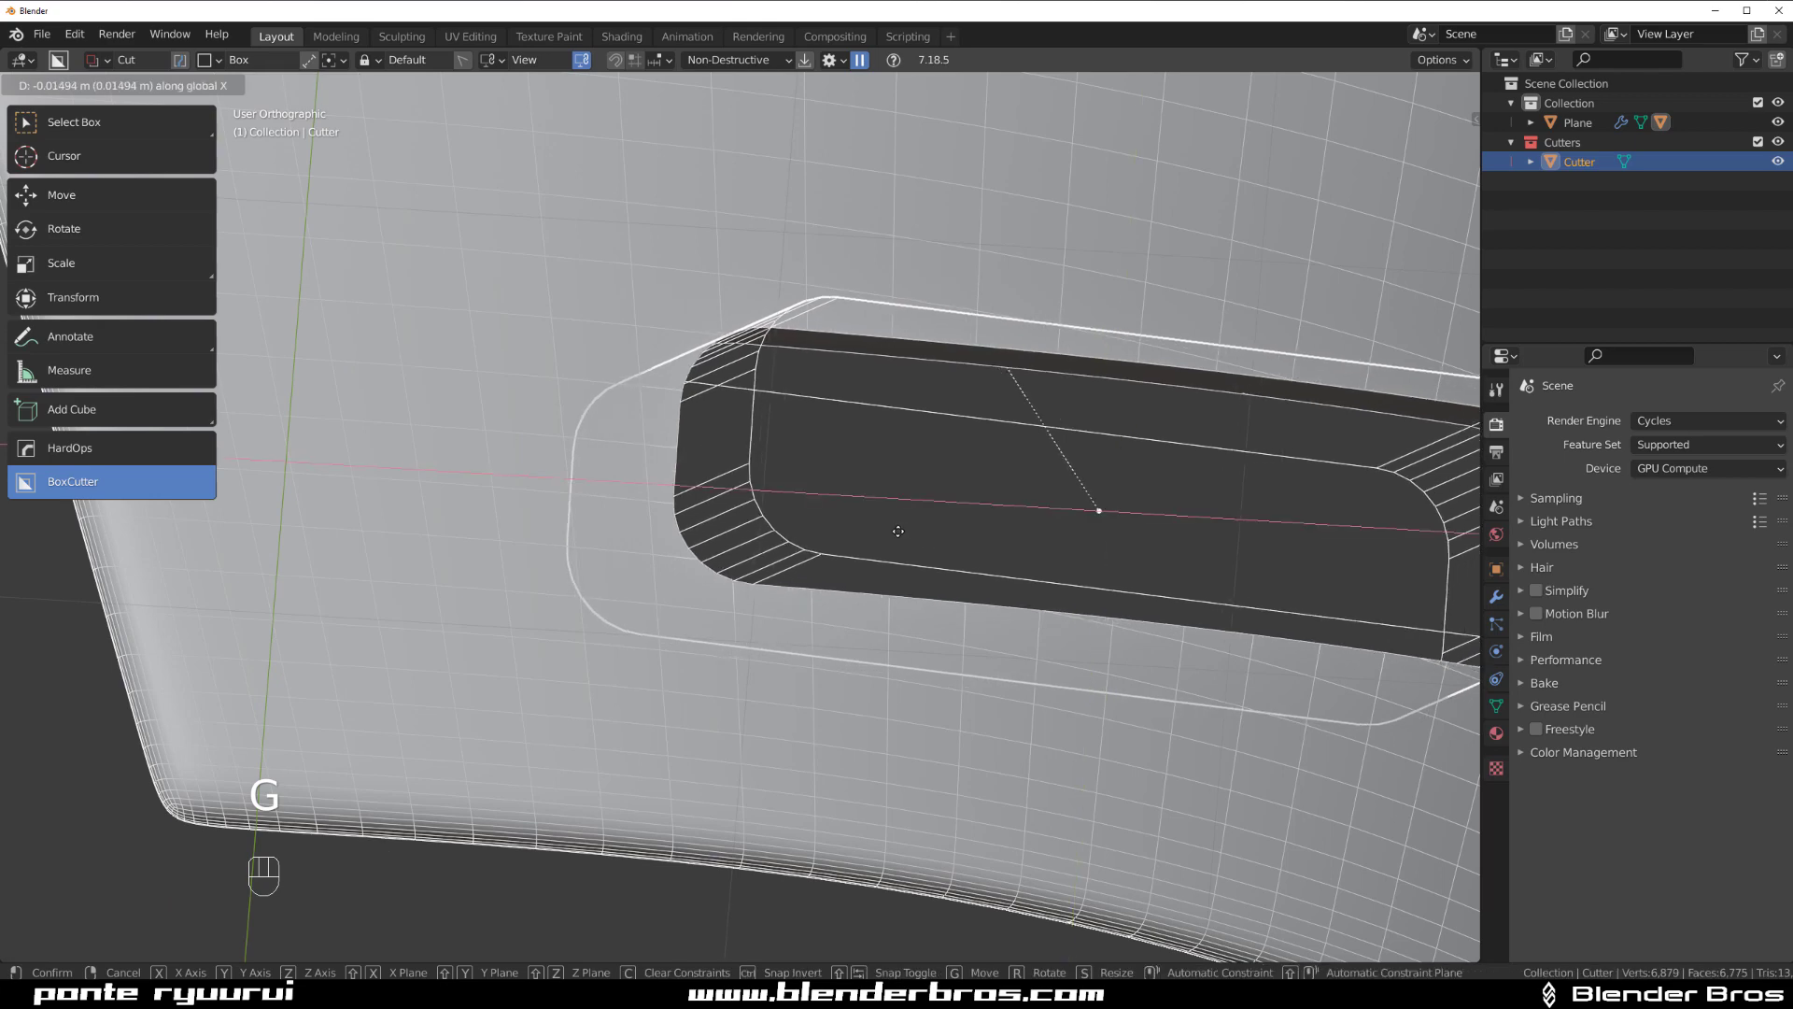
key("shift")
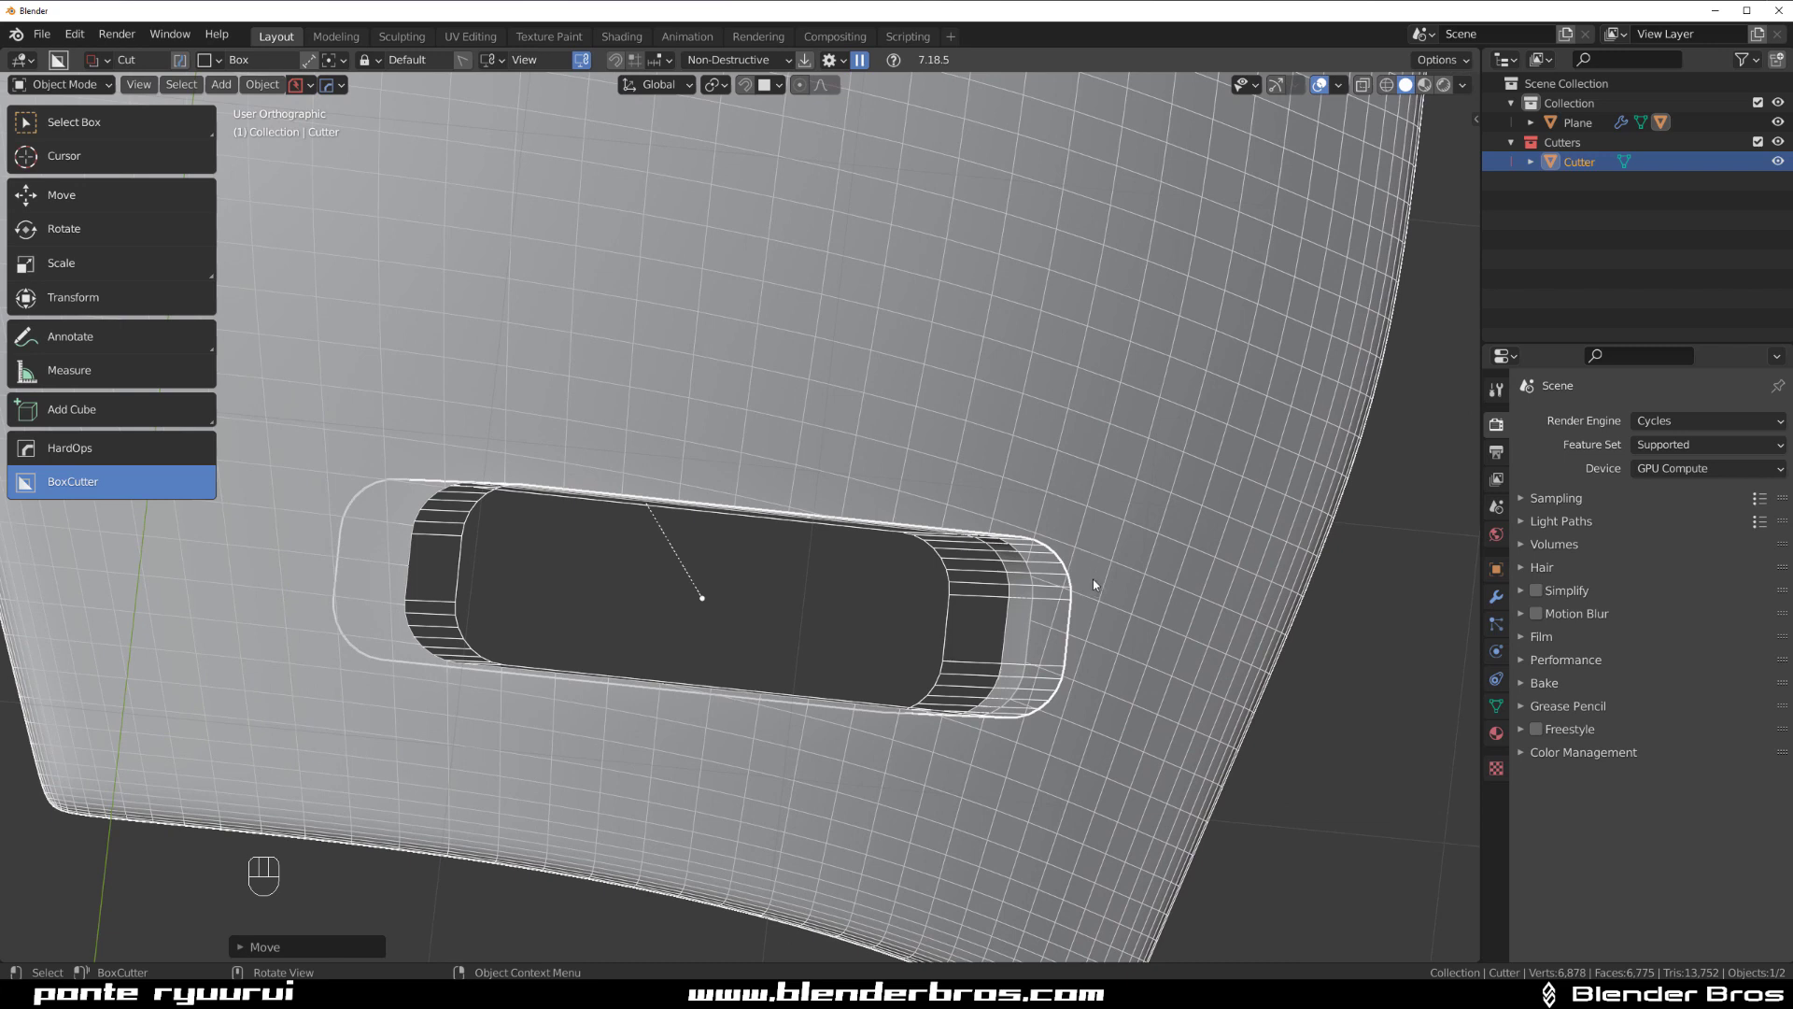
key("r")
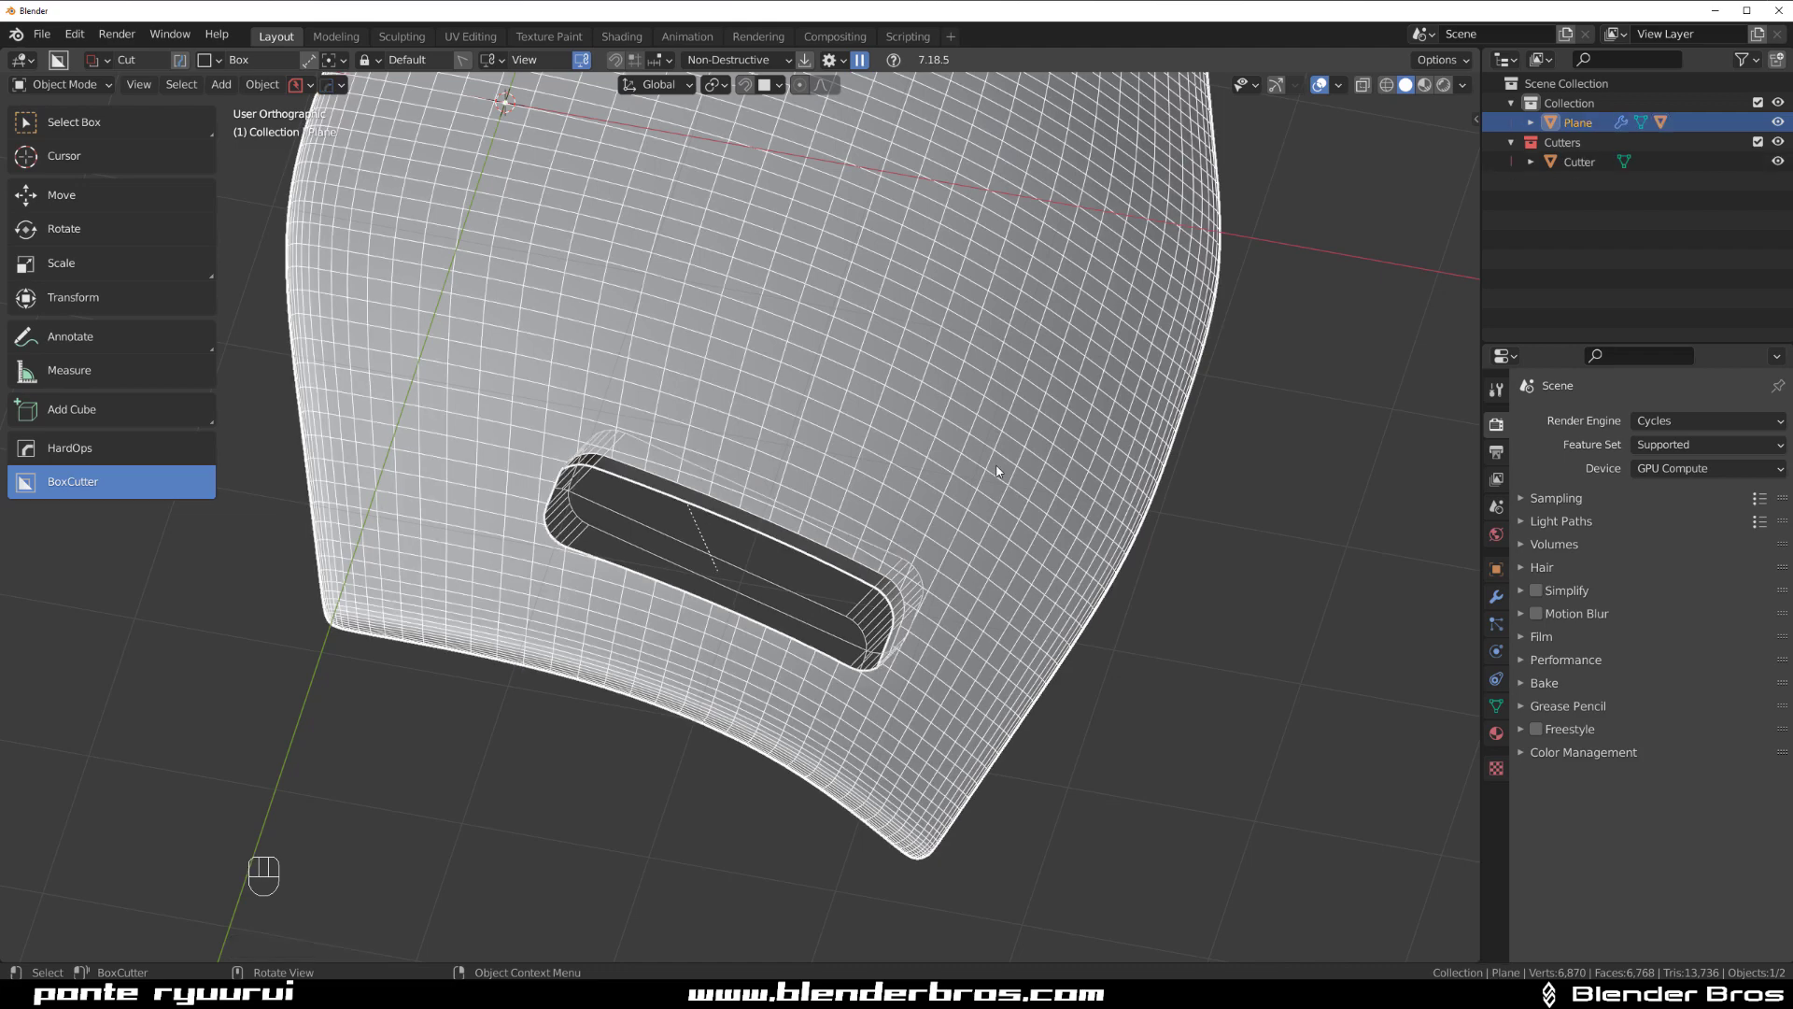
Hide the wireframe, orbit to inspect the shaded slot, and enter editing of the new Cutter.001.
key("q")
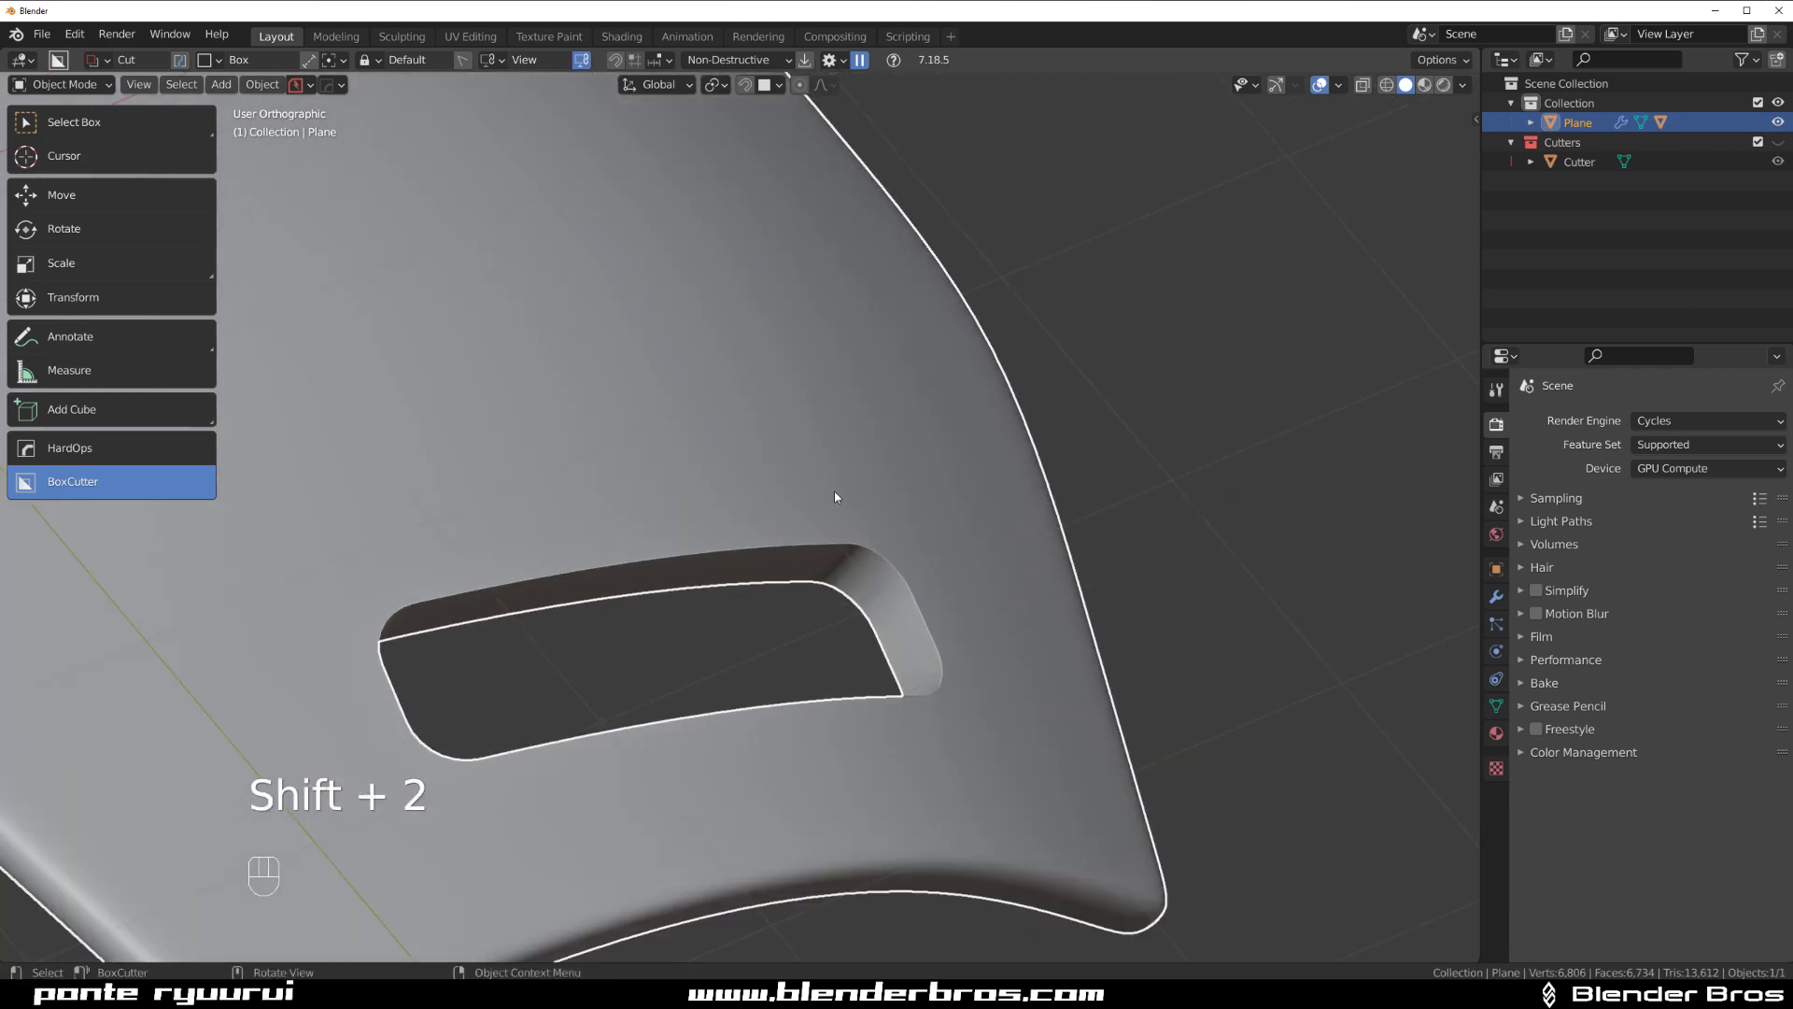
key("Tab")
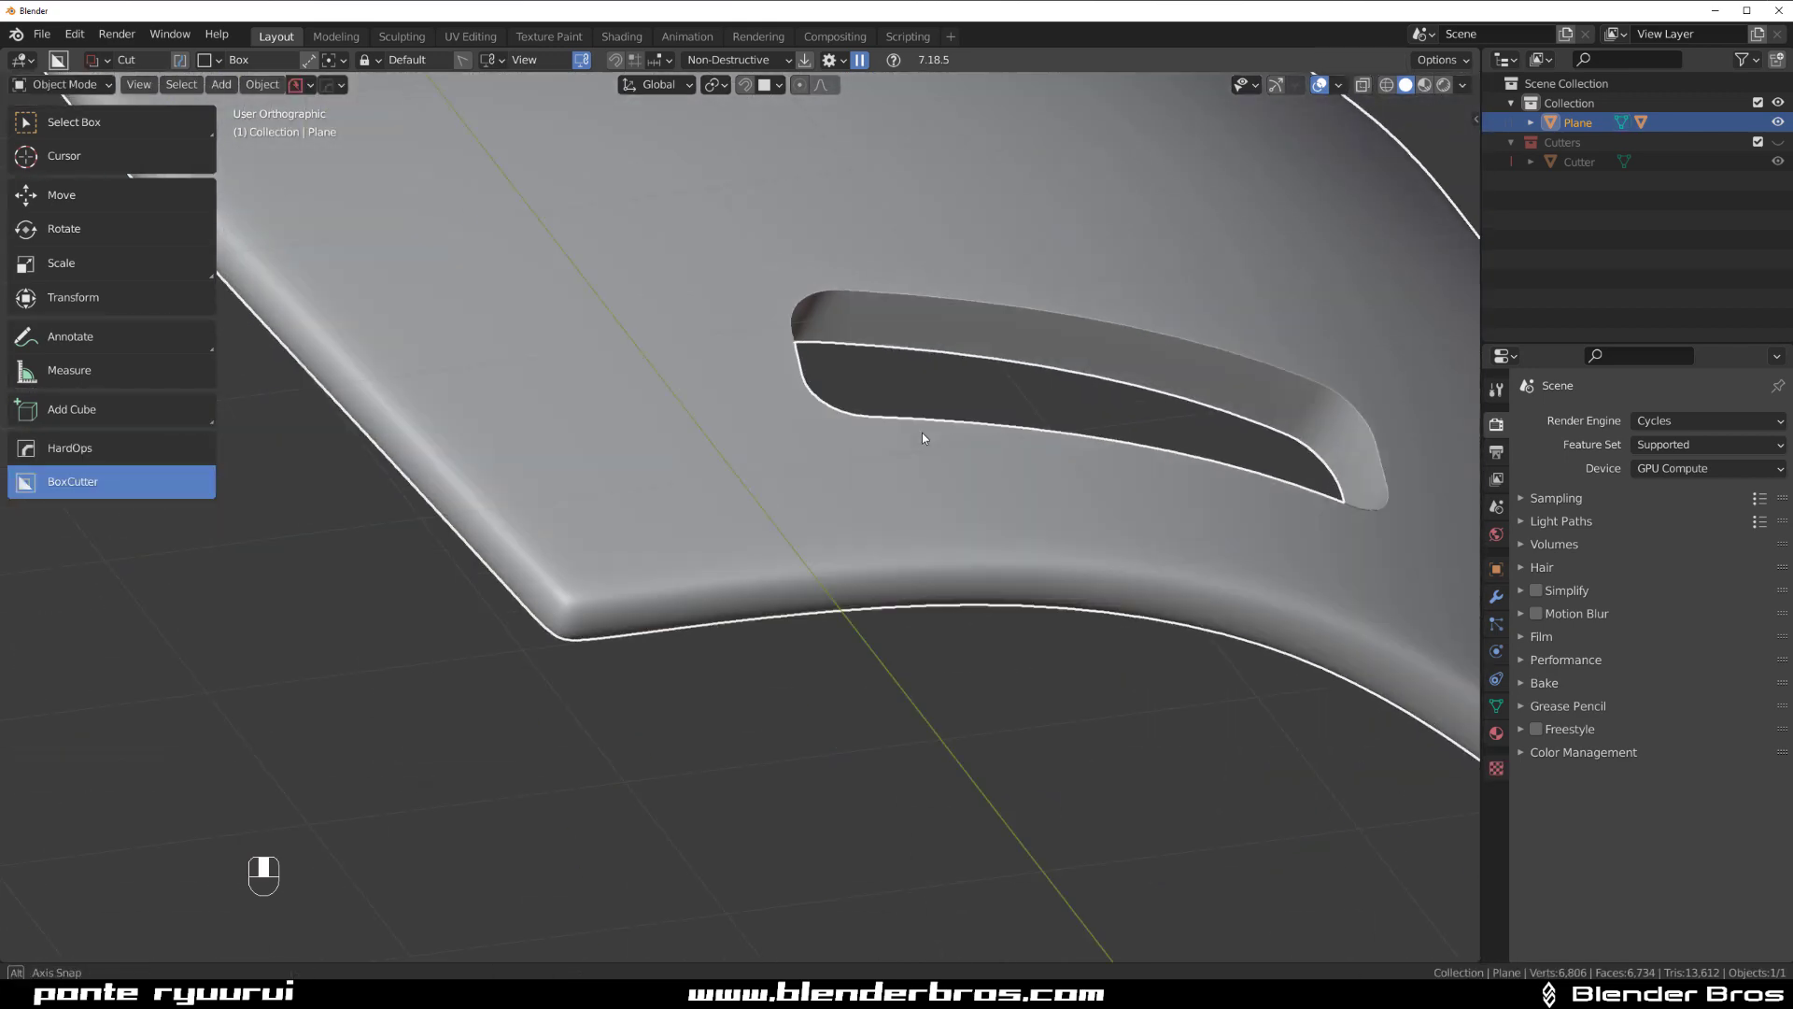
left_click_drag(921, 437, 501, 553)
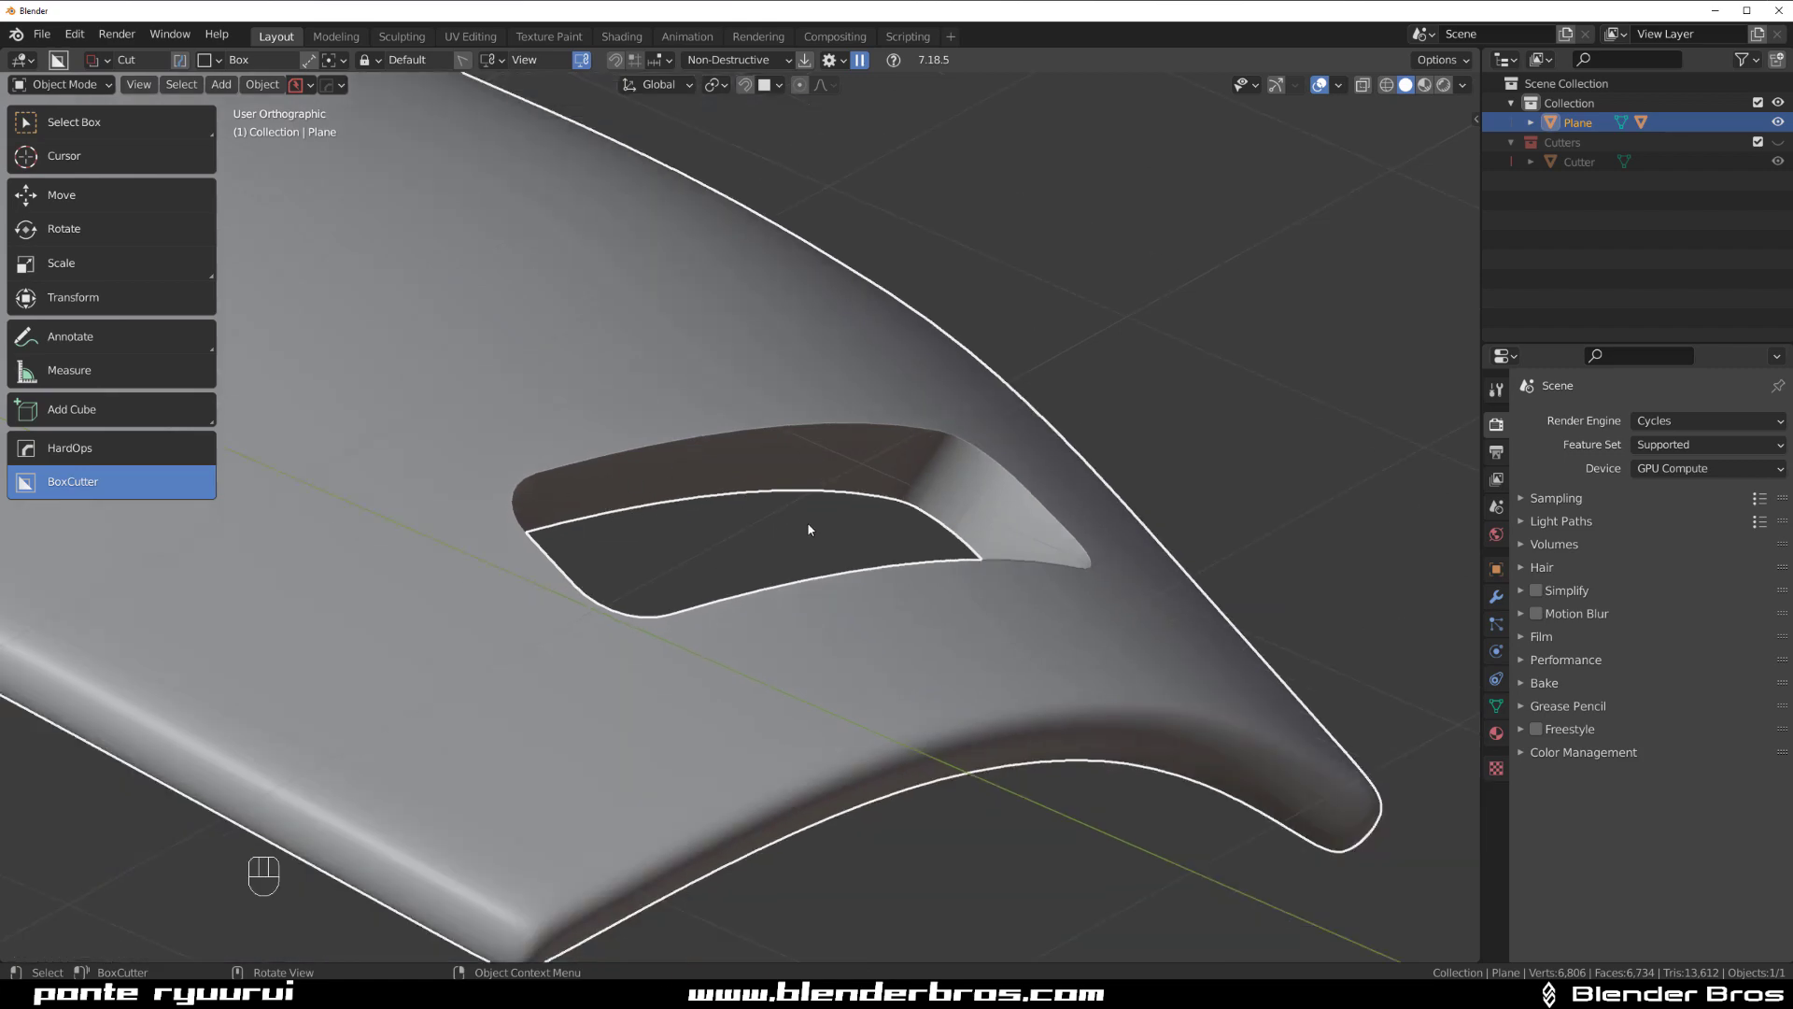
key("Tab")
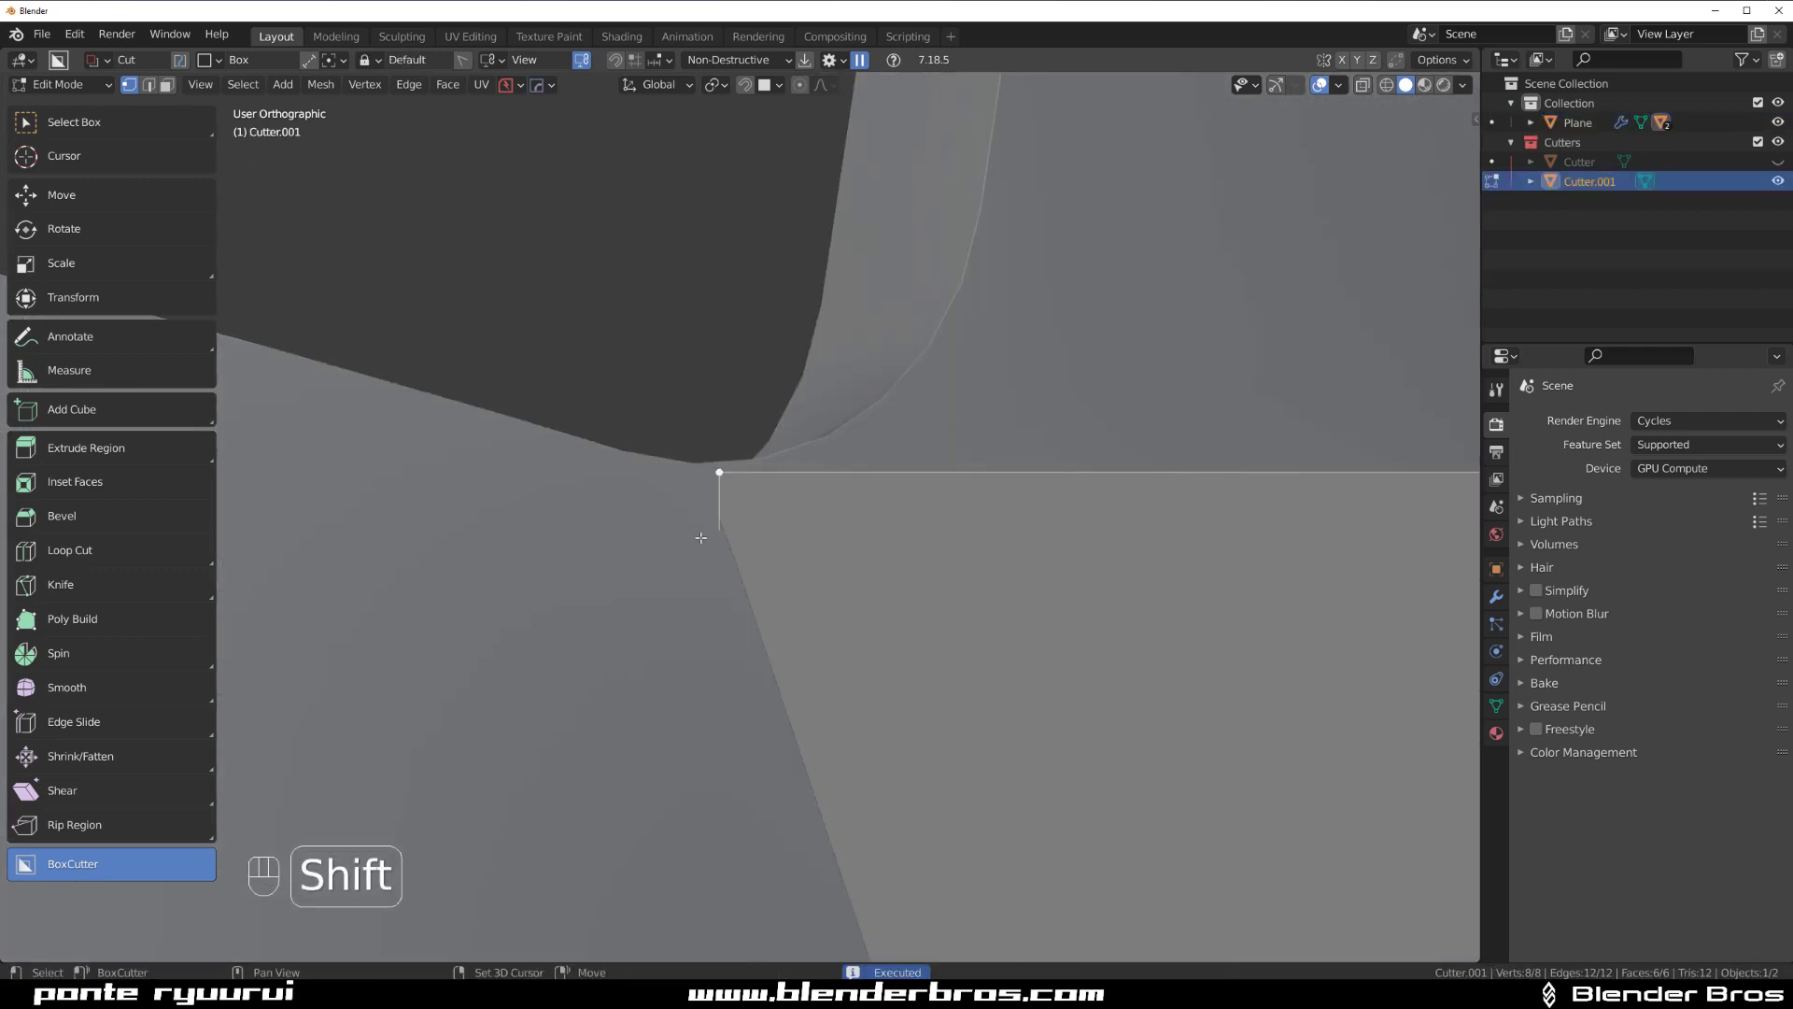
Undo the extra cutter and merge and connect the stray vertices around the slot's rounded corners.
key("ctrl+z")
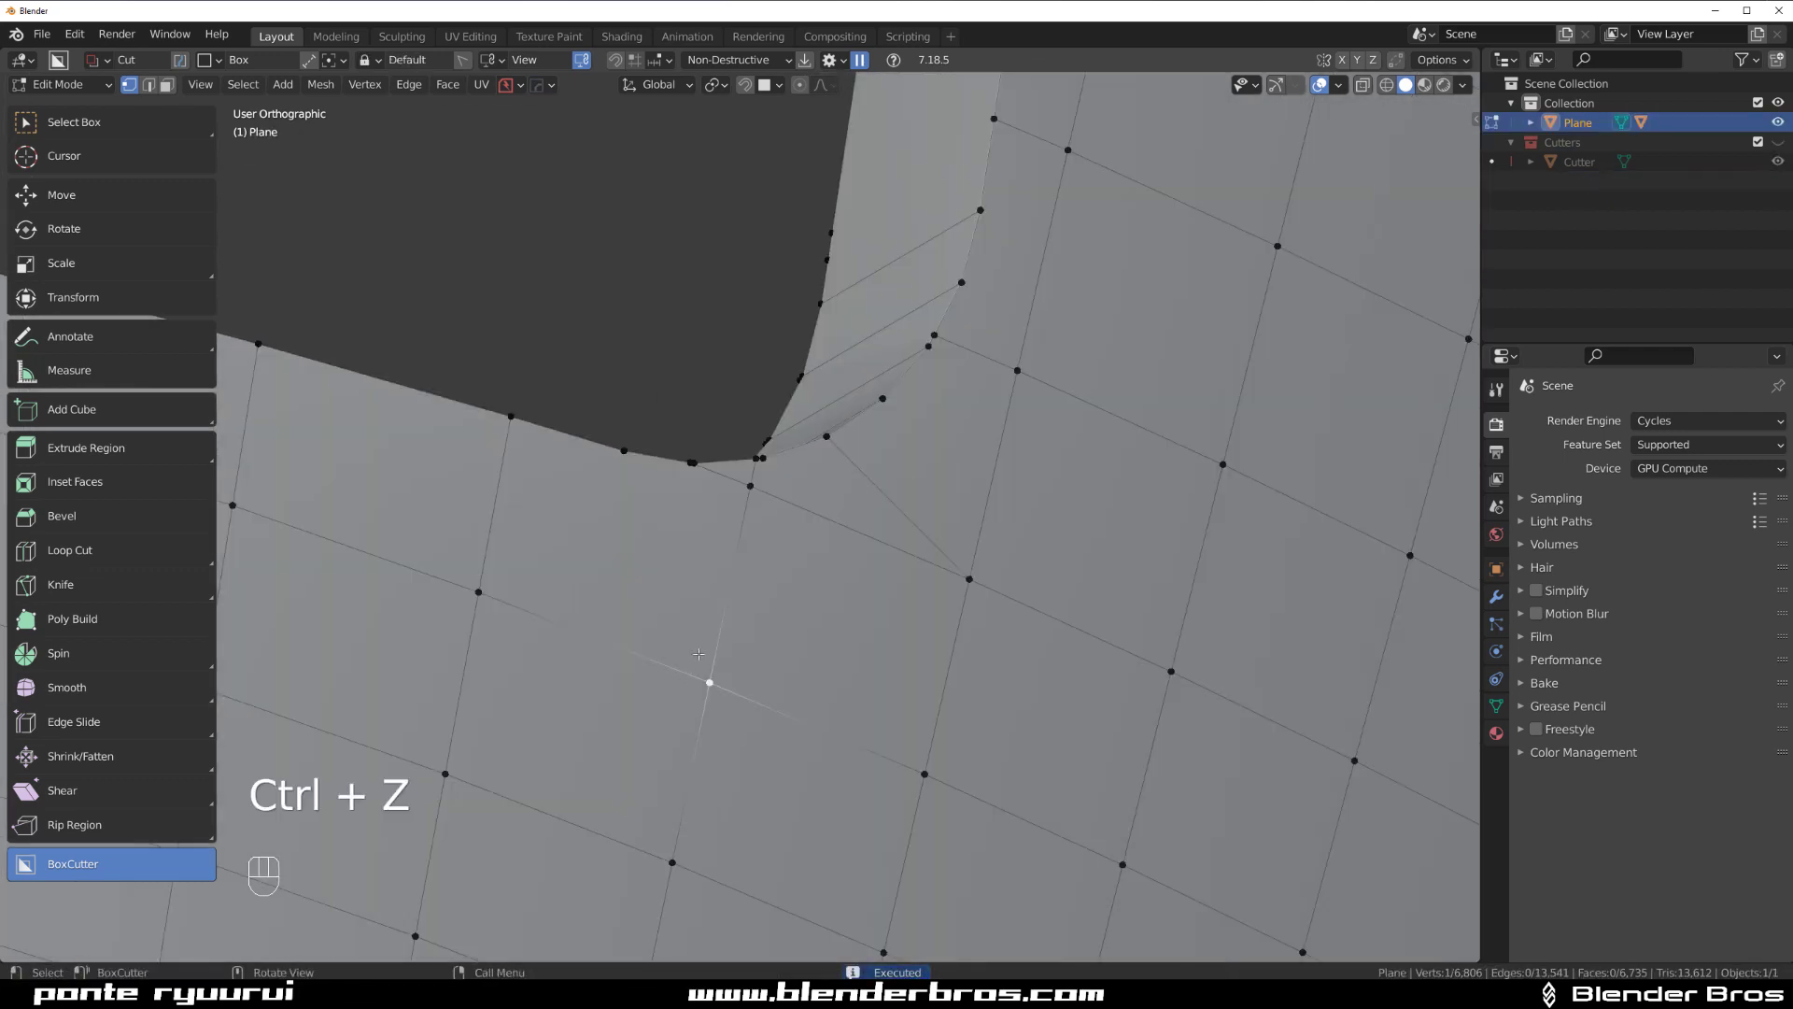
left_click(690, 461)
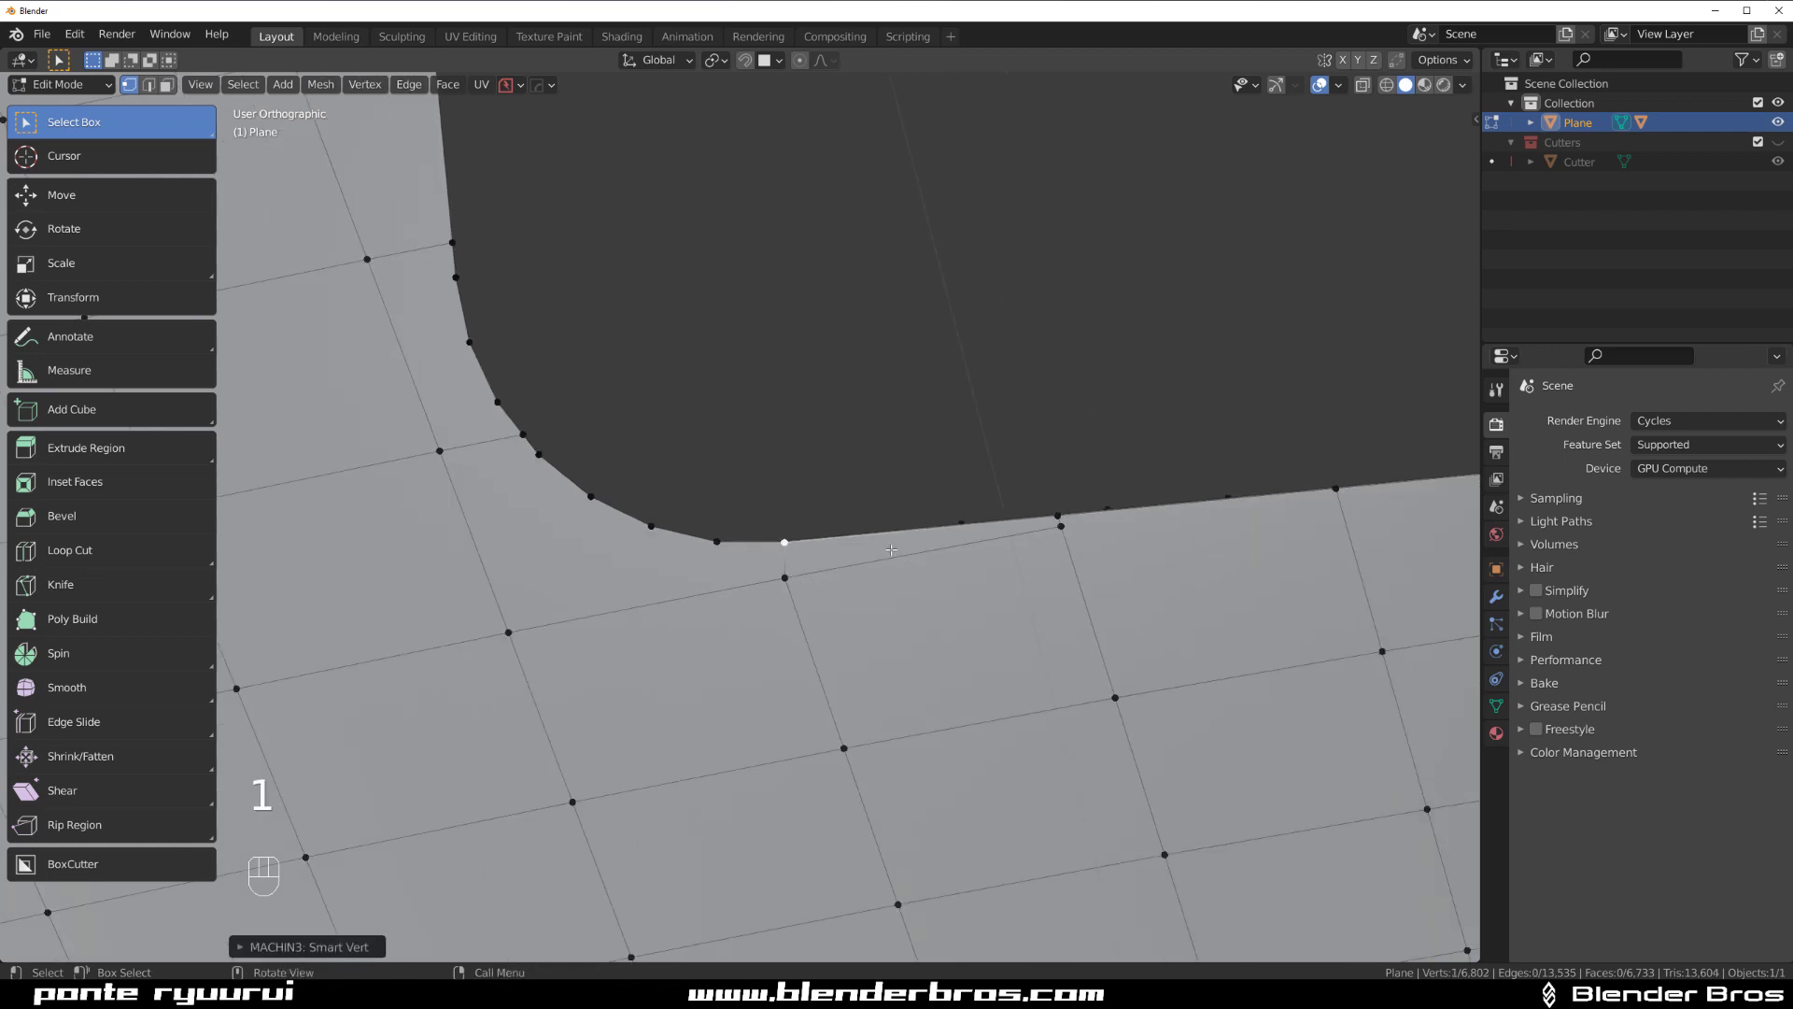
key("x")
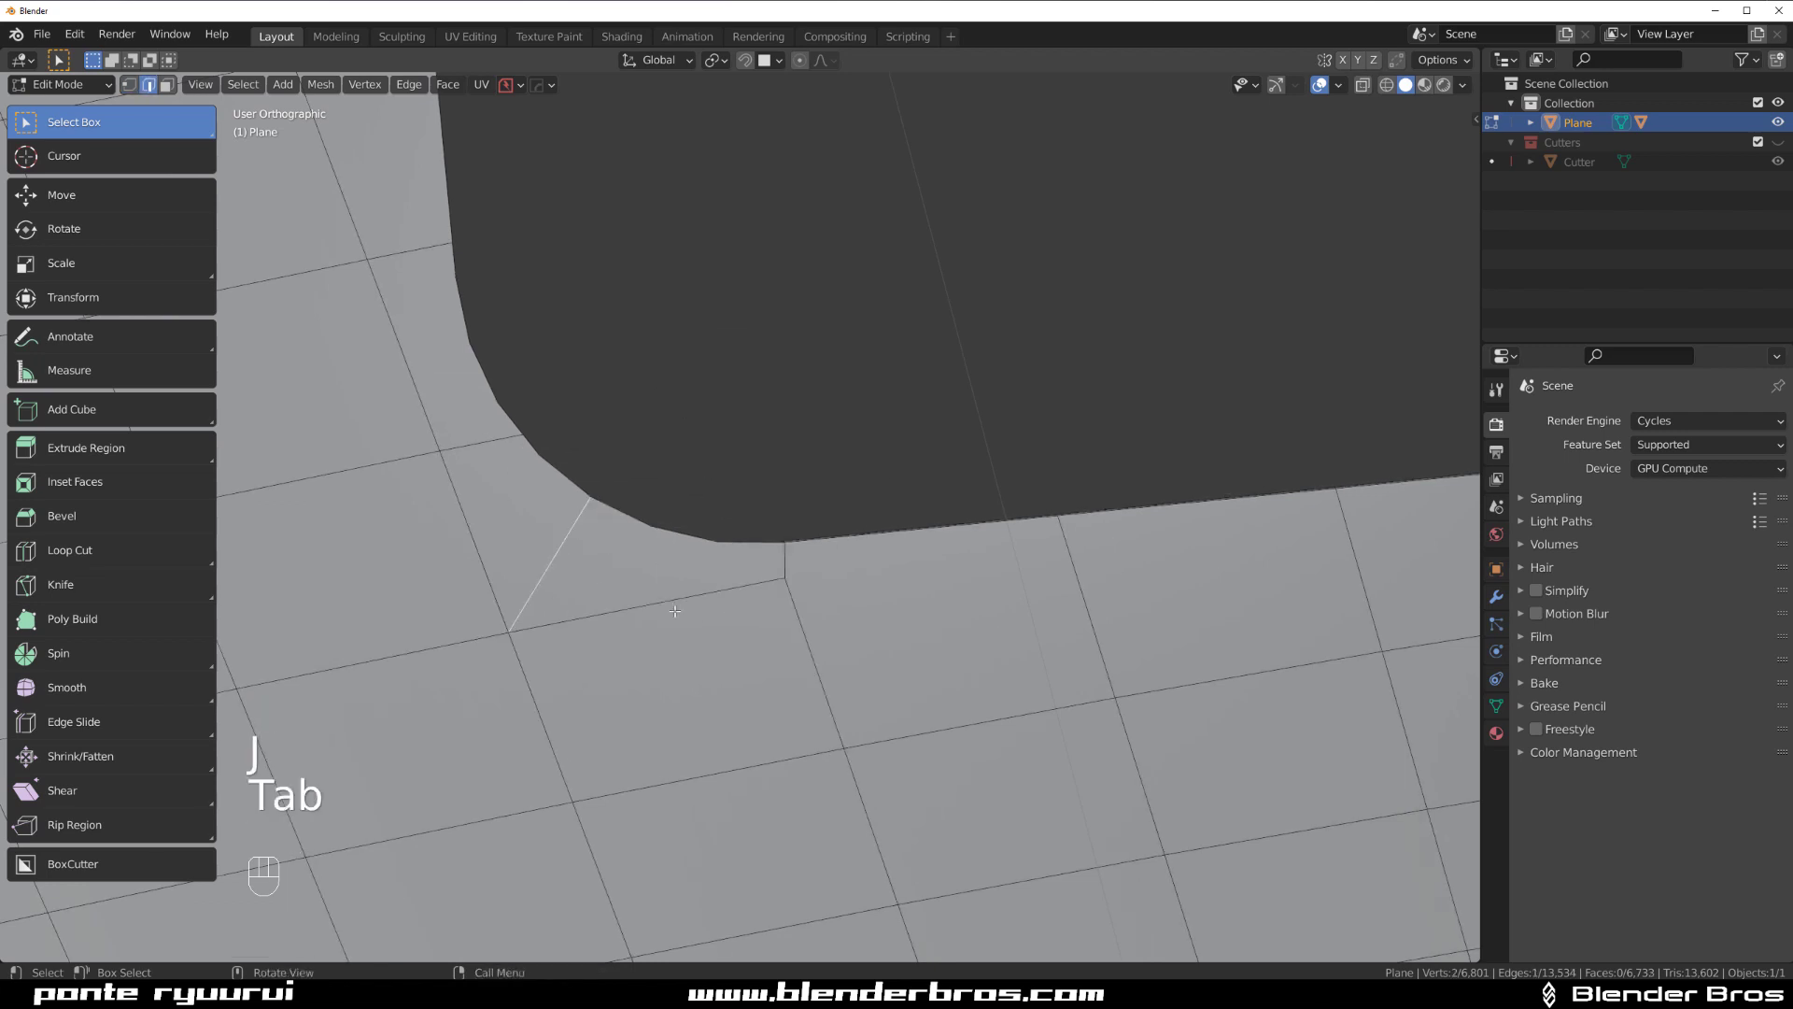
key("x")
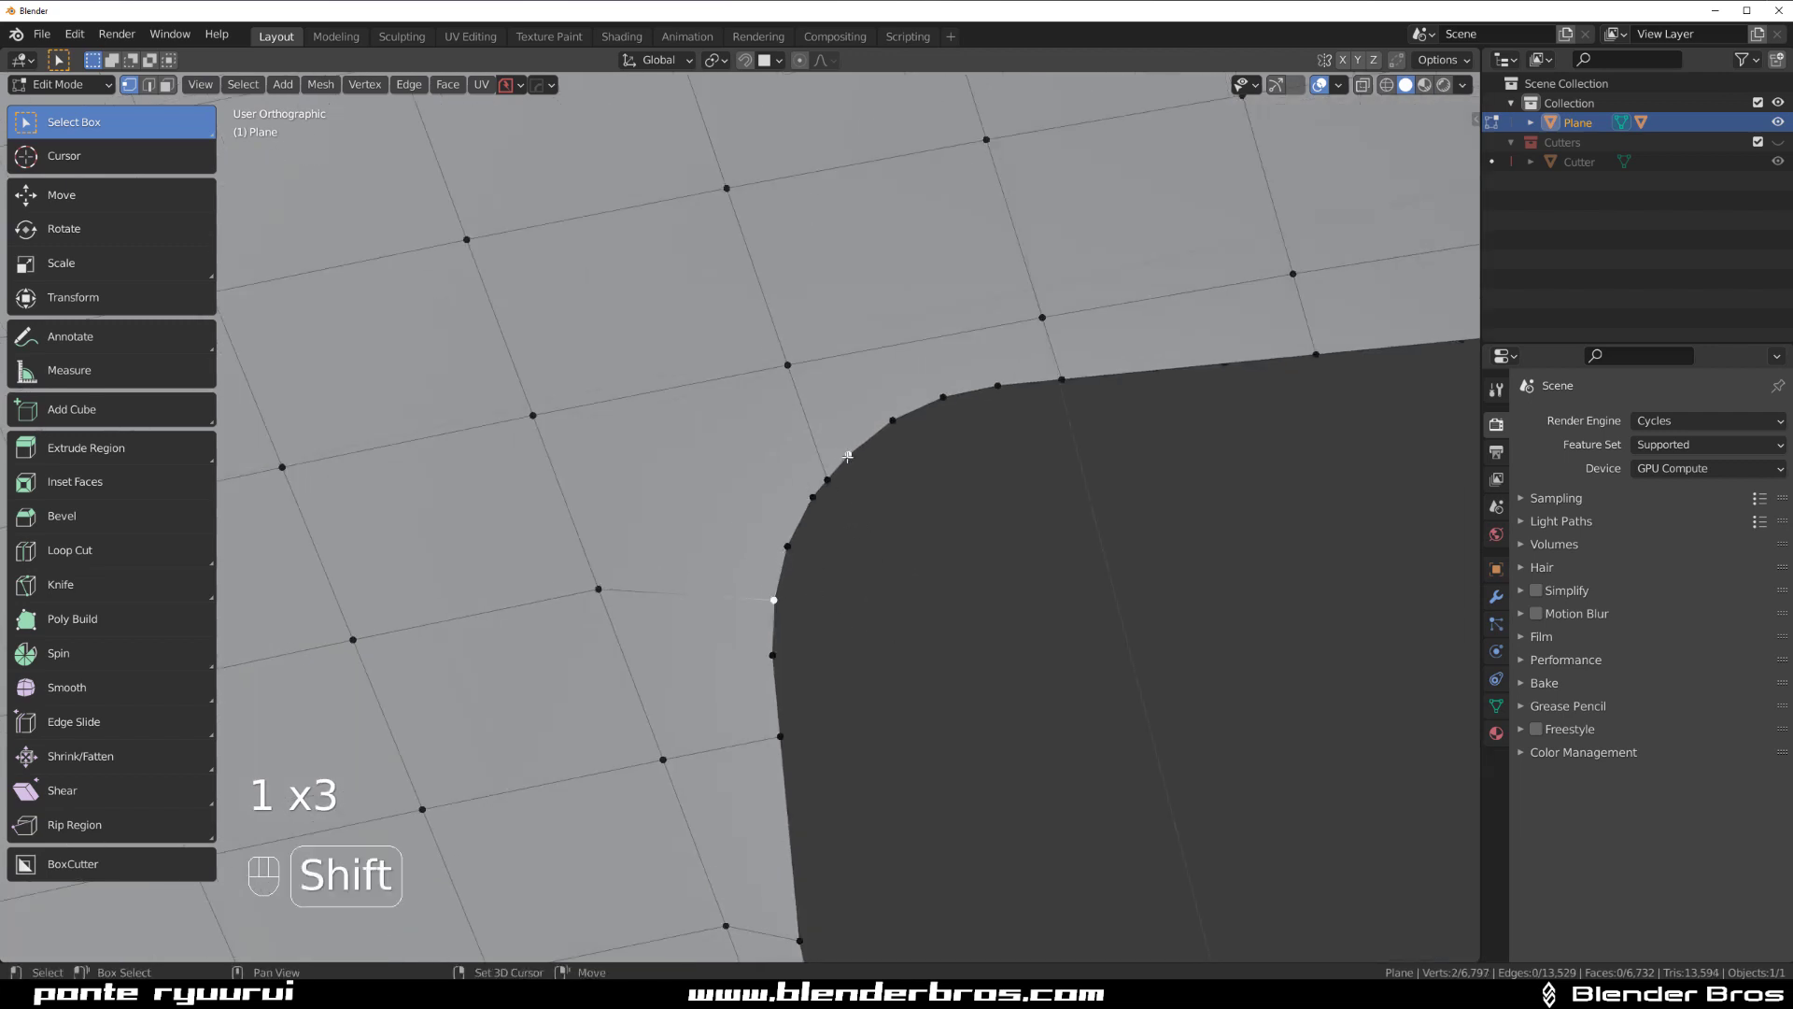
key("ctrl+z")
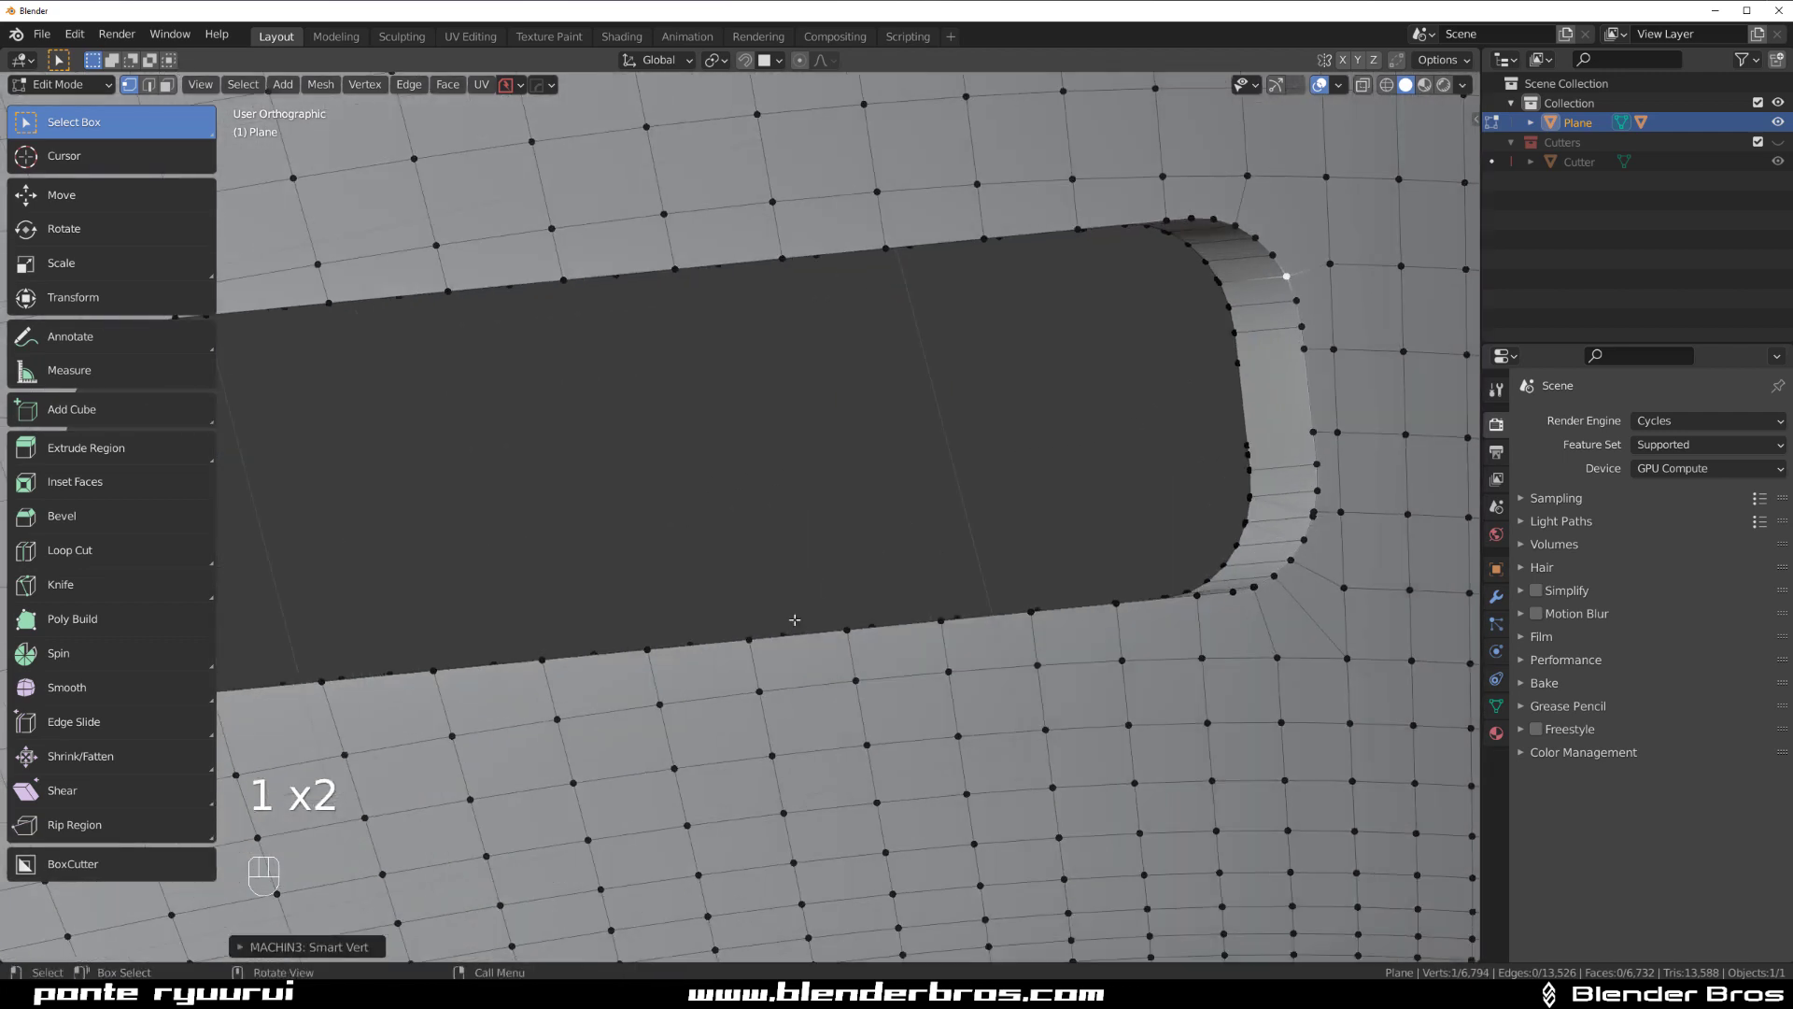
key("Tab")
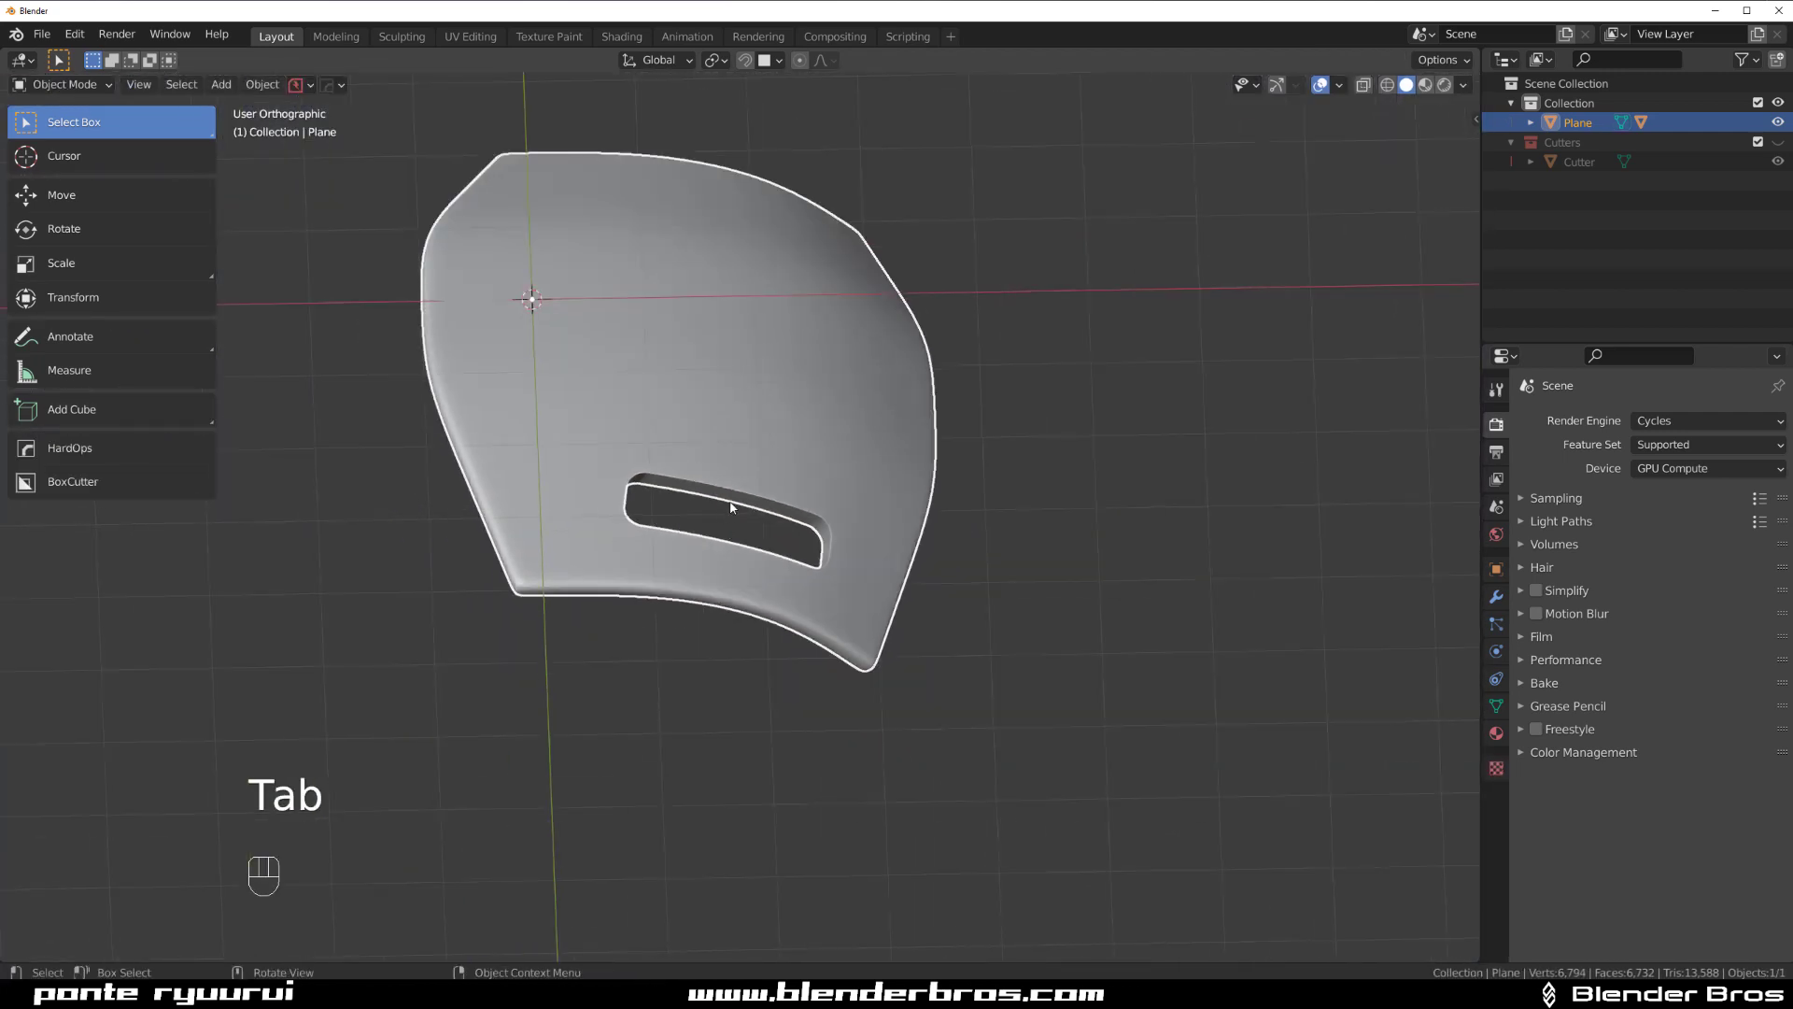
Select linked flat faces at 3.3° sharpness and inset them with boundary on for a thin slot border.
key("Tab")
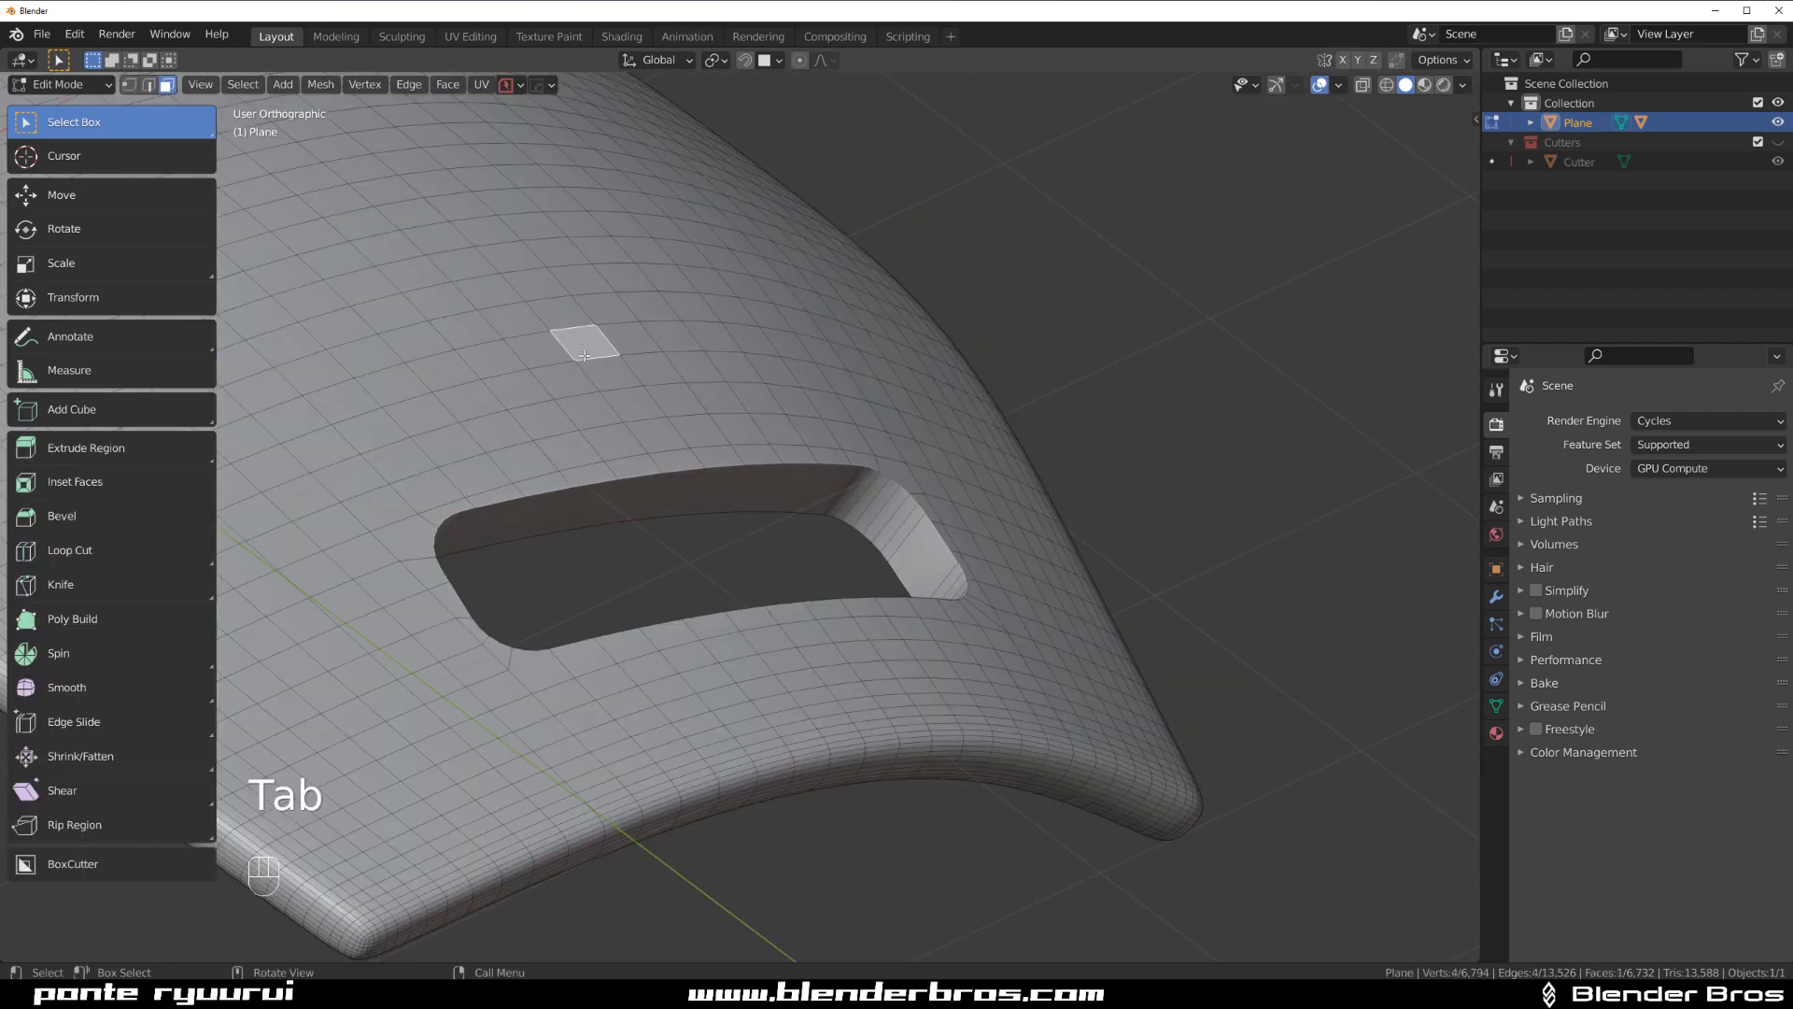
left_click(241, 84)
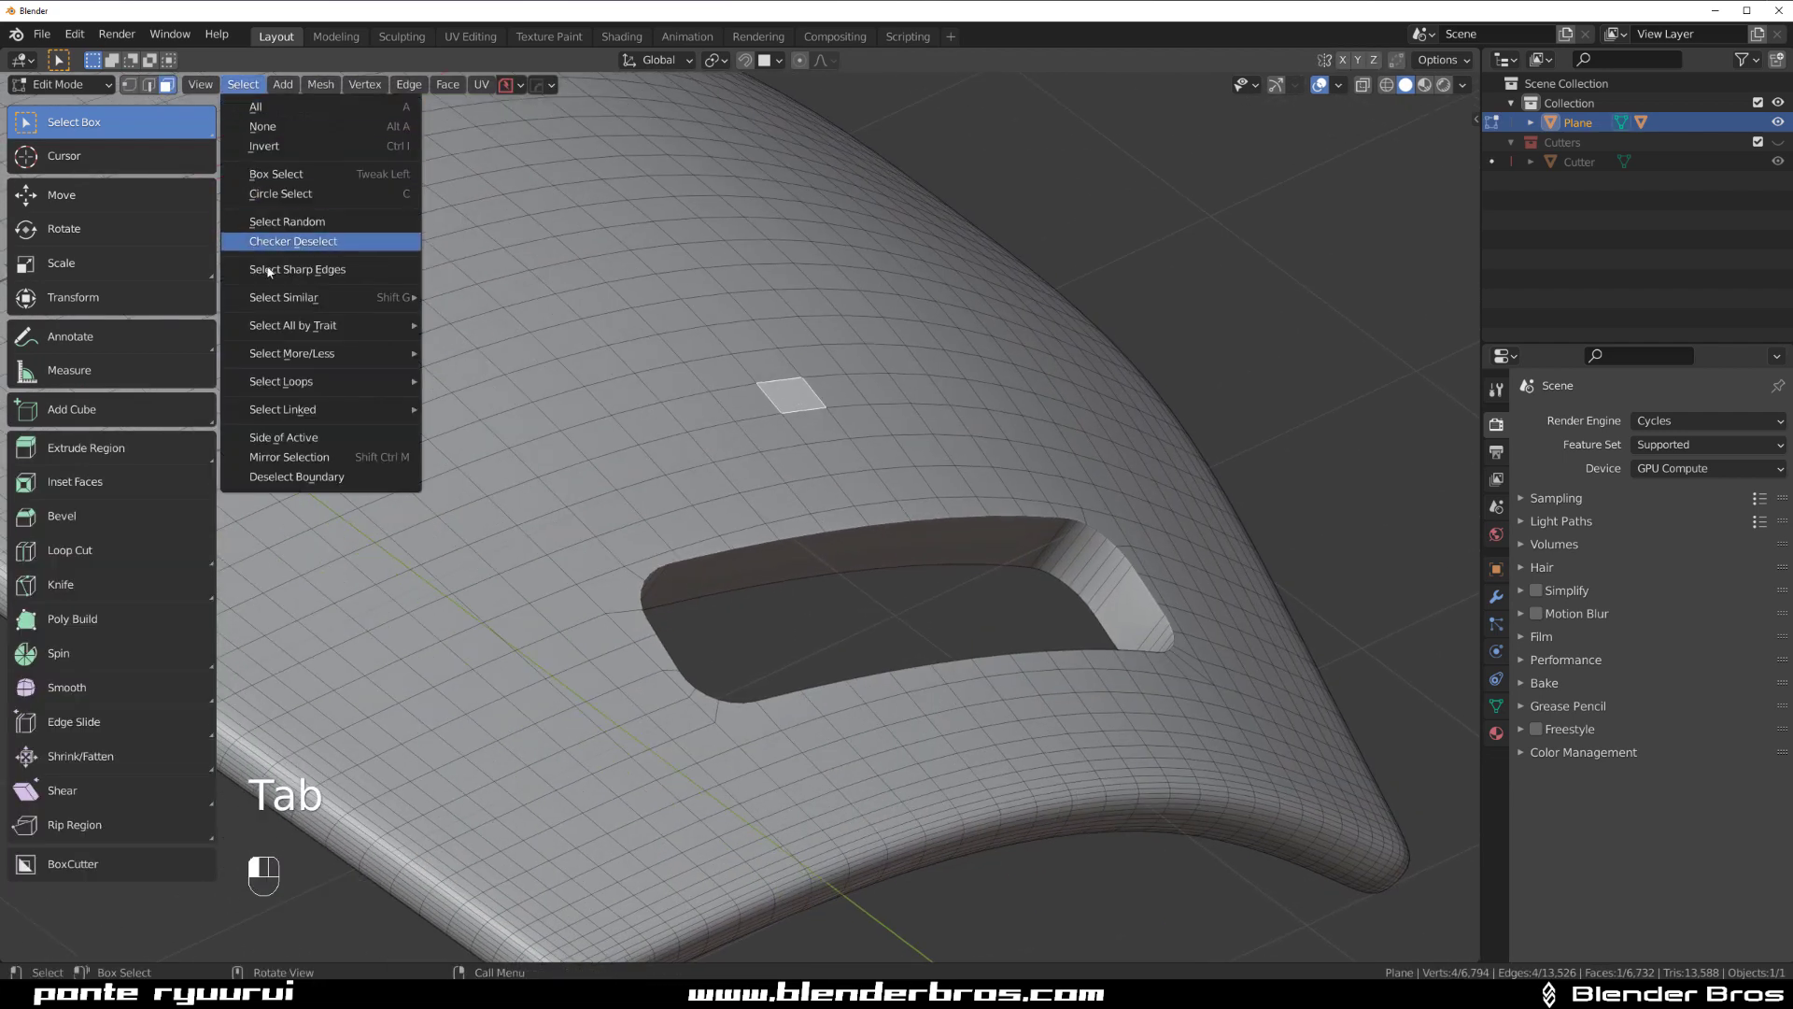
mouse_move(282, 409)
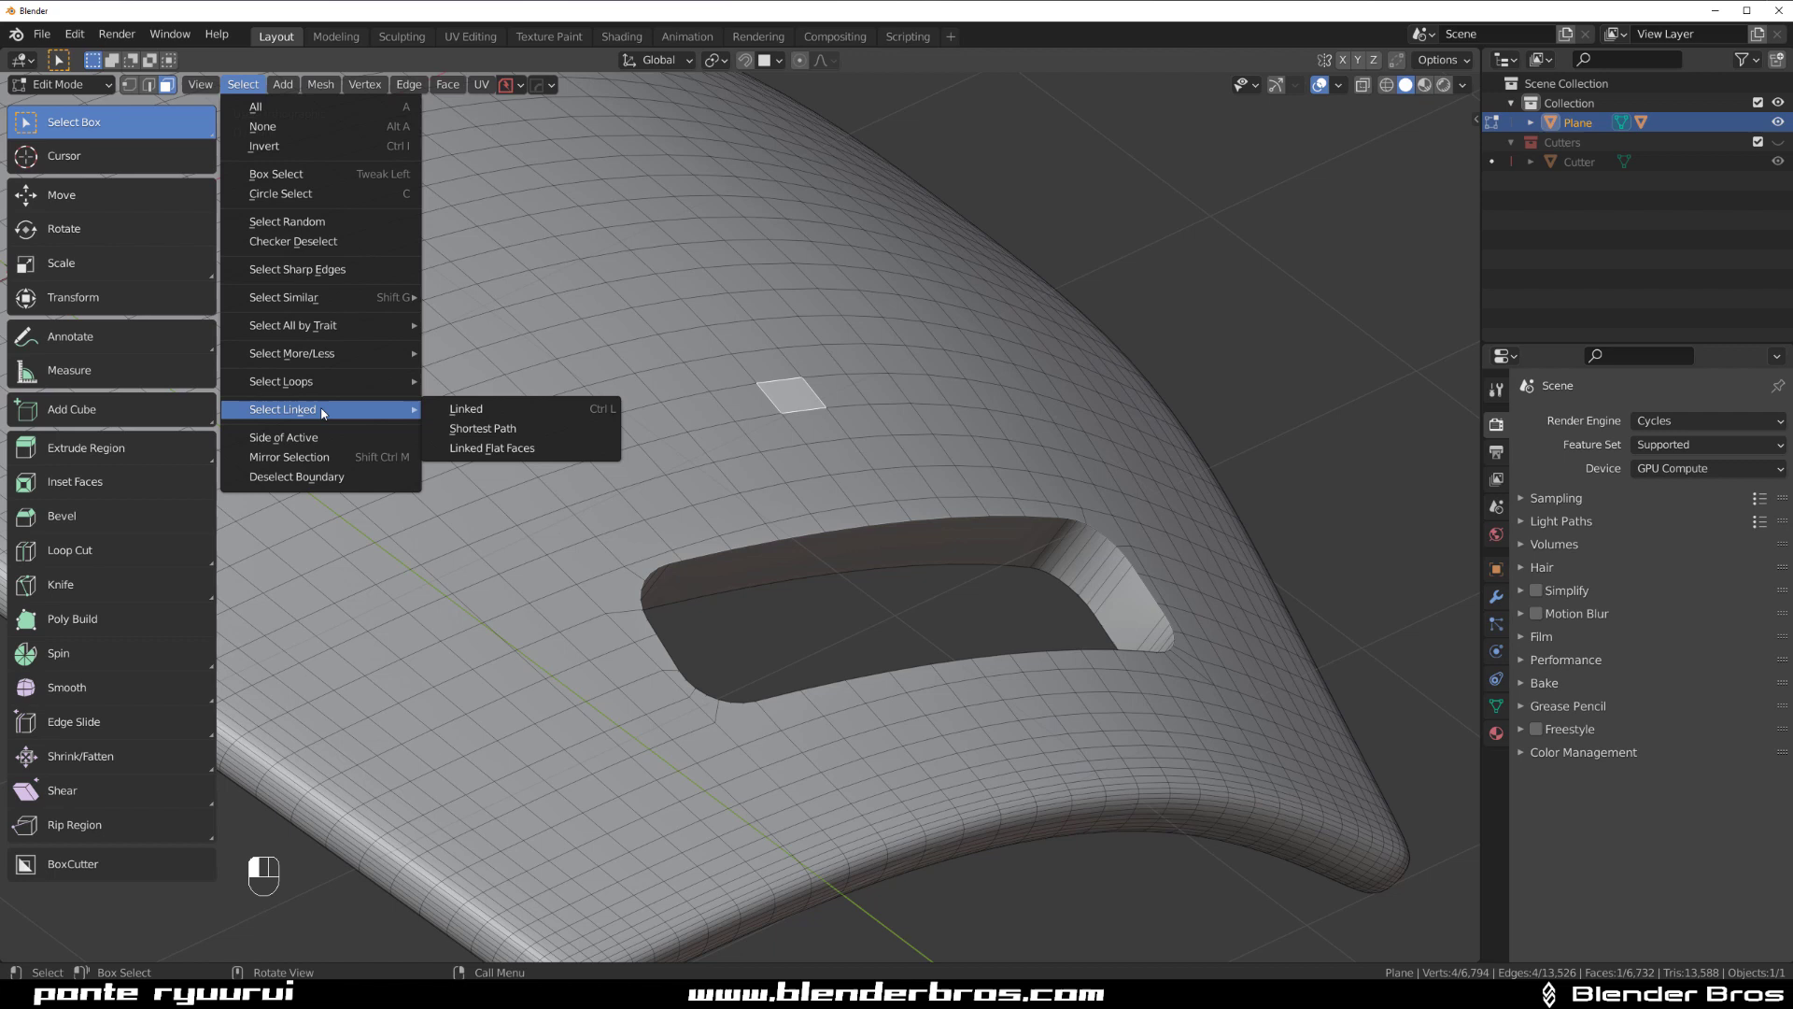
left_click(491, 446)
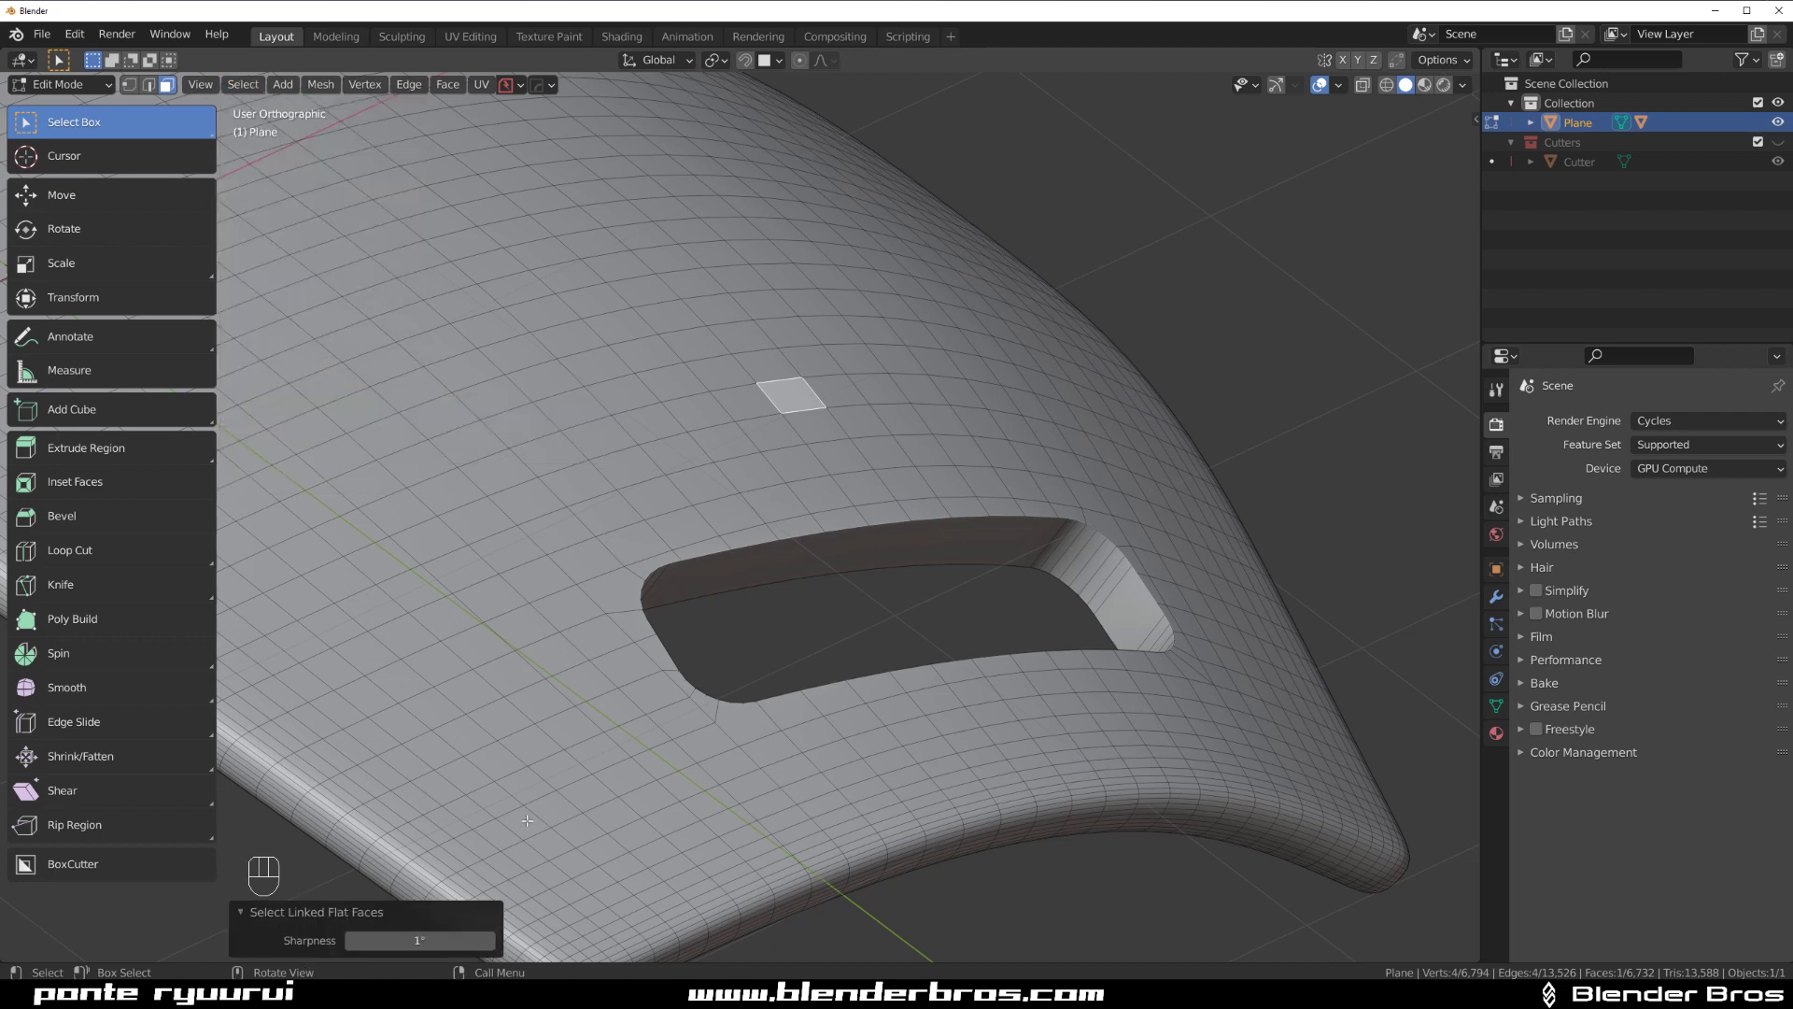
left_click_drag(377, 939, 458, 940)
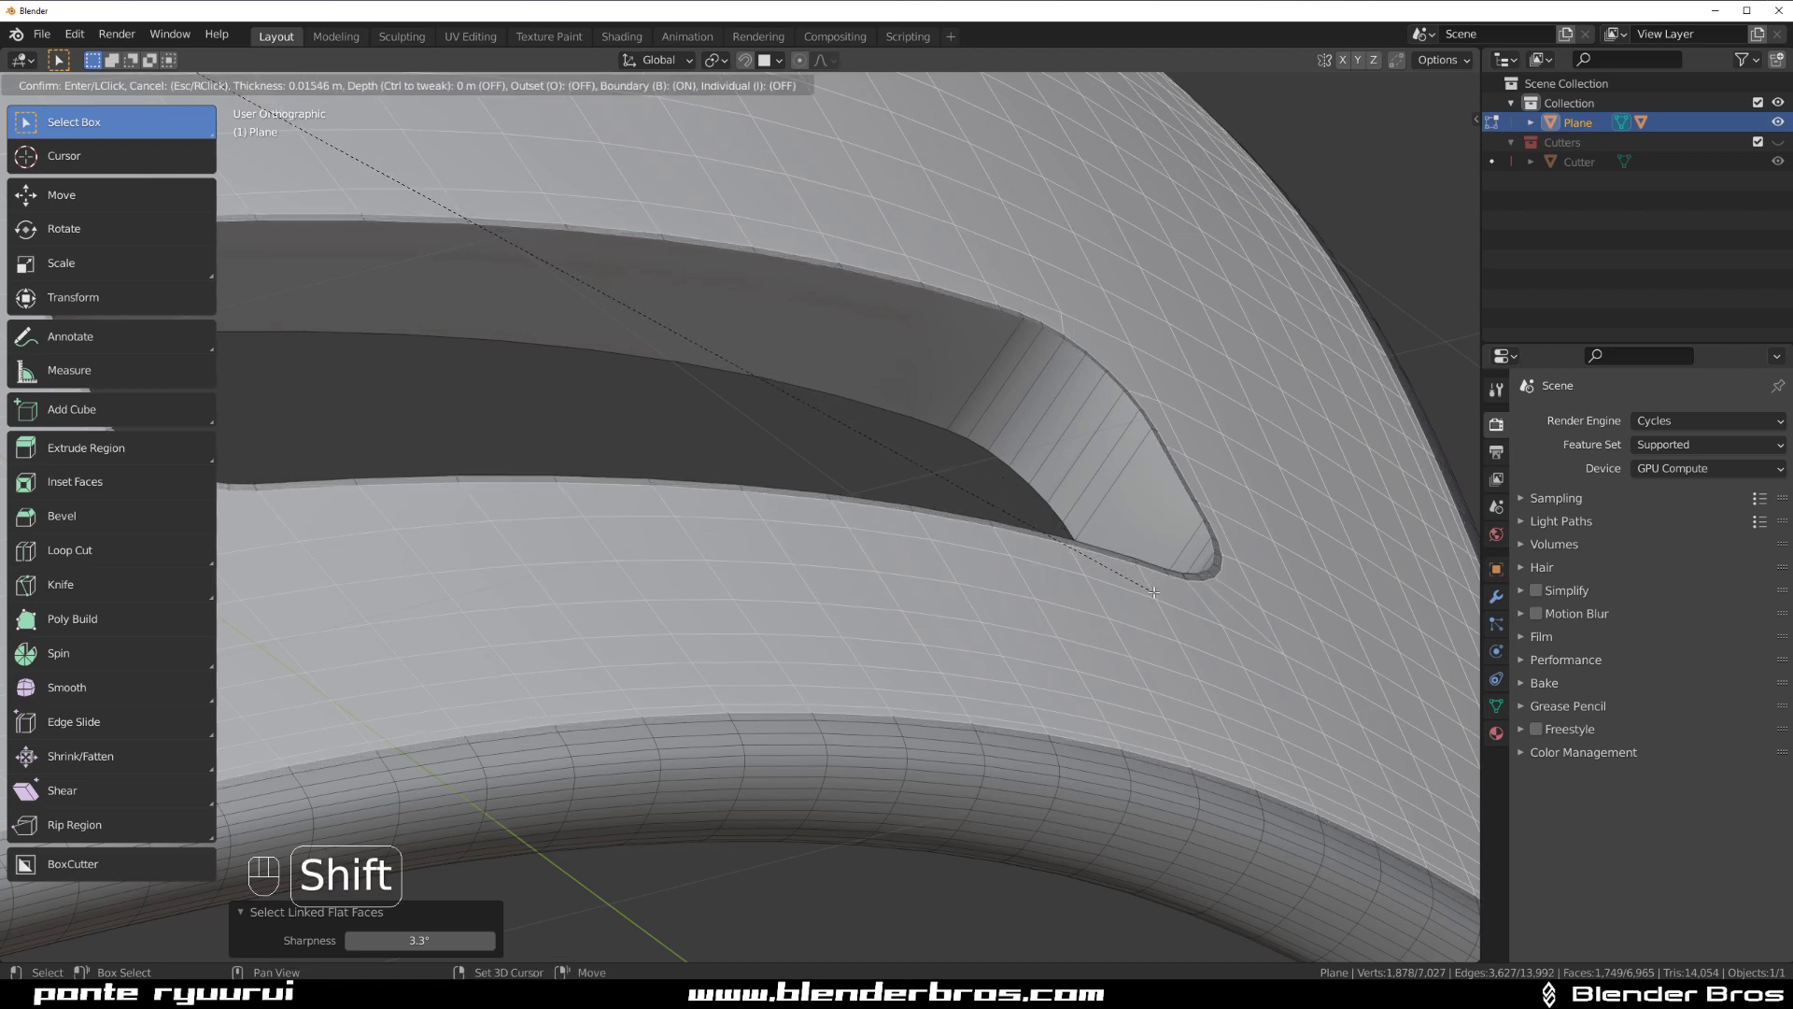
left_click(1155, 592)
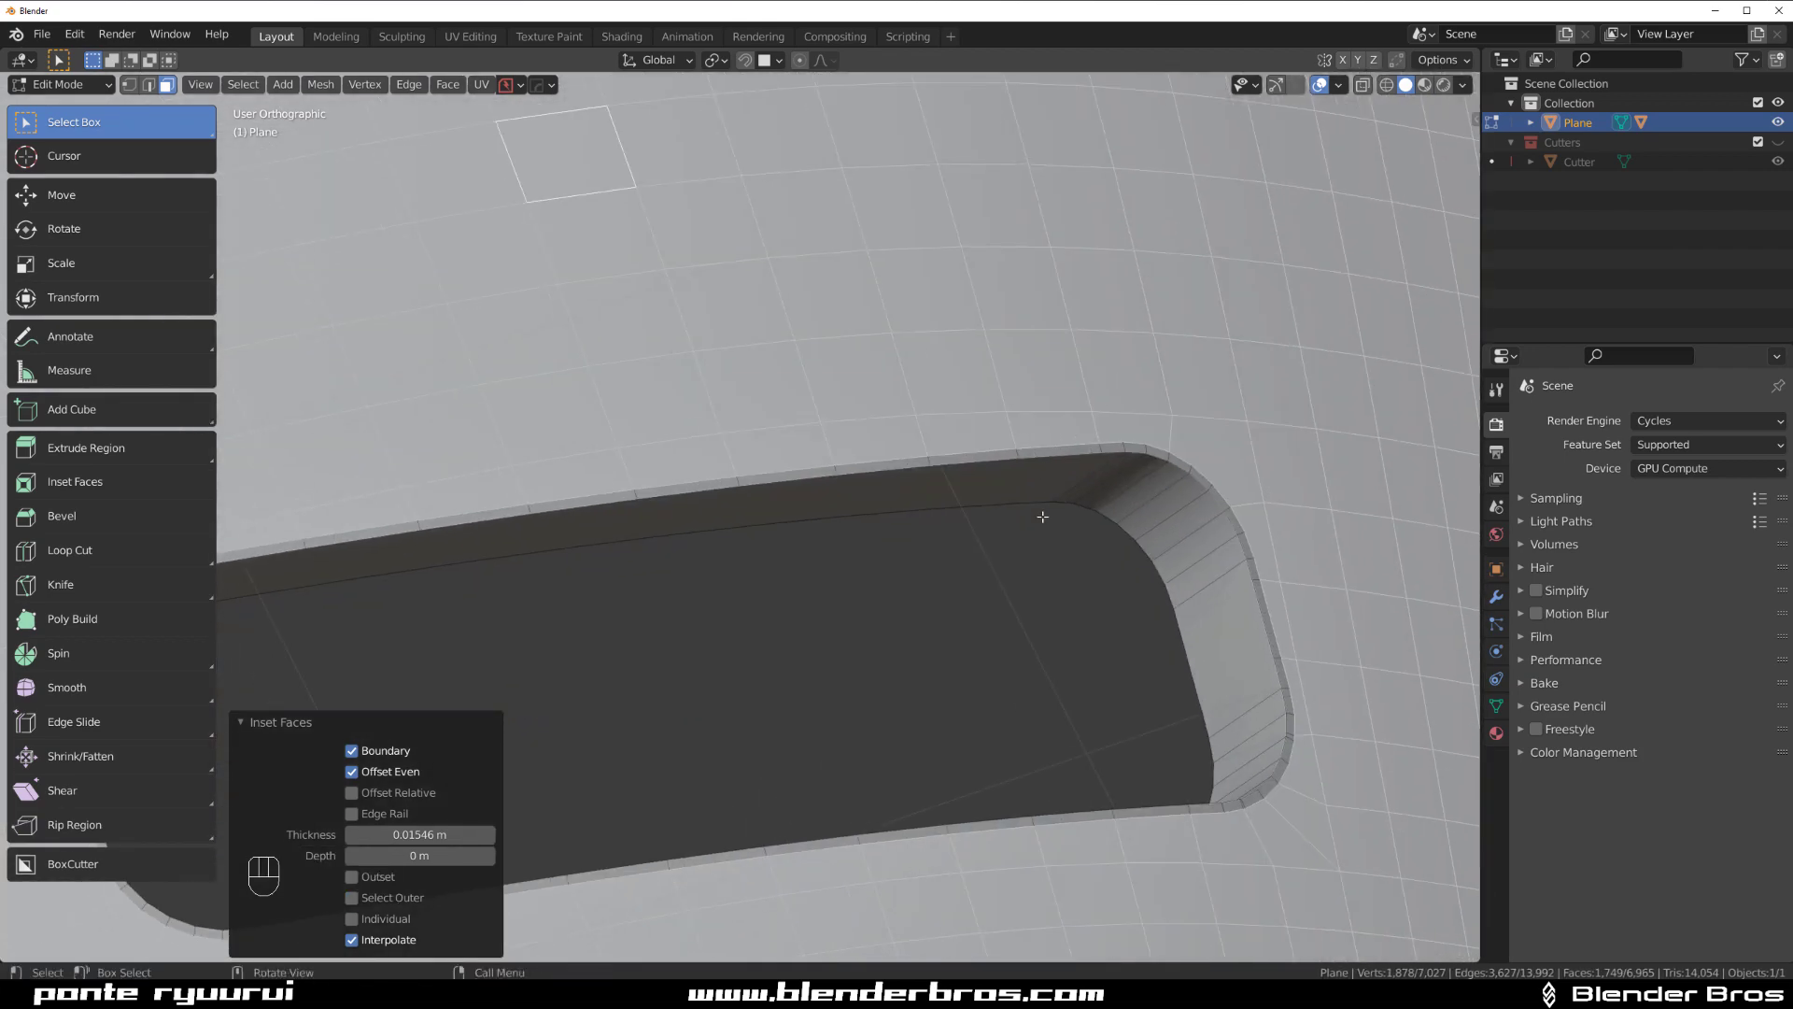
key("Tab")
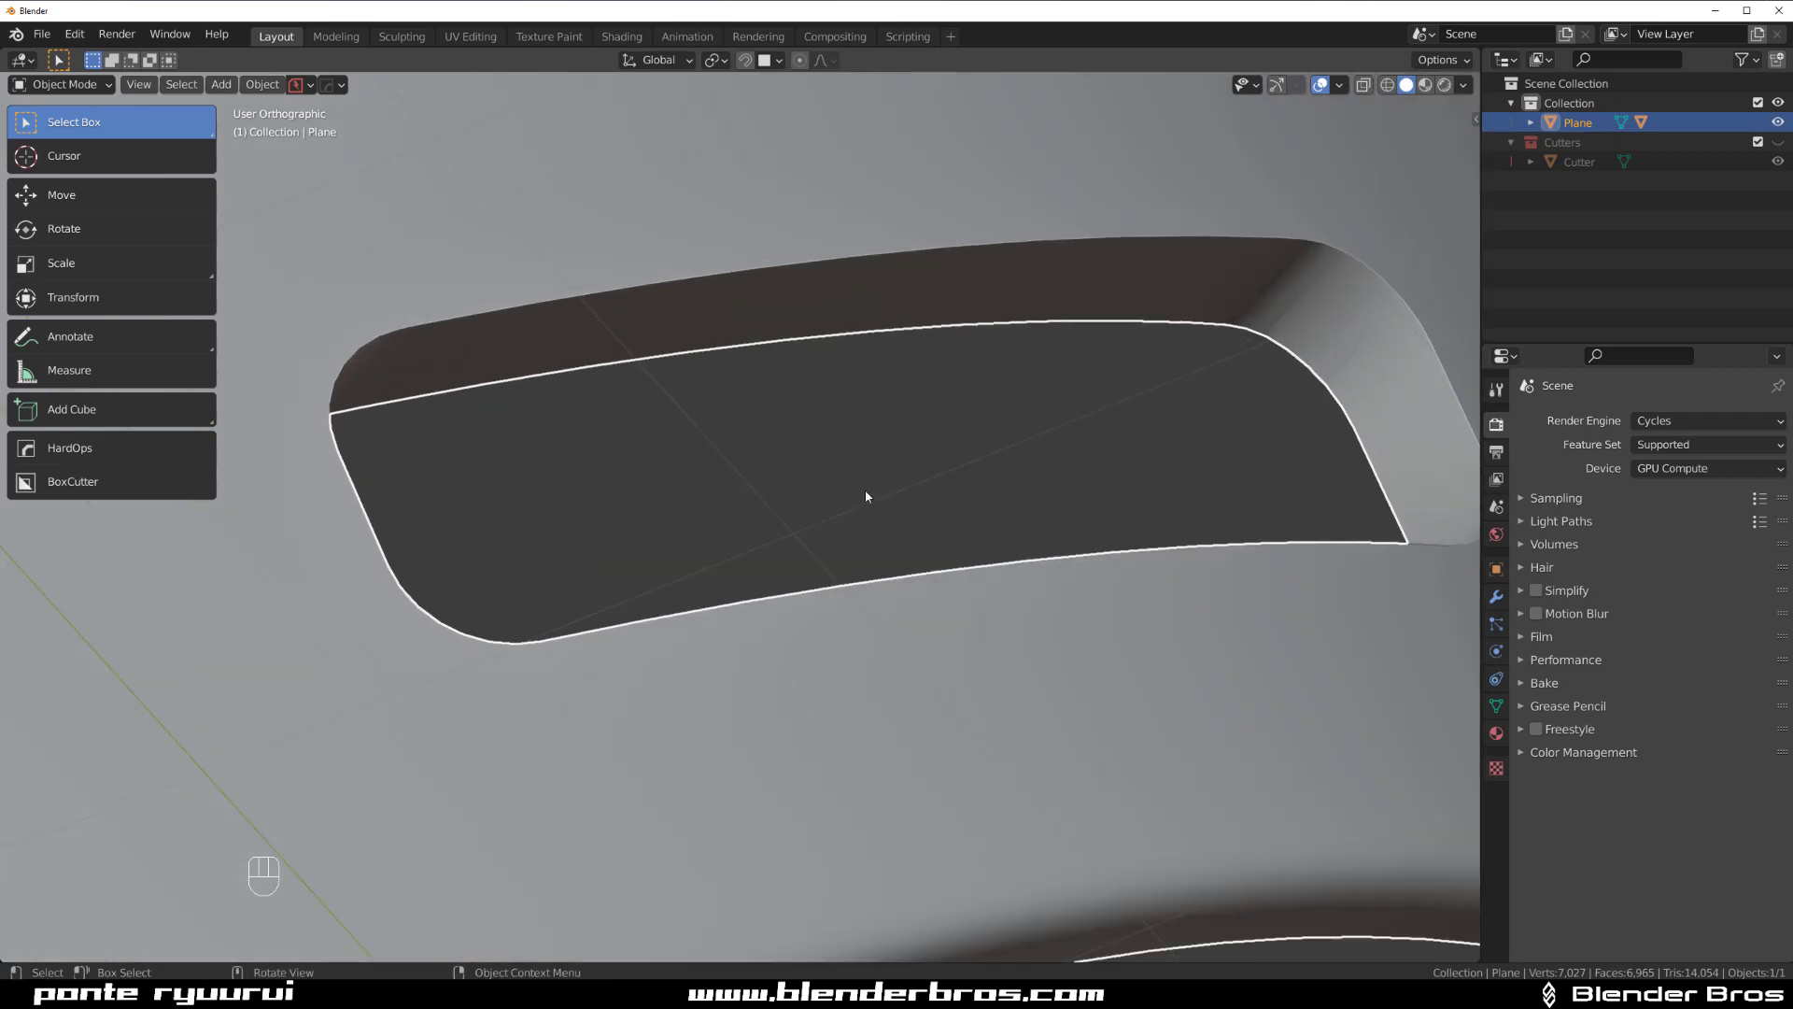
Add a level-2 Subdivision Surface to the panel, inspect the slot, and re-enter Edit Mode.
key("ctrl+2")
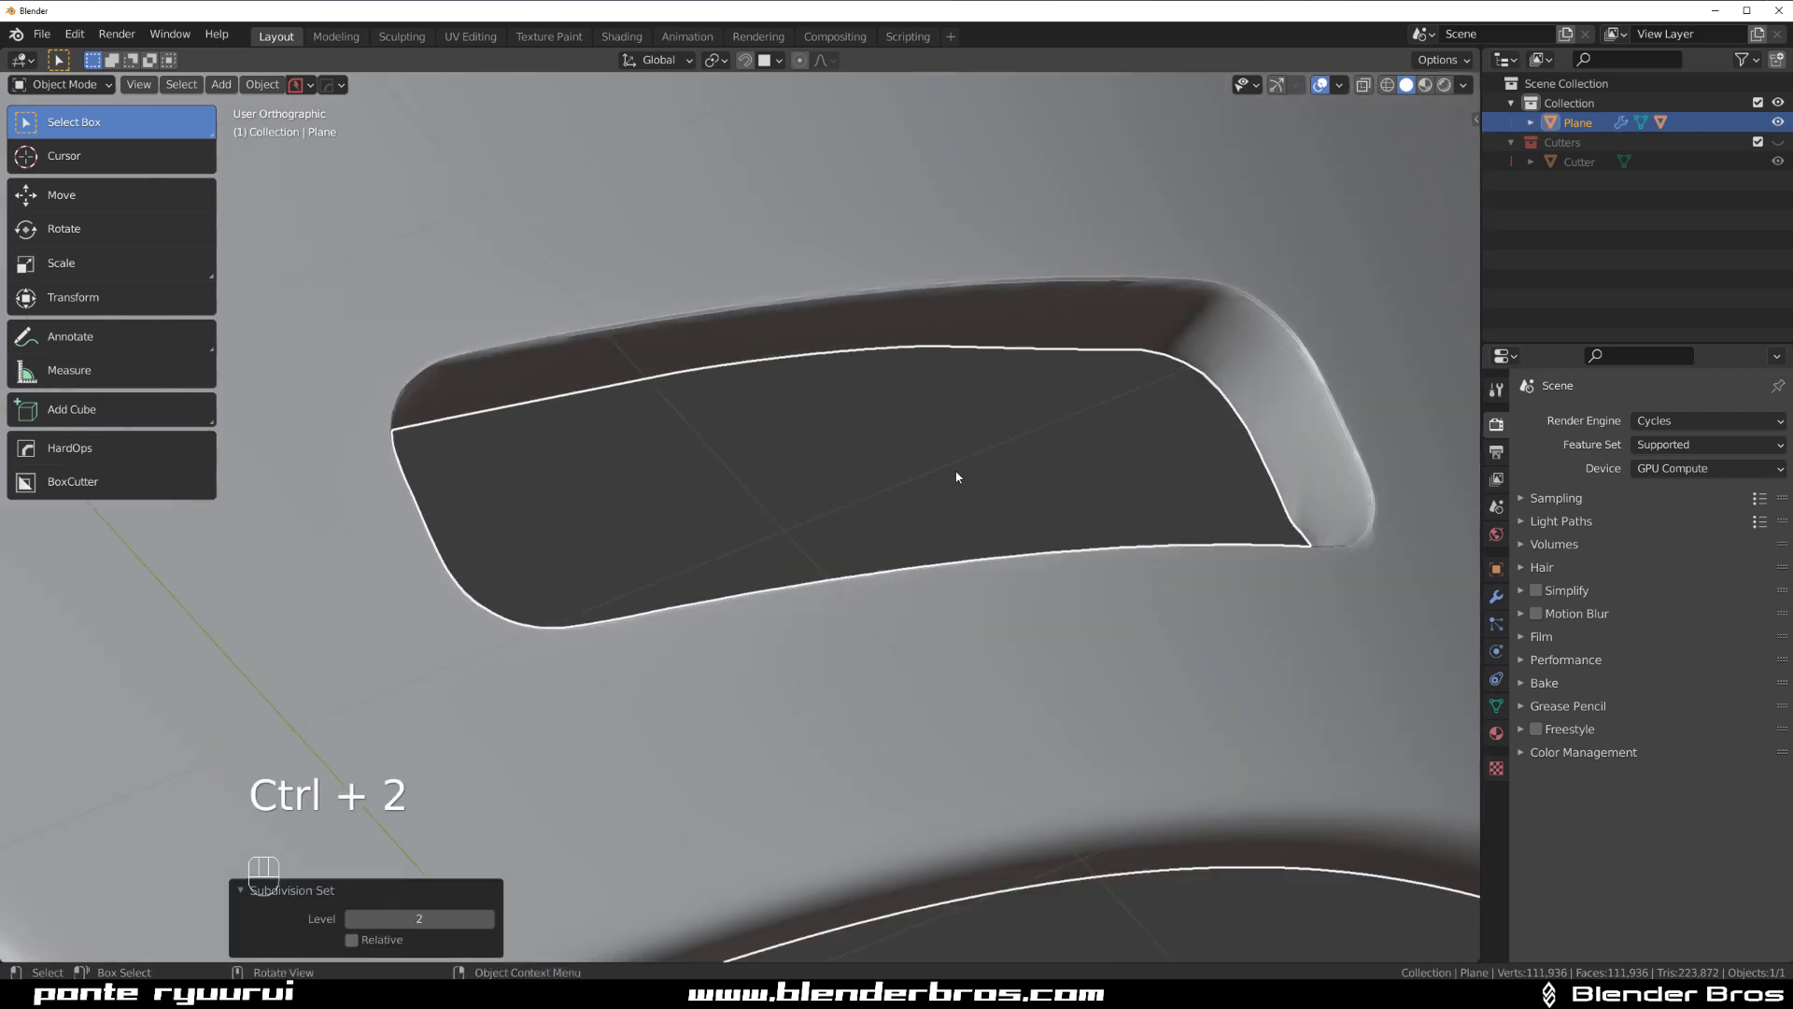
key("Tab")
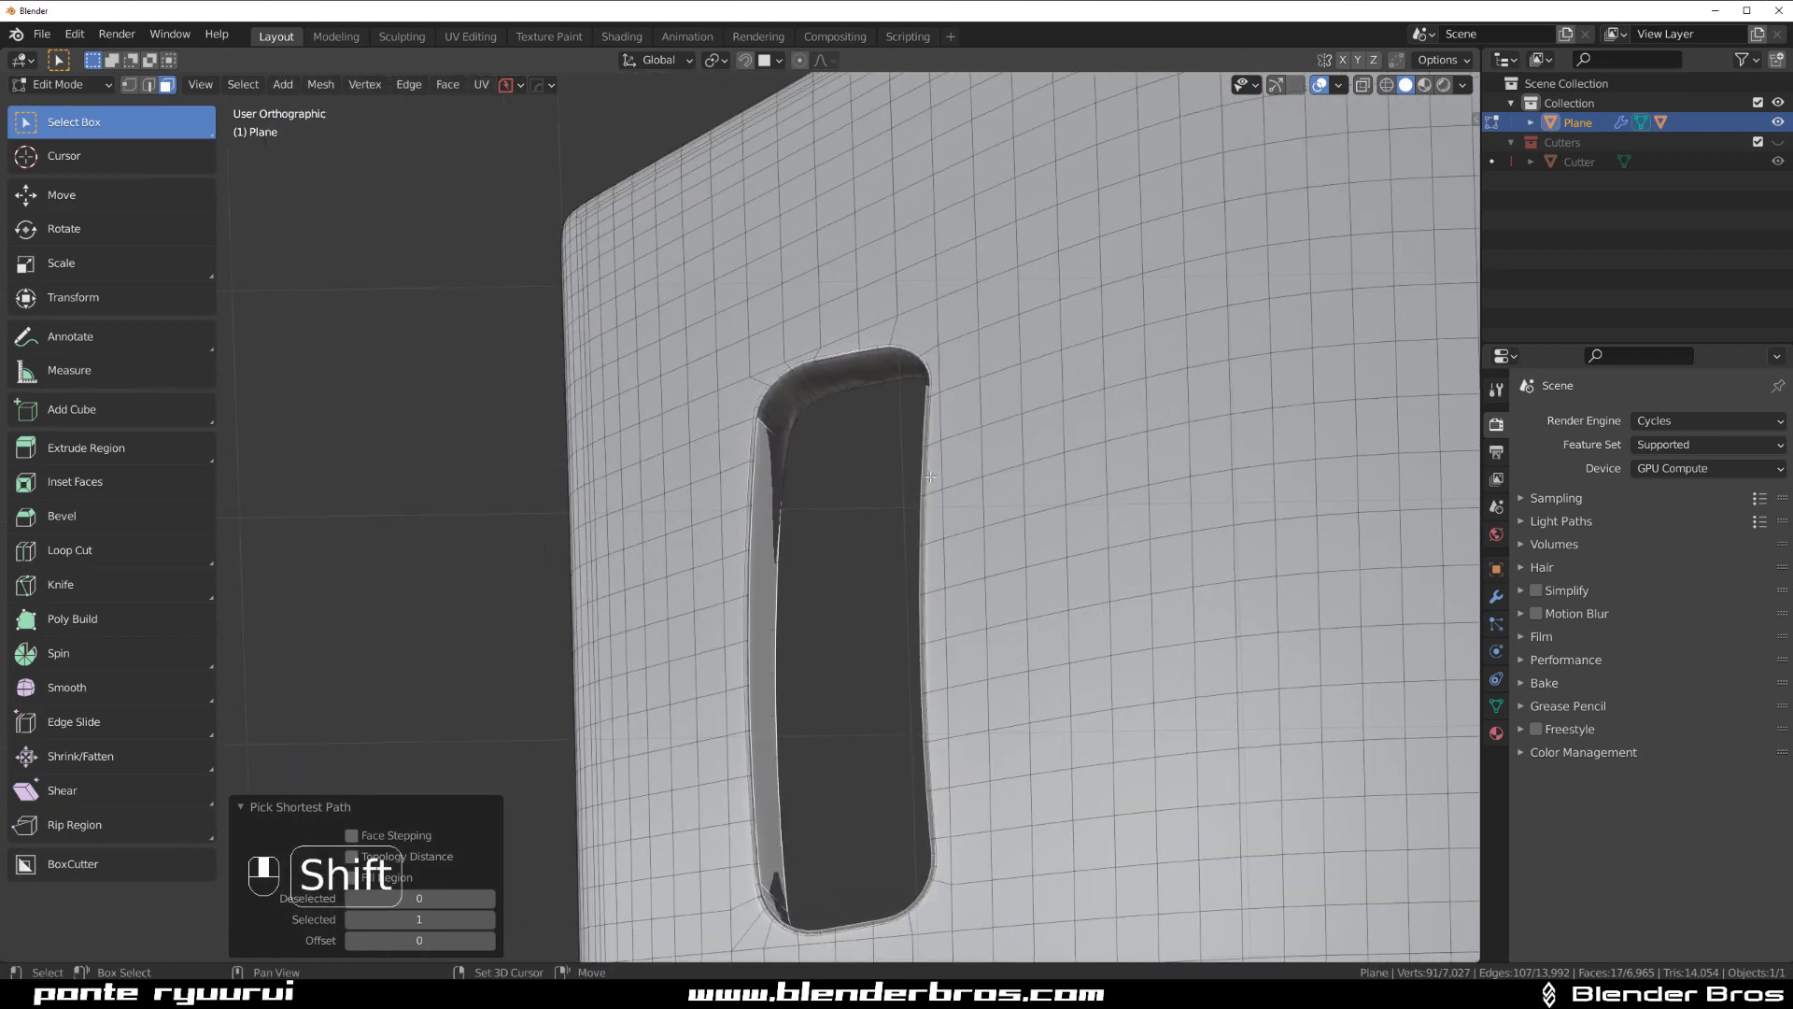
left_click_drag(1029, 458, 861, 609)
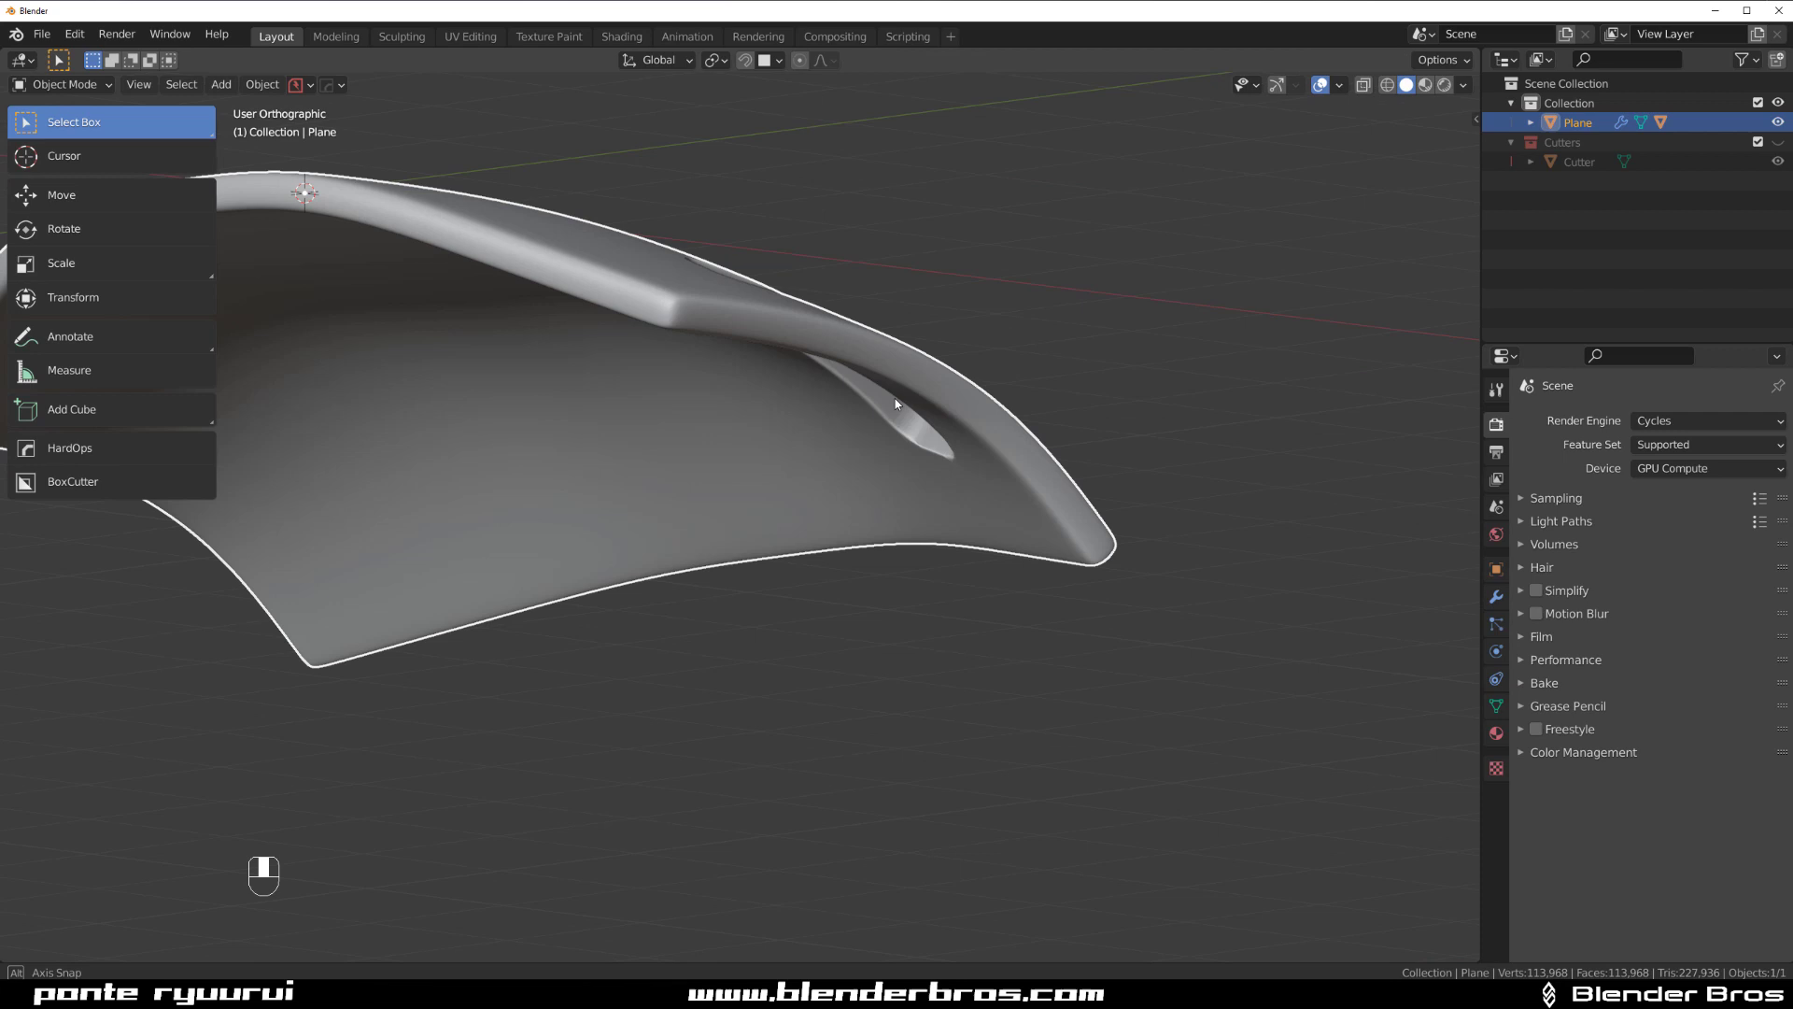
key("Tab")
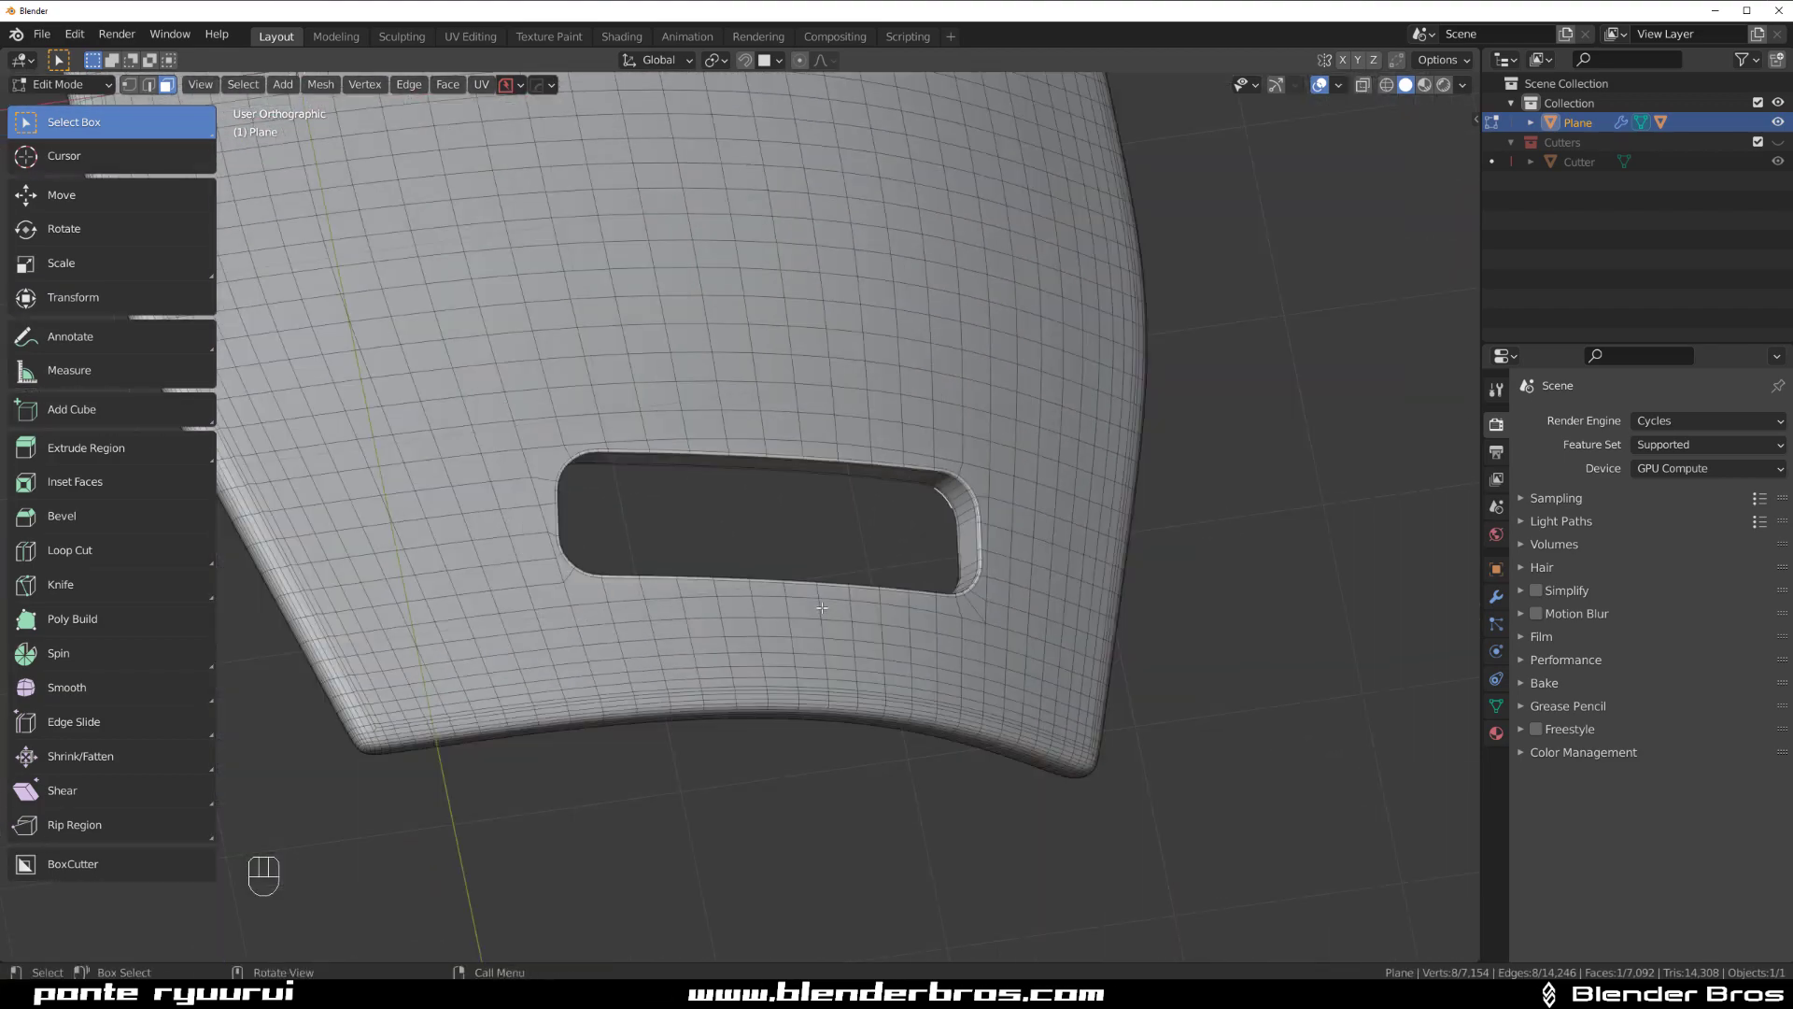
At object level reapply level-2 subdivision and switch the viewport to MatCap lighting.
key("Tab")
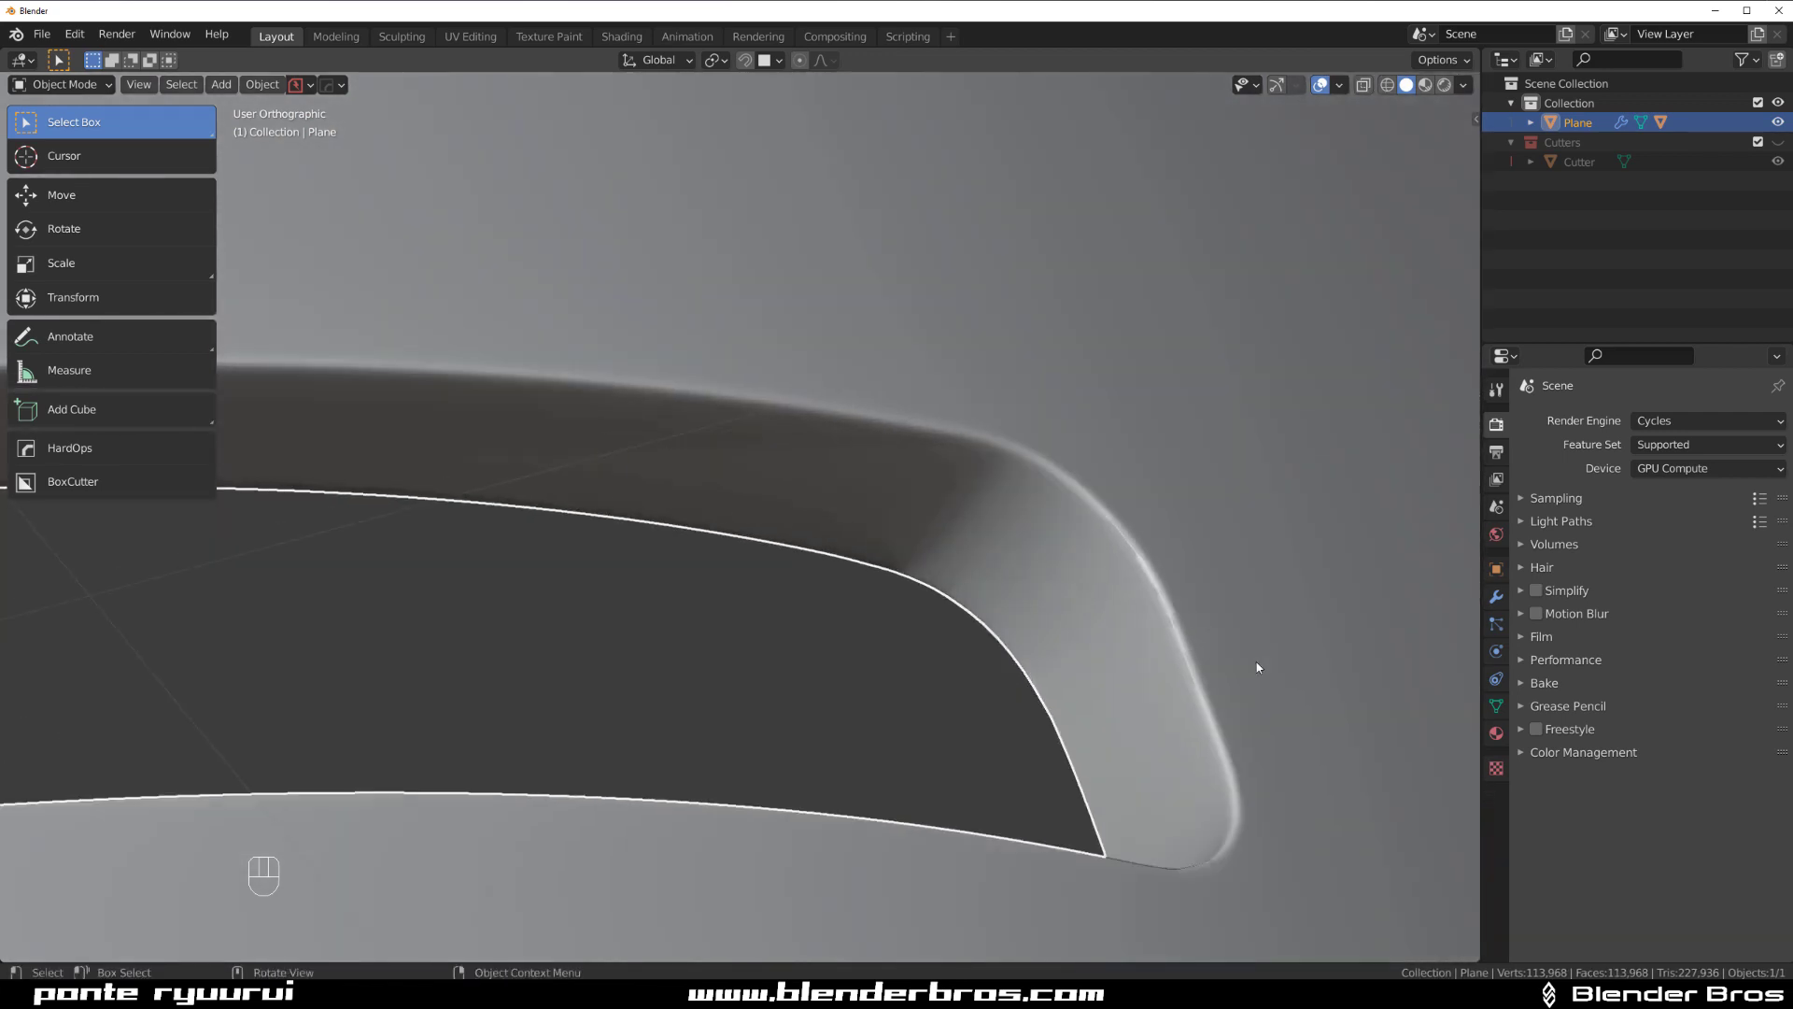
key("ctrl+2")
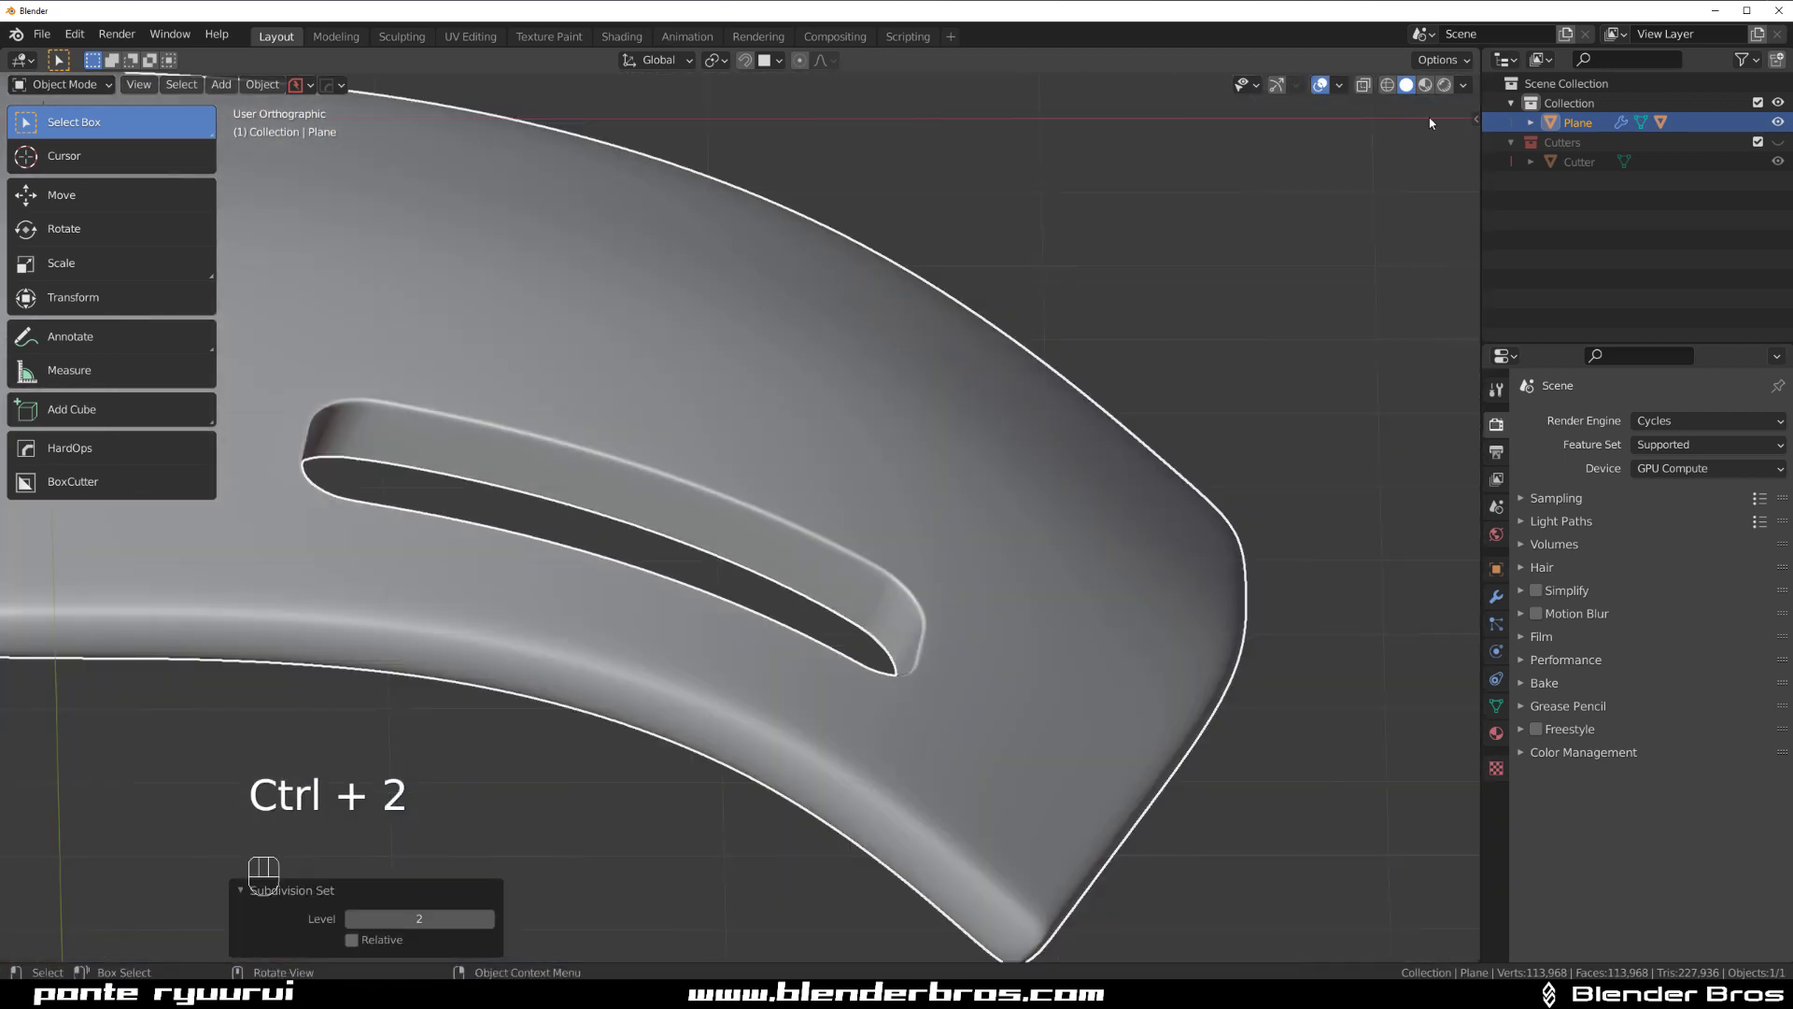
left_click(1461, 85)
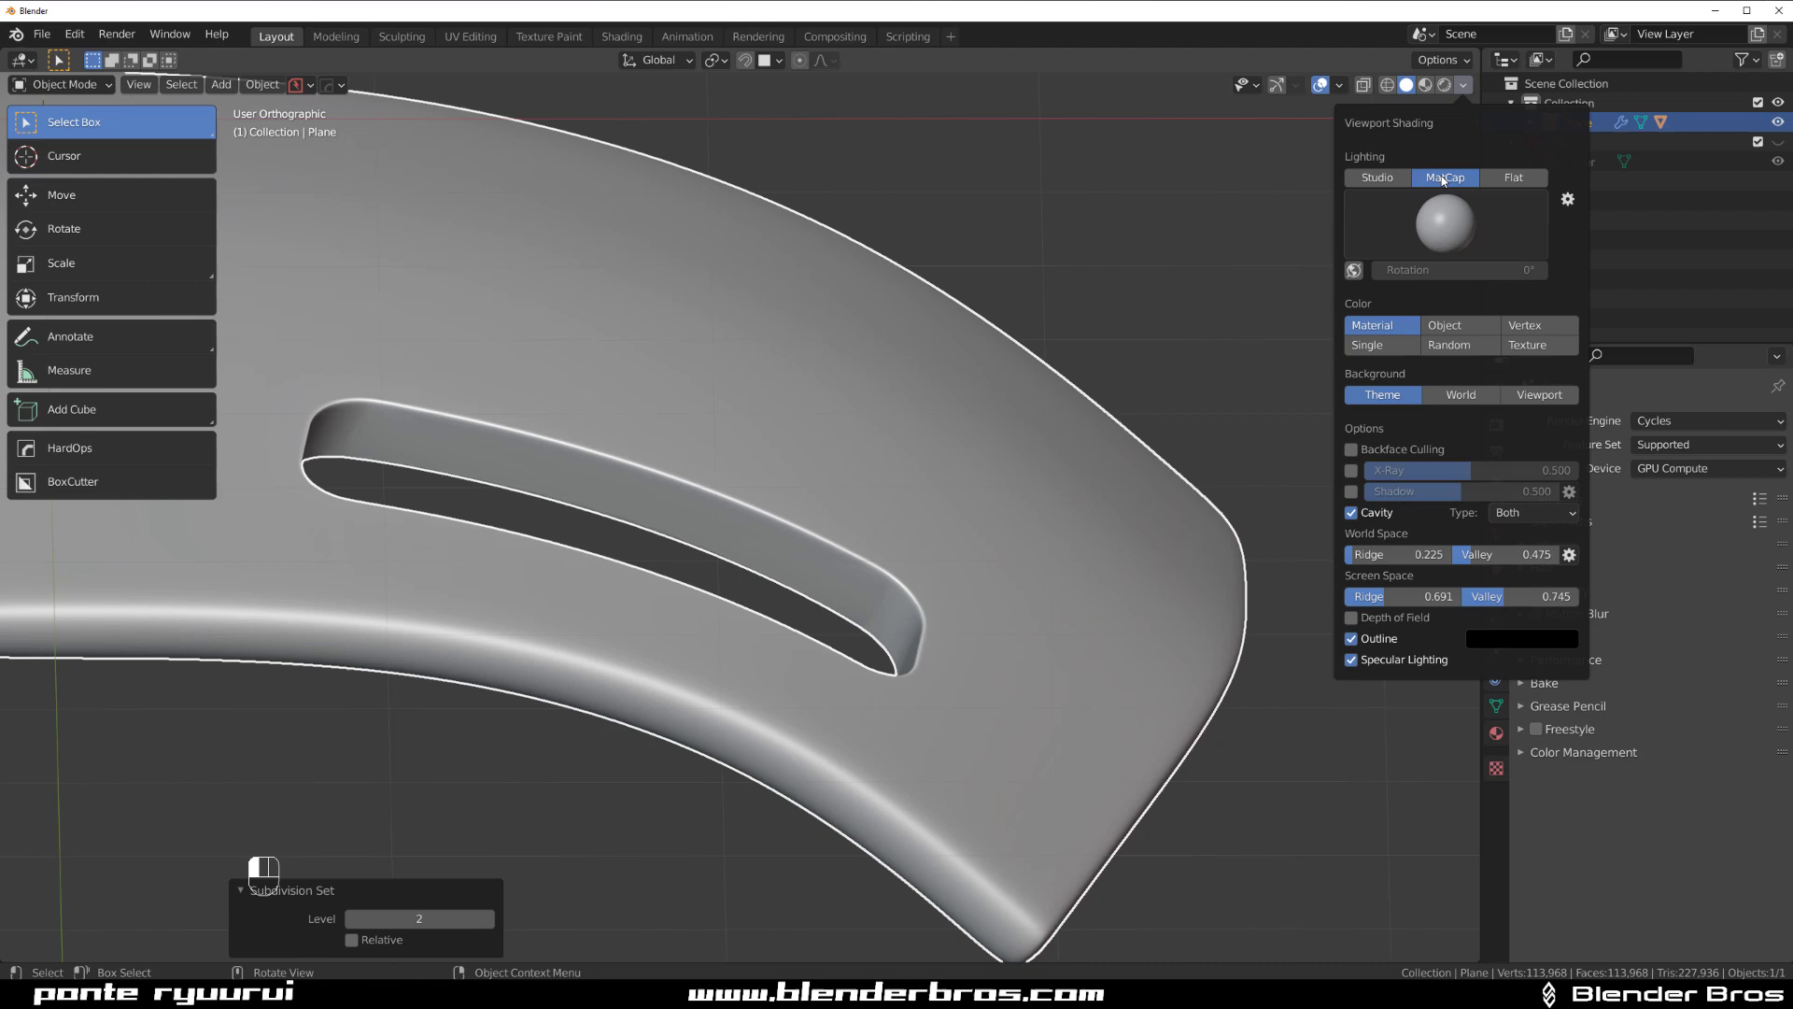
left_click(1444, 223)
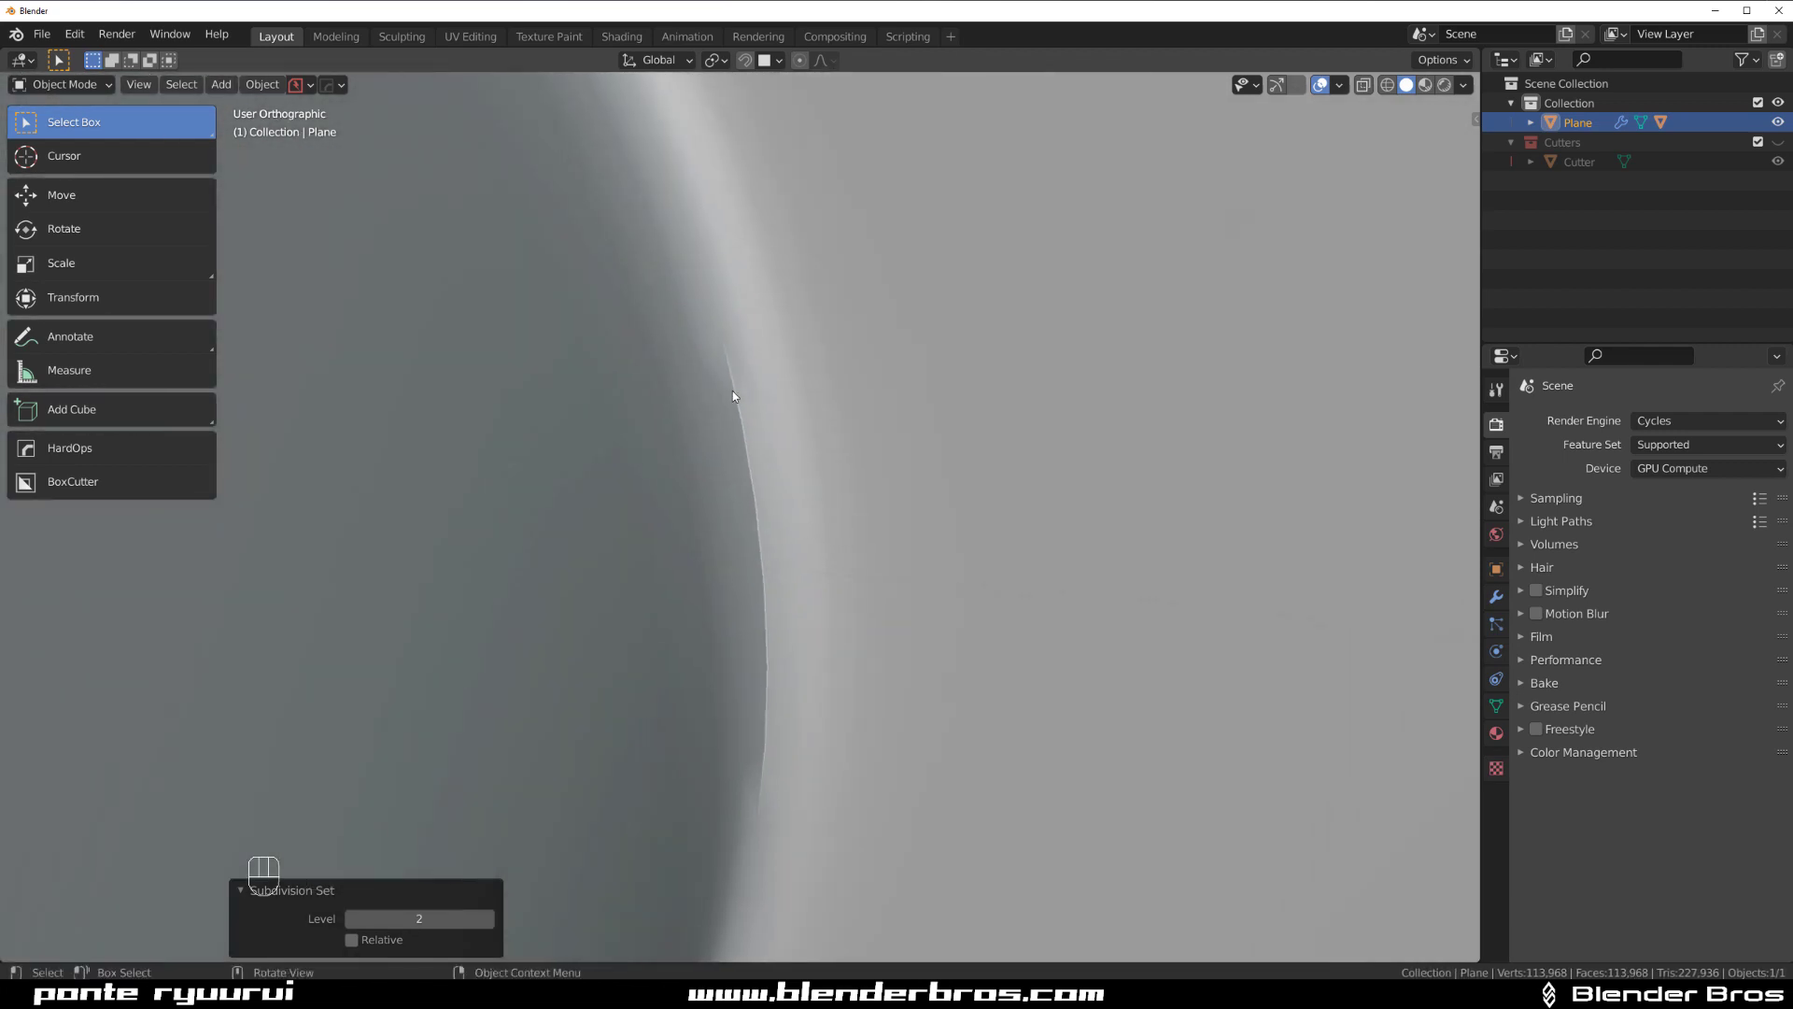
mouse_move(1100, 648)
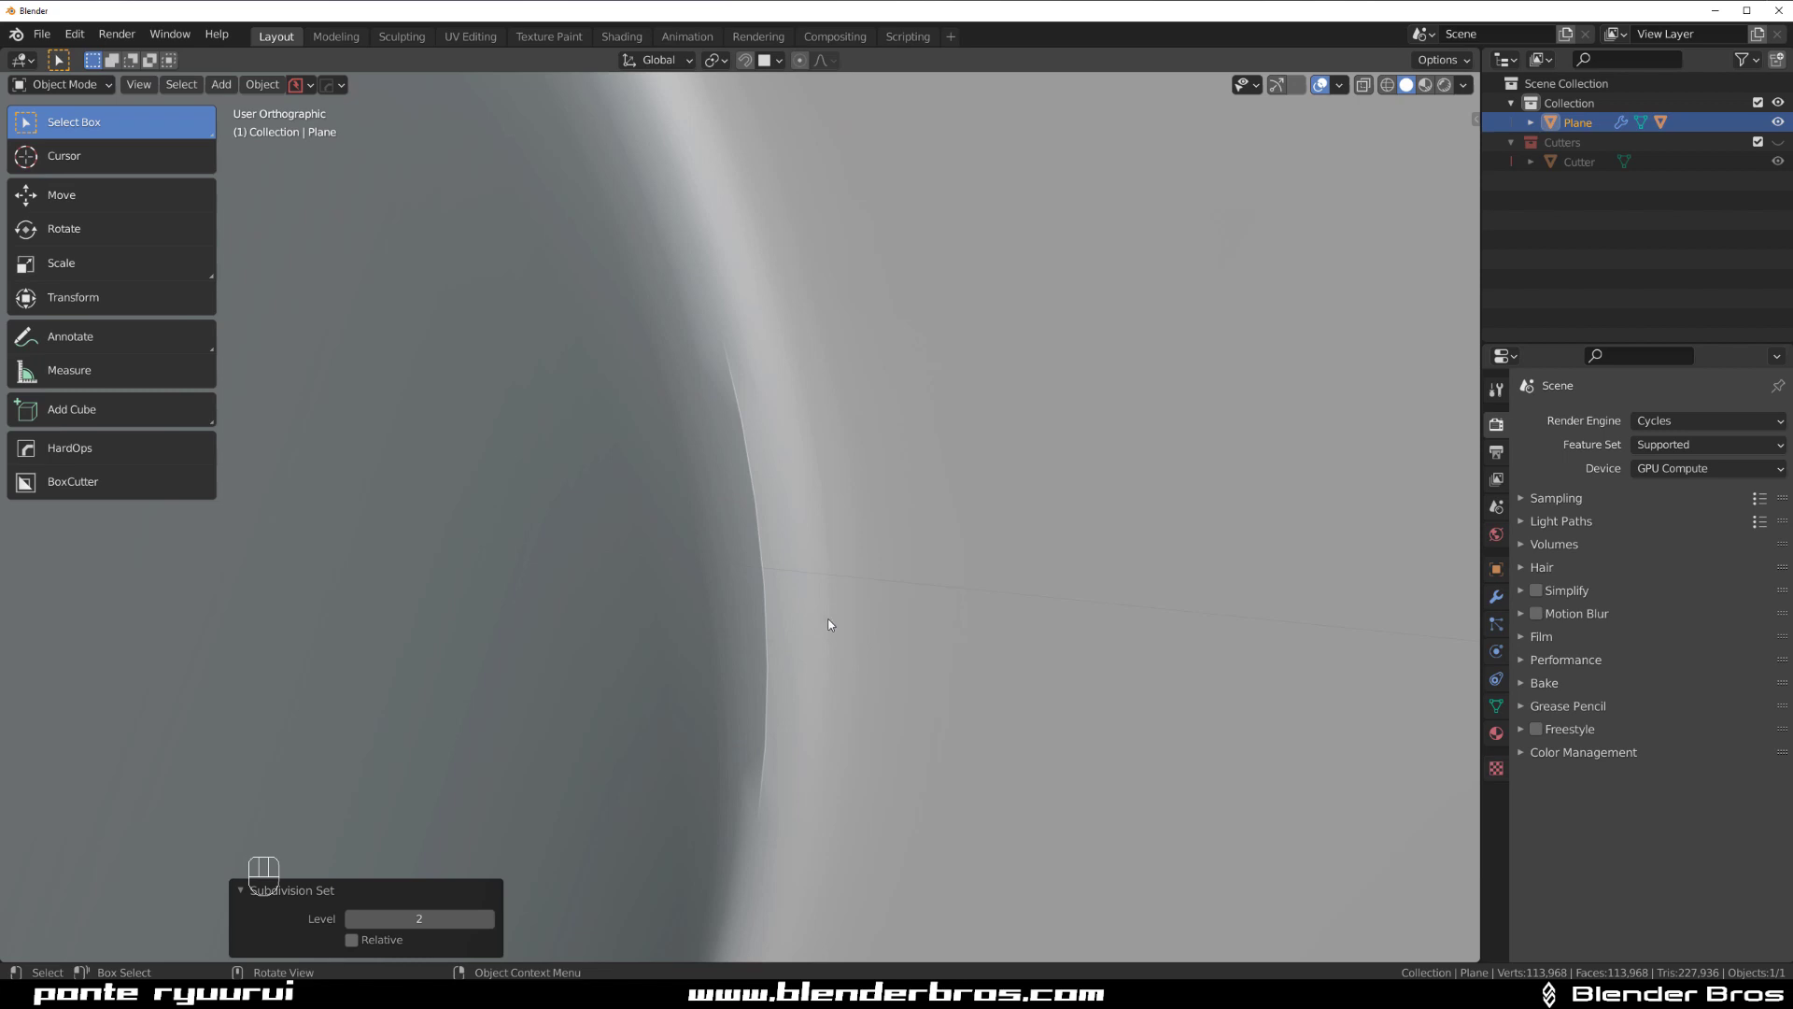
Raise the subdivision to level 3, briefly try level 4, and settle back on level 3.
key("ctrl+3")
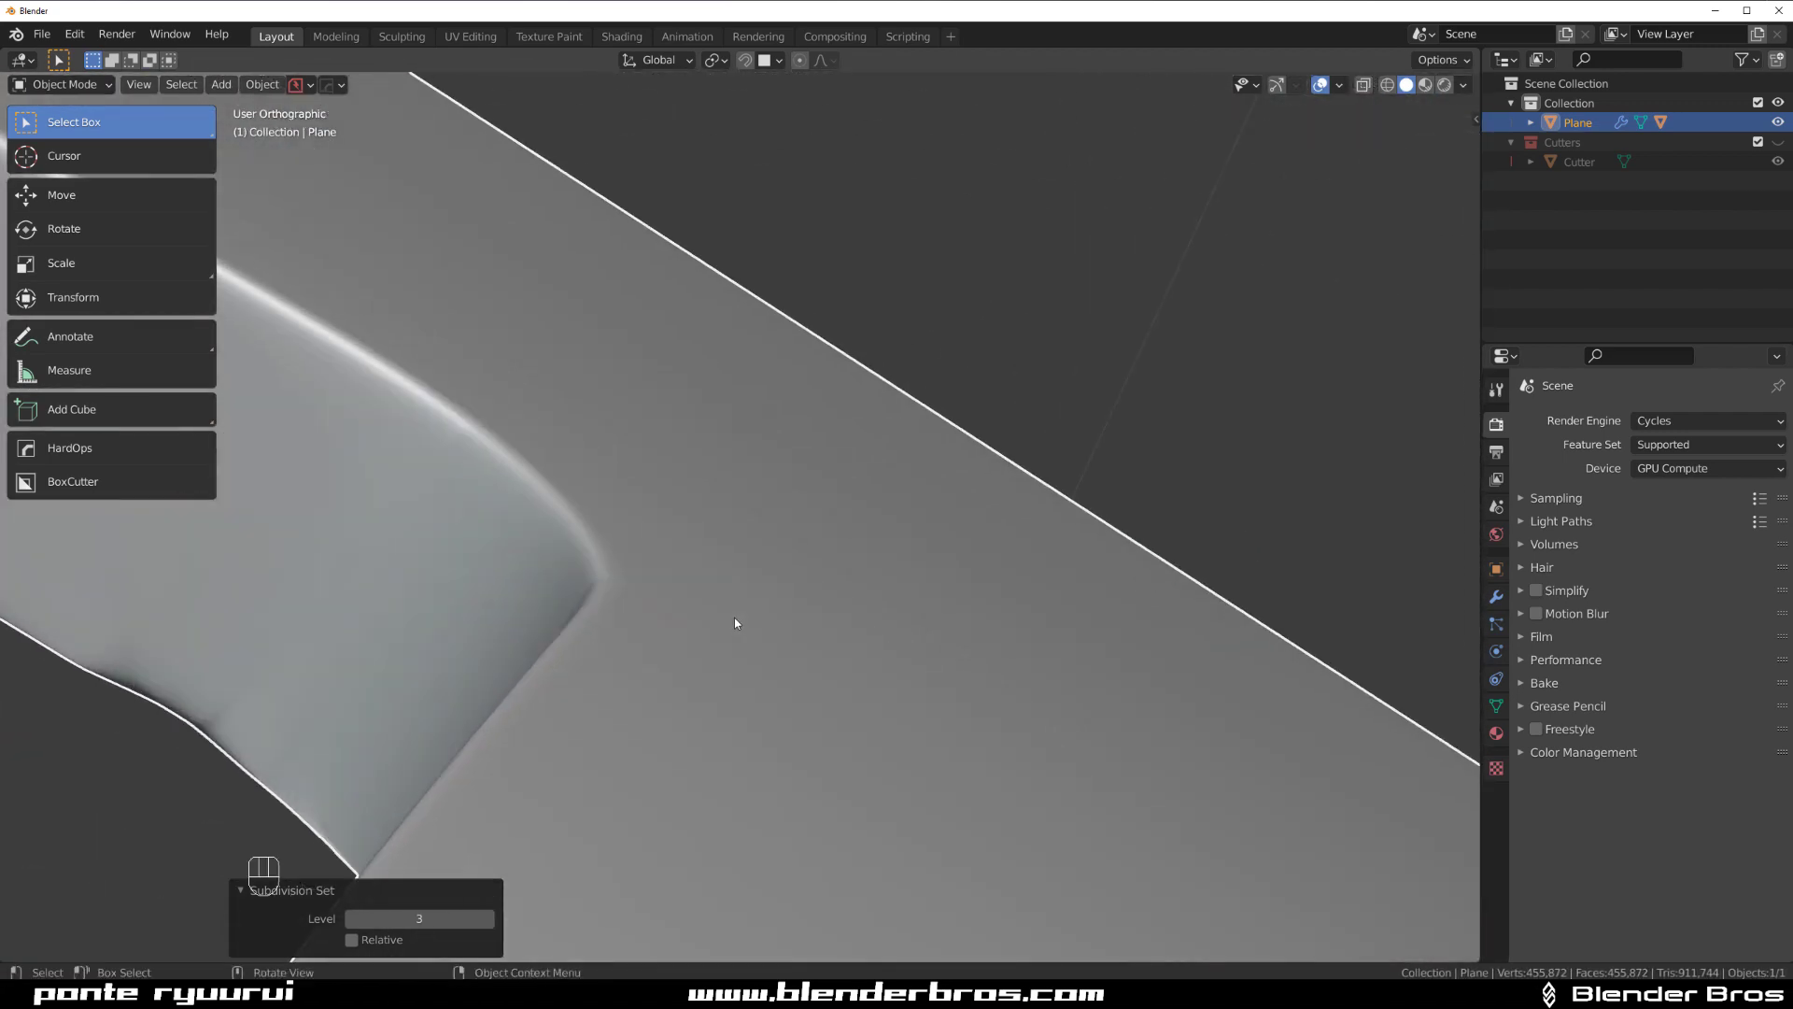
left_click_drag(736, 624, 899, 699)
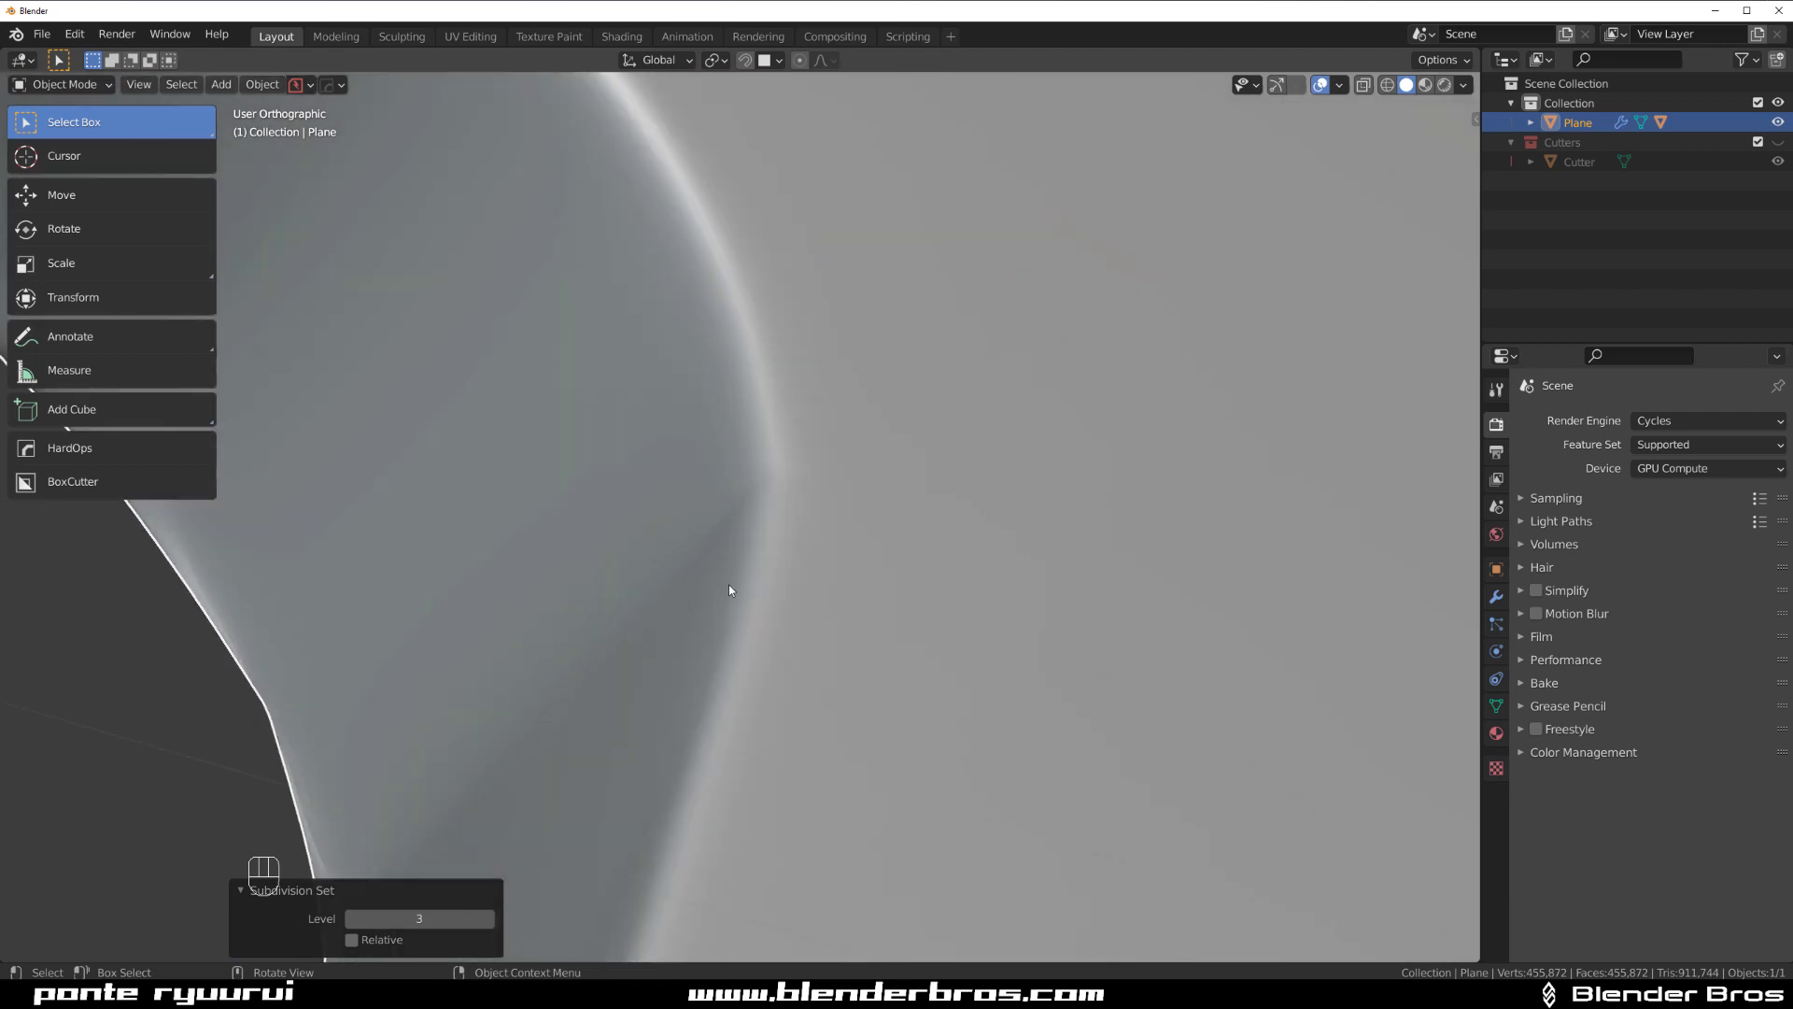
key("ctrl+4")
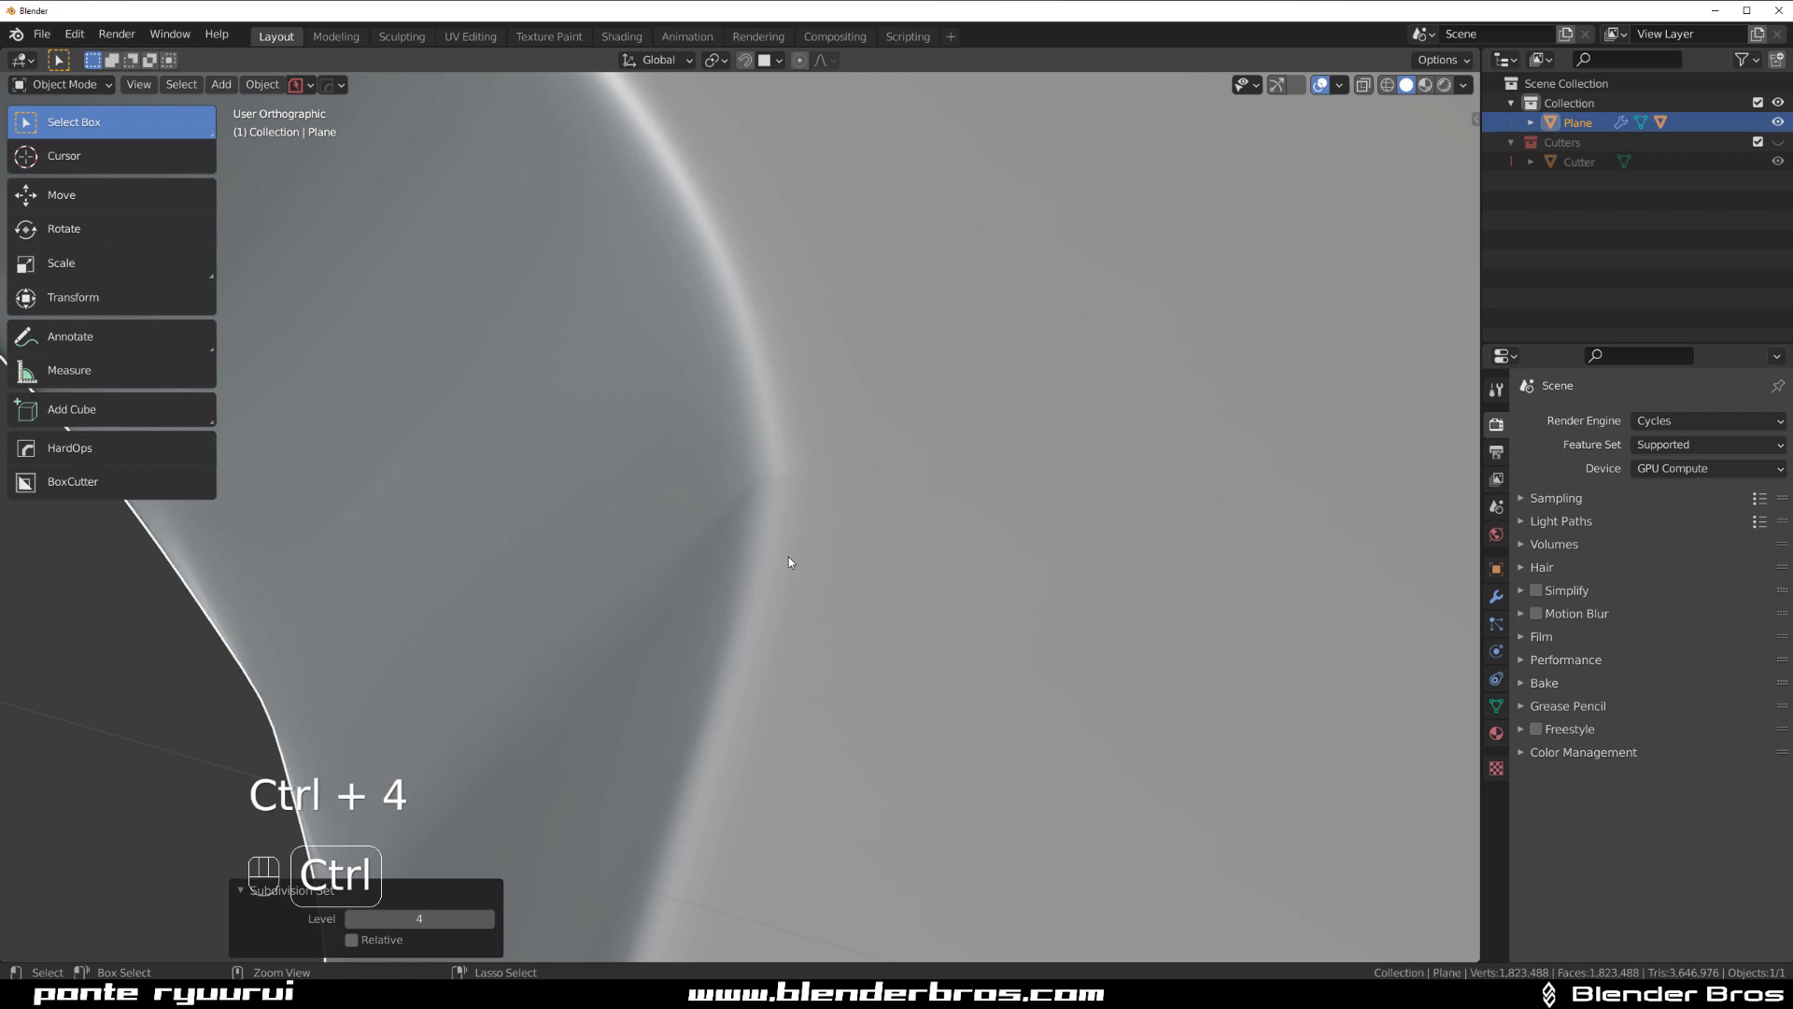
key("ctrl+3")
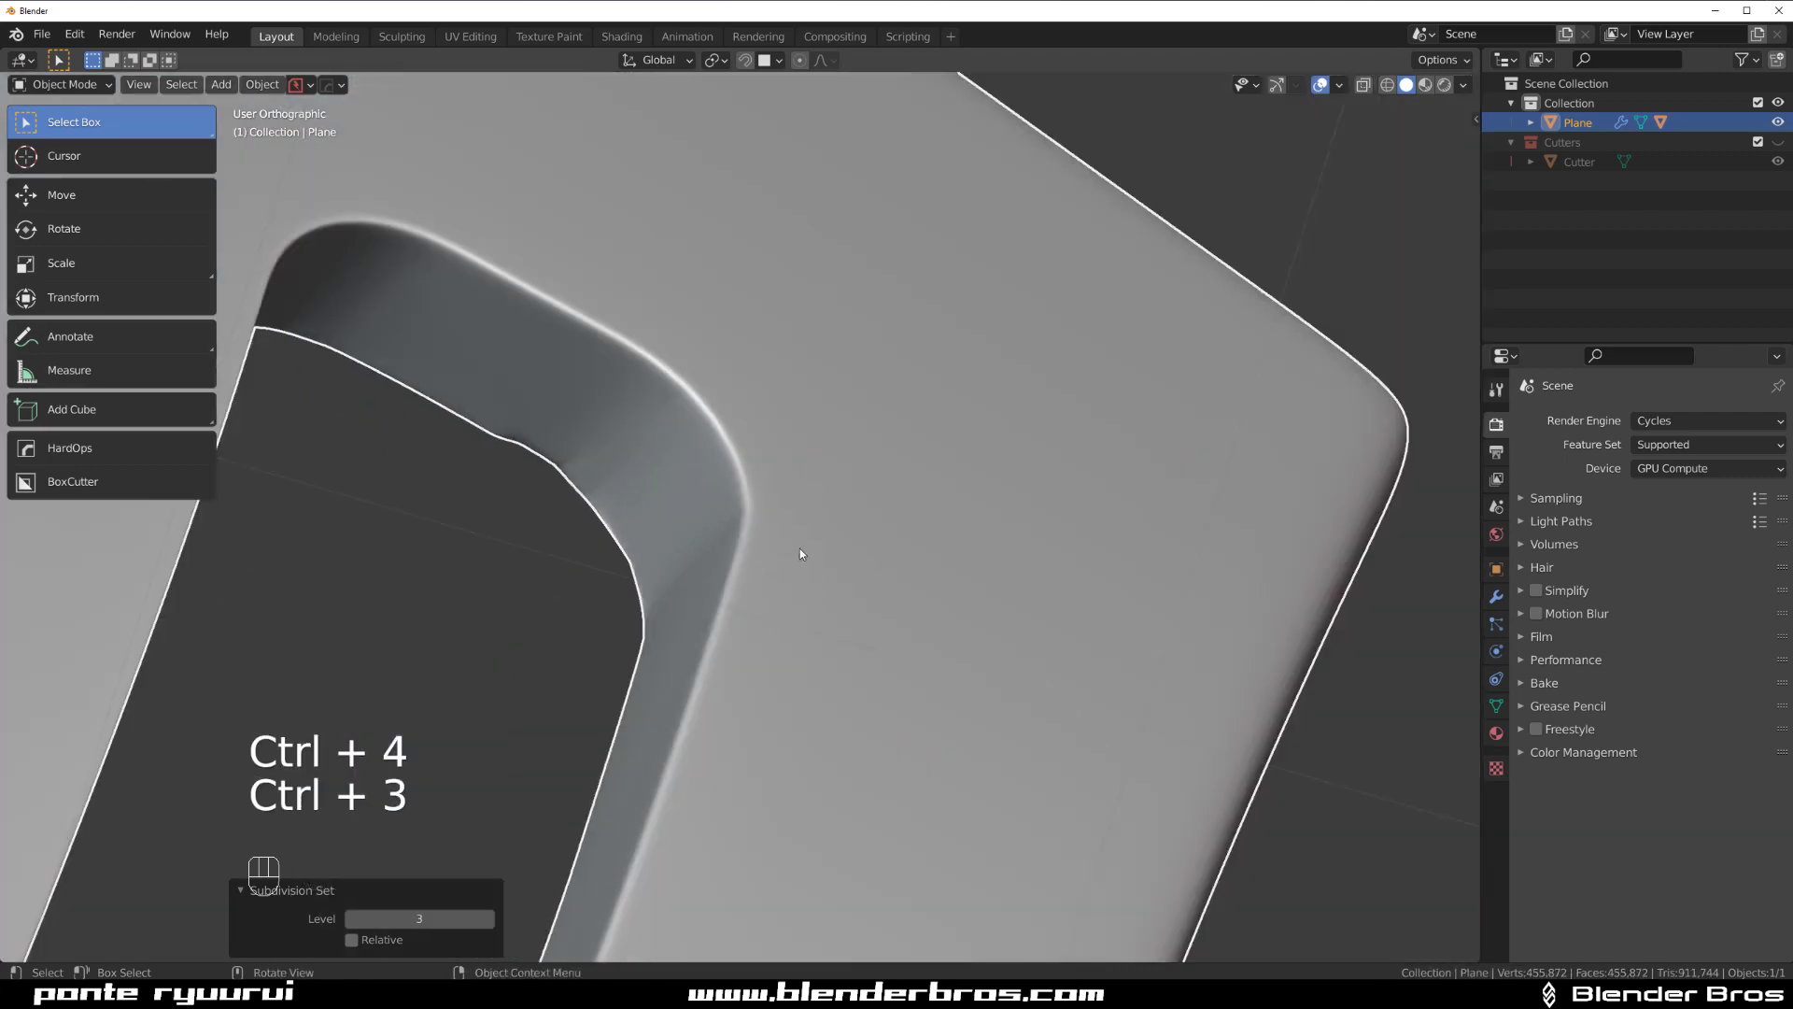